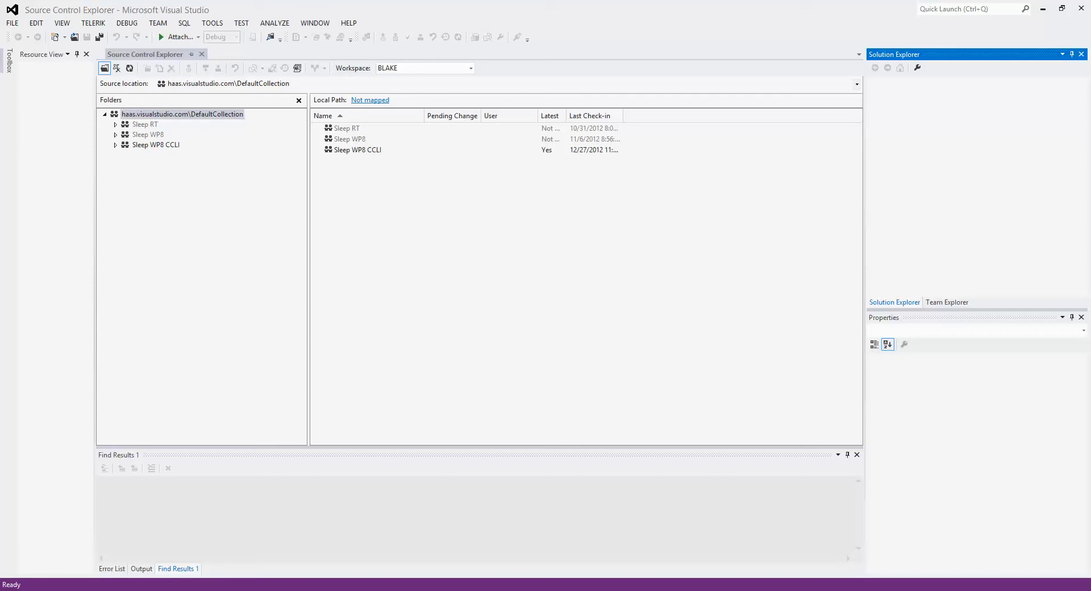
pyautogui.moveTo(706, 338)
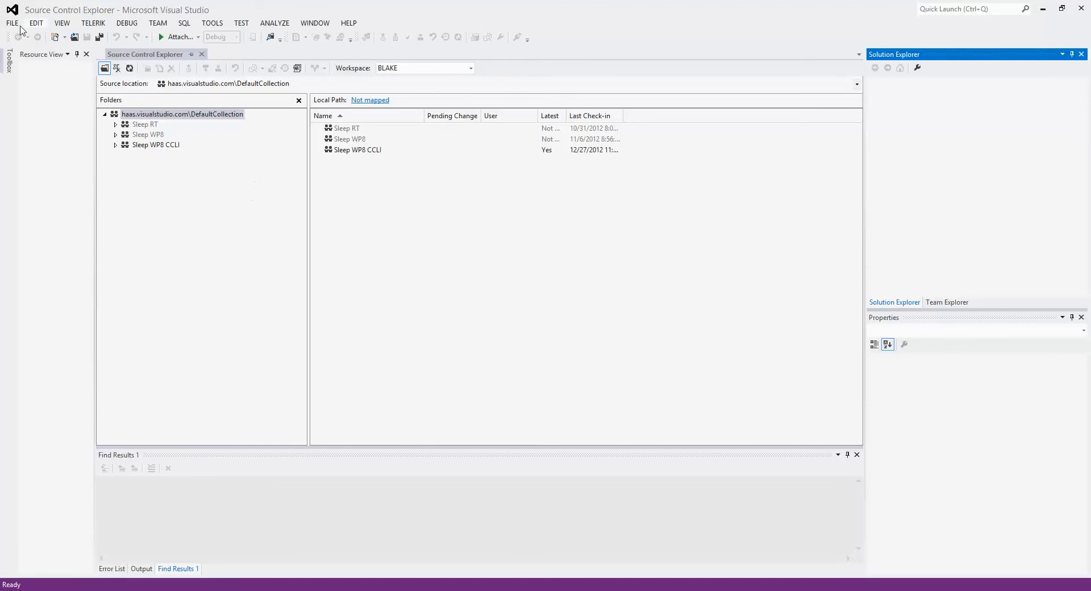
# Start a new Visual C# Windows Phone App project named Manipulation2.
pyautogui.click(11, 22)
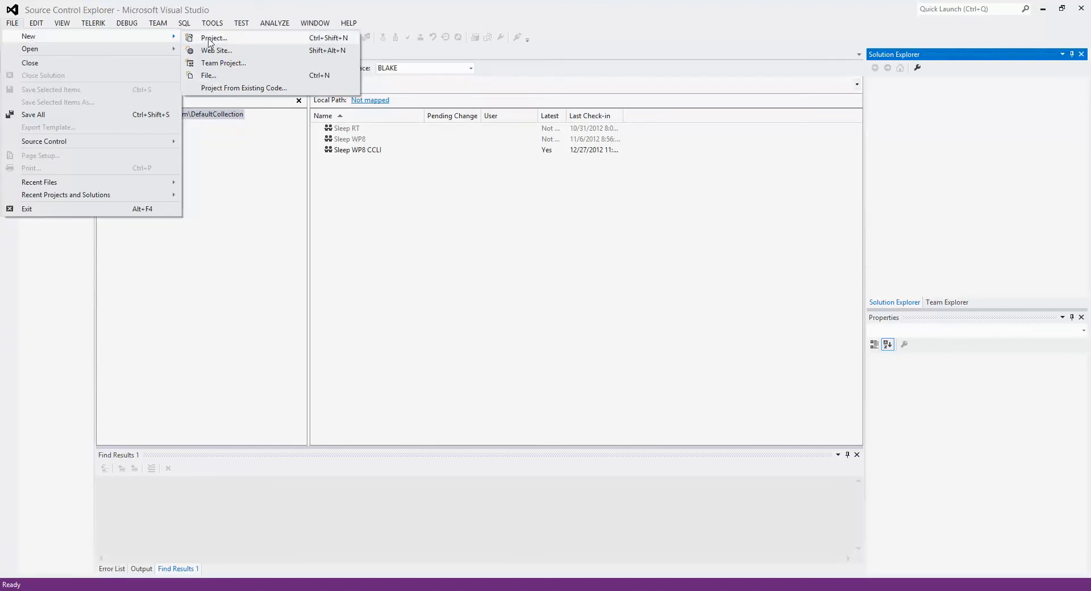
pyautogui.click(214, 37)
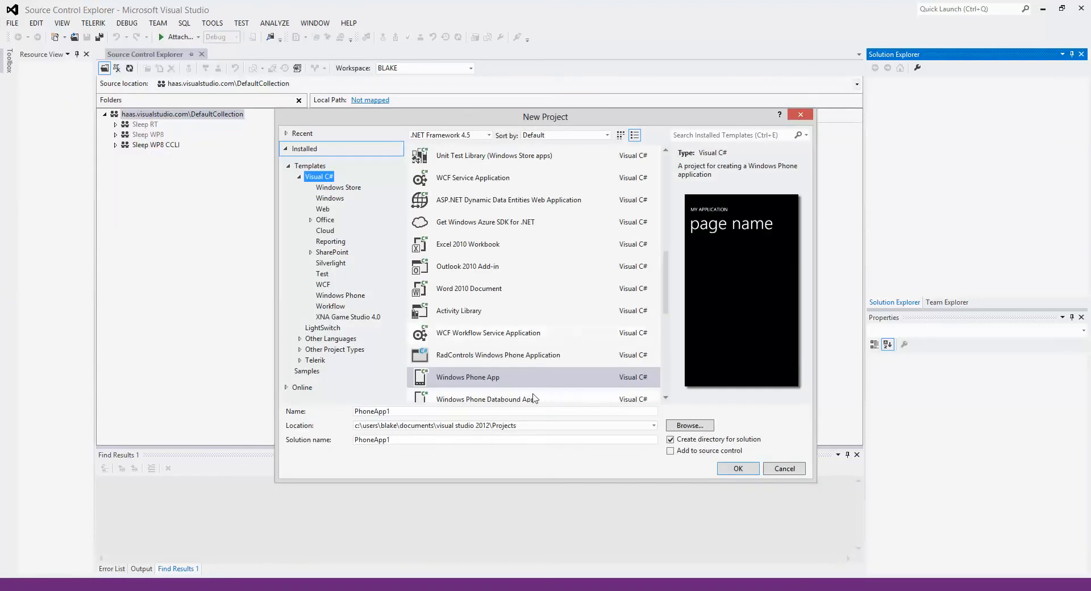
pyautogui.click(459, 410)
pyautogui.write('Man')
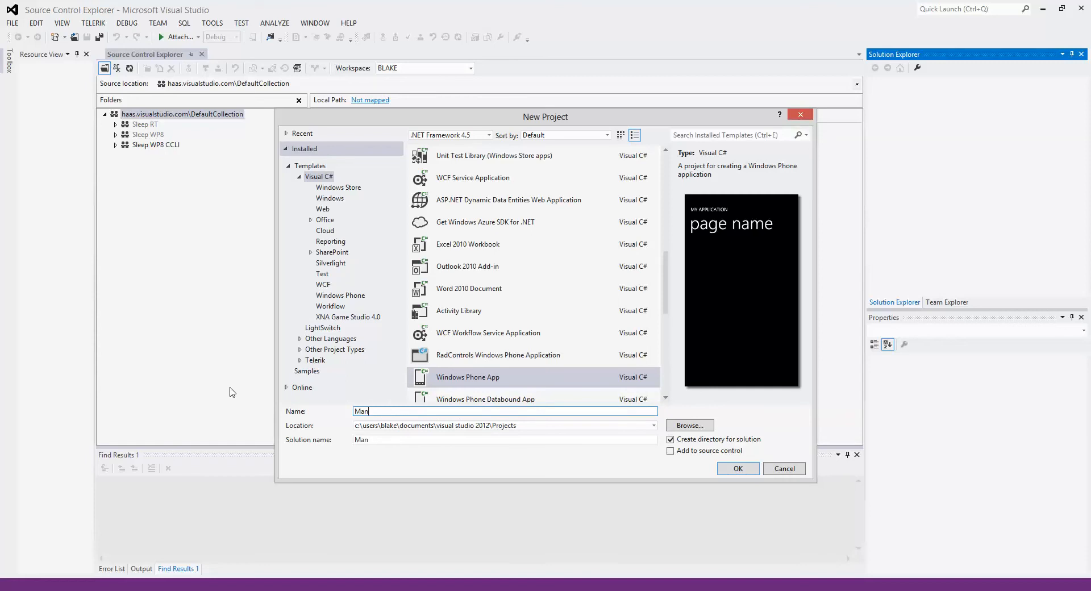
pyautogui.write('ipulation')
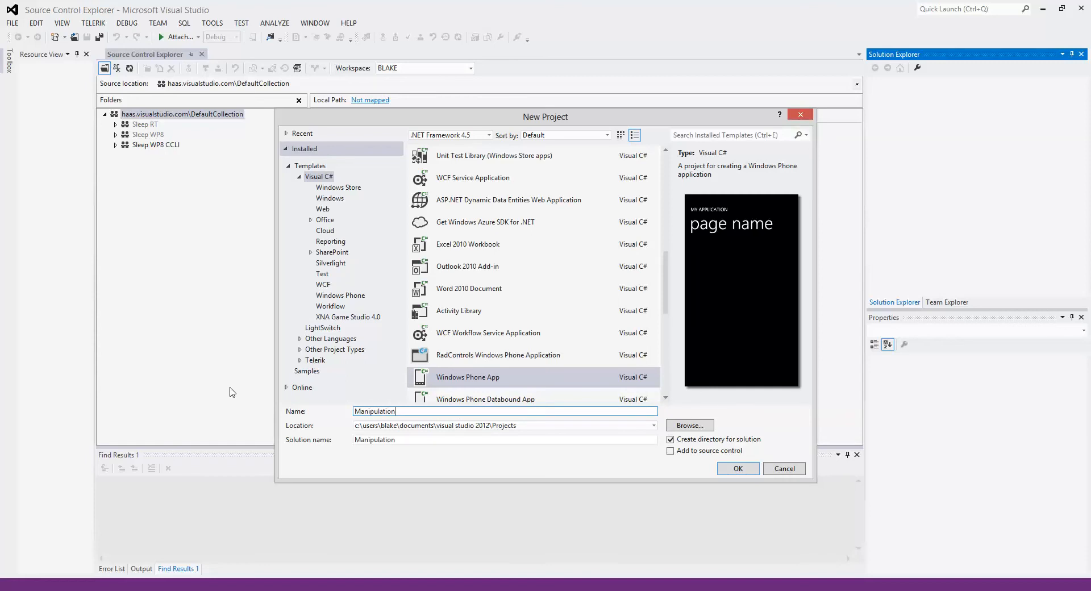
pyautogui.write('2')
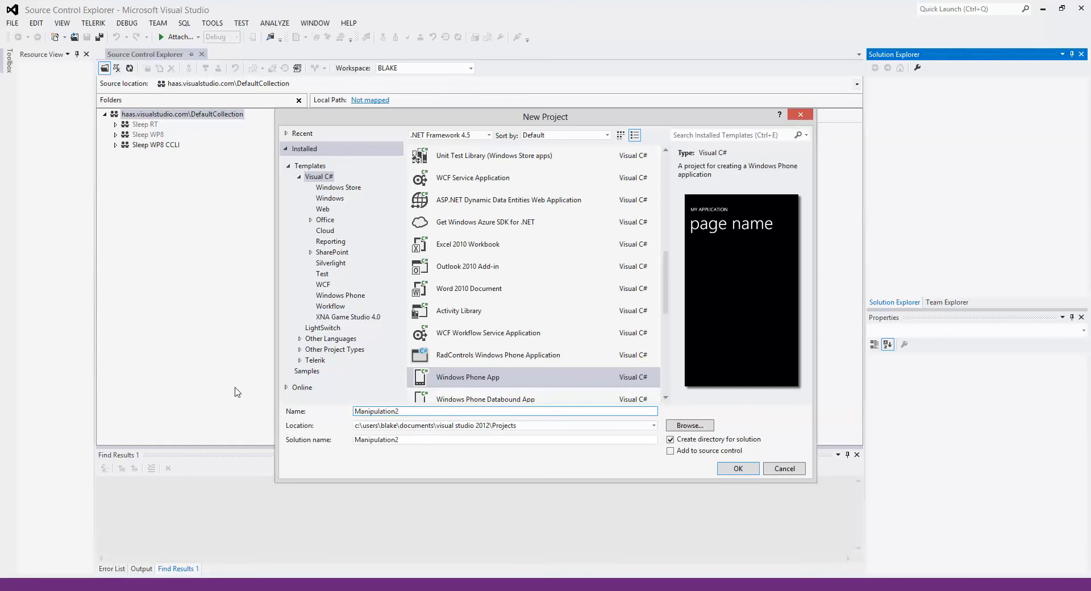
pyautogui.moveTo(689, 496)
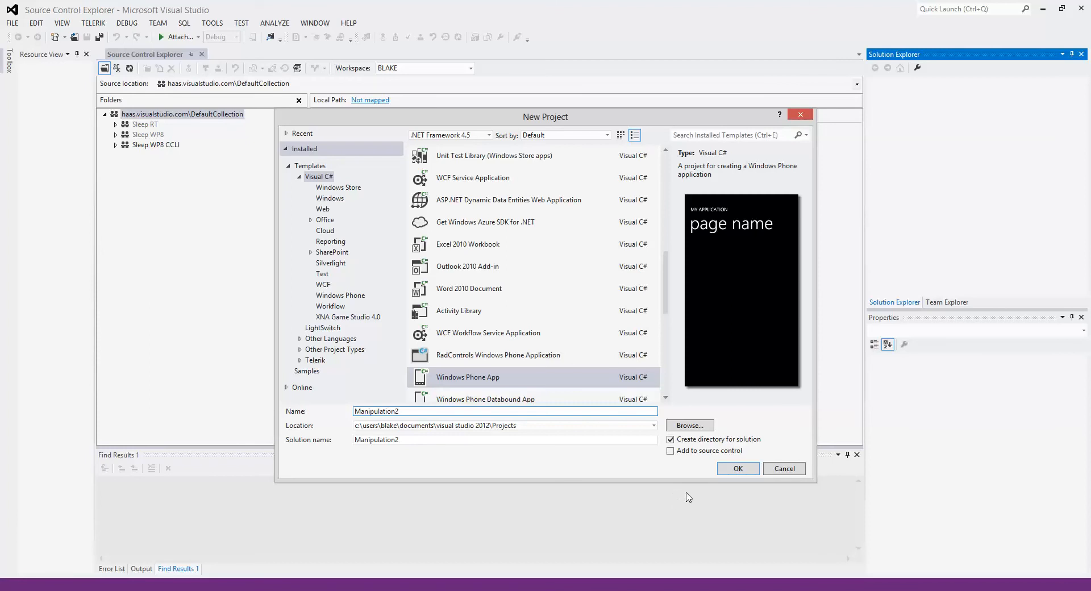
pyautogui.moveTo(738, 468)
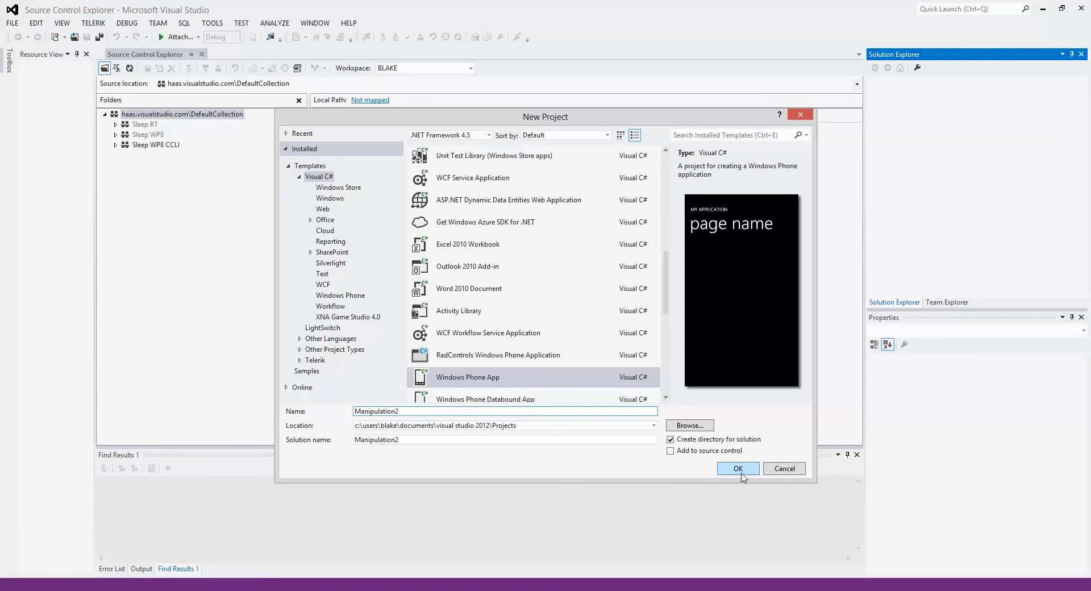
# Create the project, keeping Windows Phone OS 8.0 as the target platform.
pyautogui.click(736, 468)
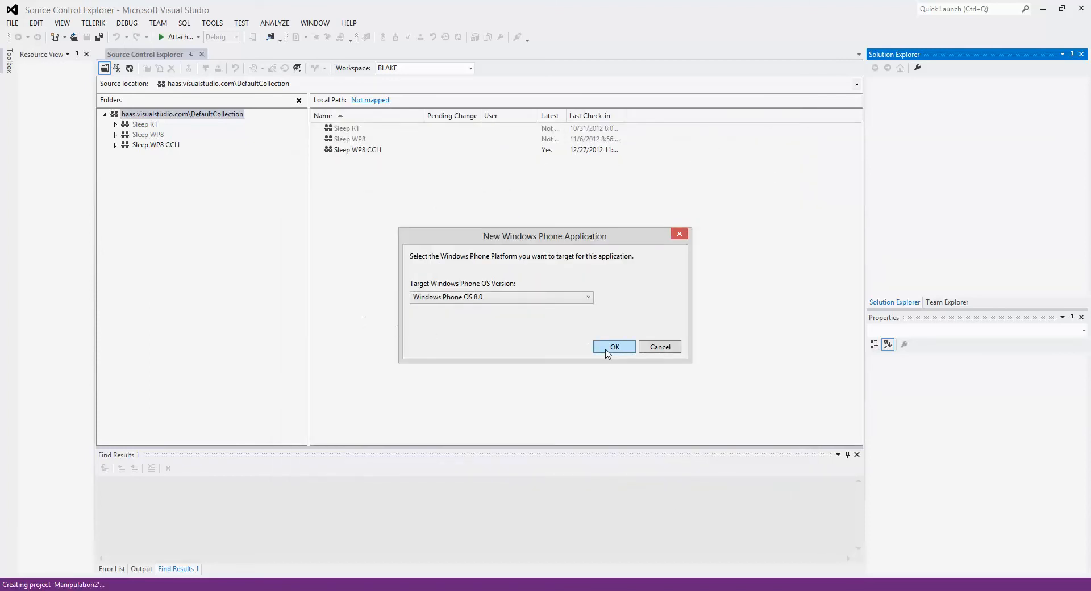
pyautogui.click(613, 346)
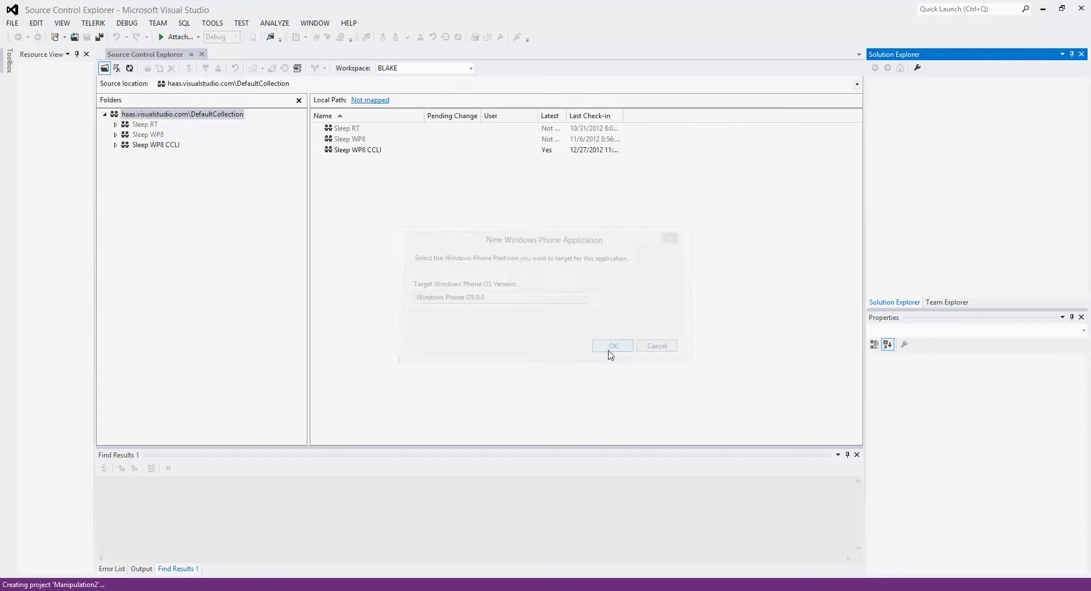
pyautogui.click(613, 345)
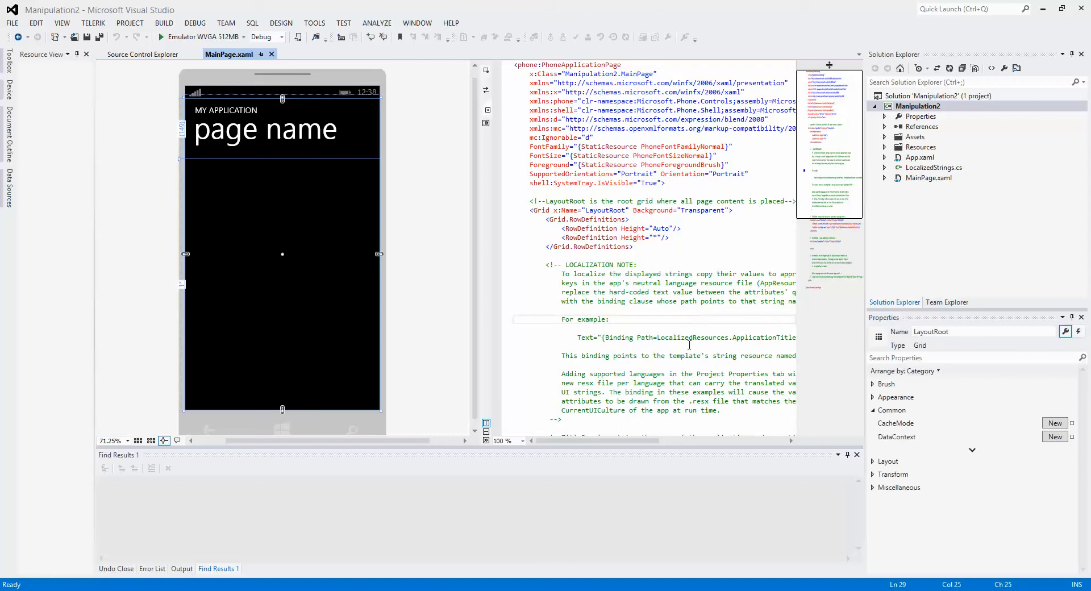
pyautogui.moveTo(663, 322)
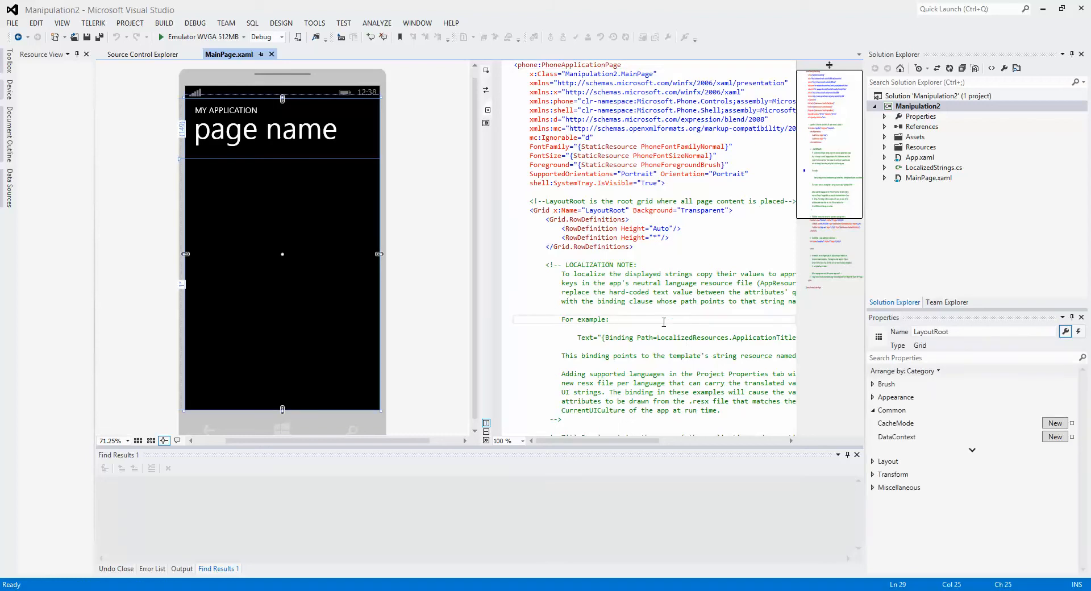
# Select the app title TextBlock on MainPage.xaml.
pyautogui.scroll(-3)
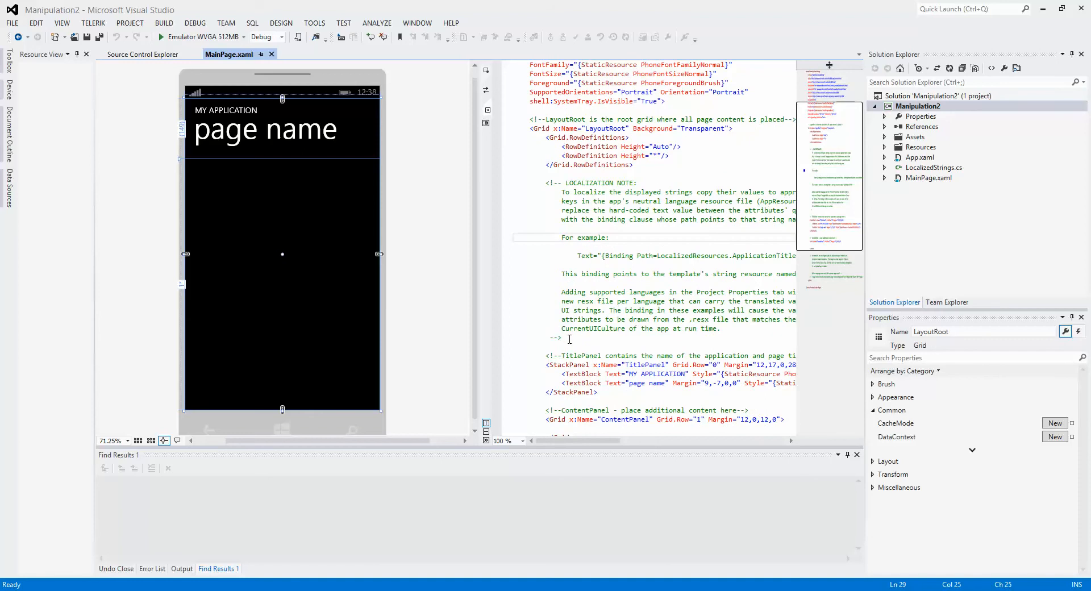
pyautogui.scroll(-3)
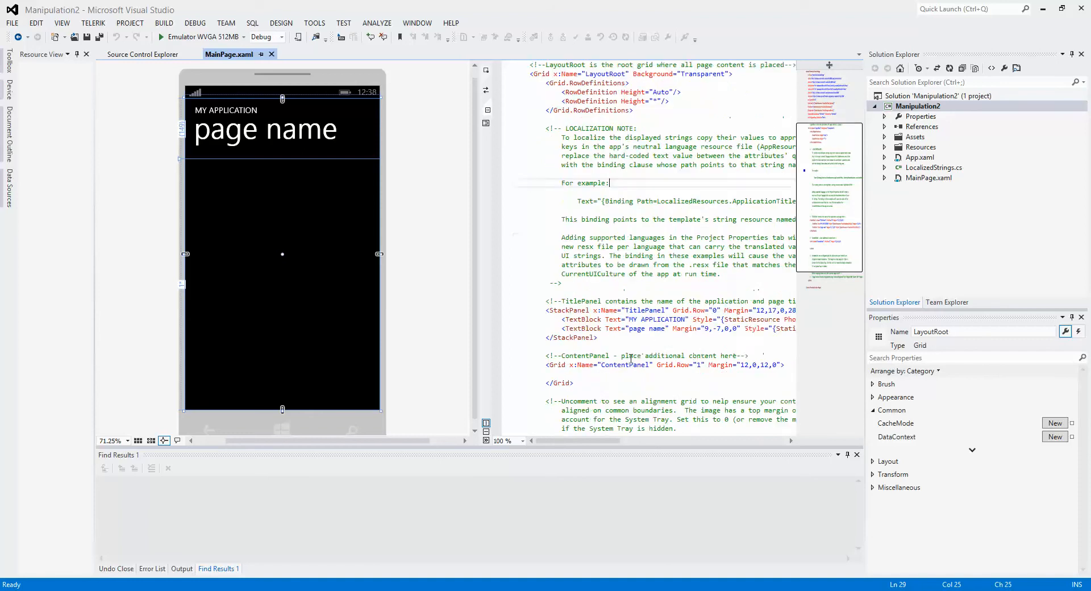
pyautogui.scroll(-3)
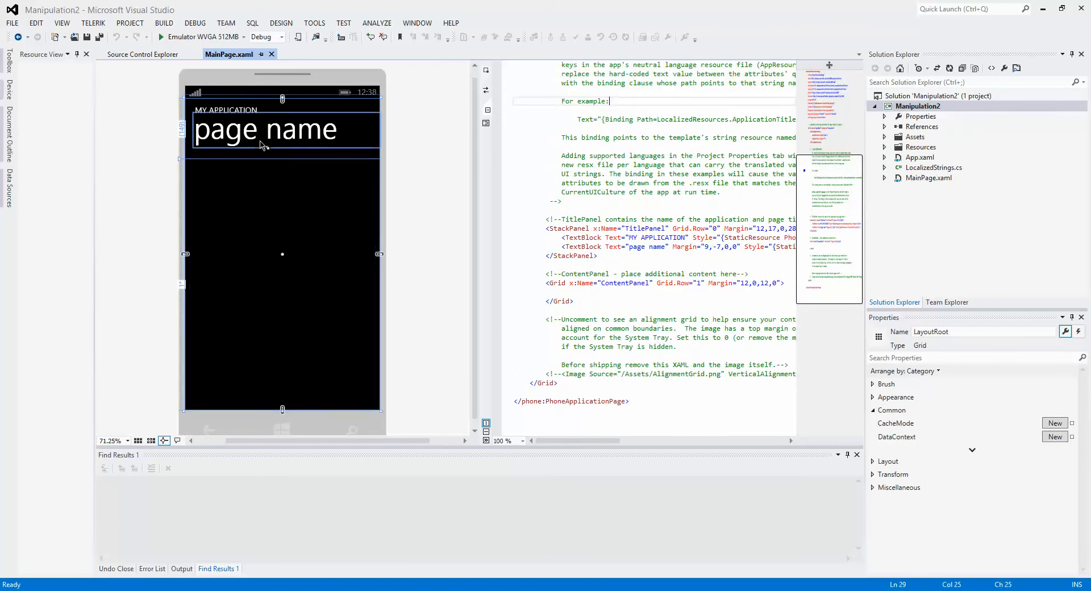
pyautogui.click(225, 110)
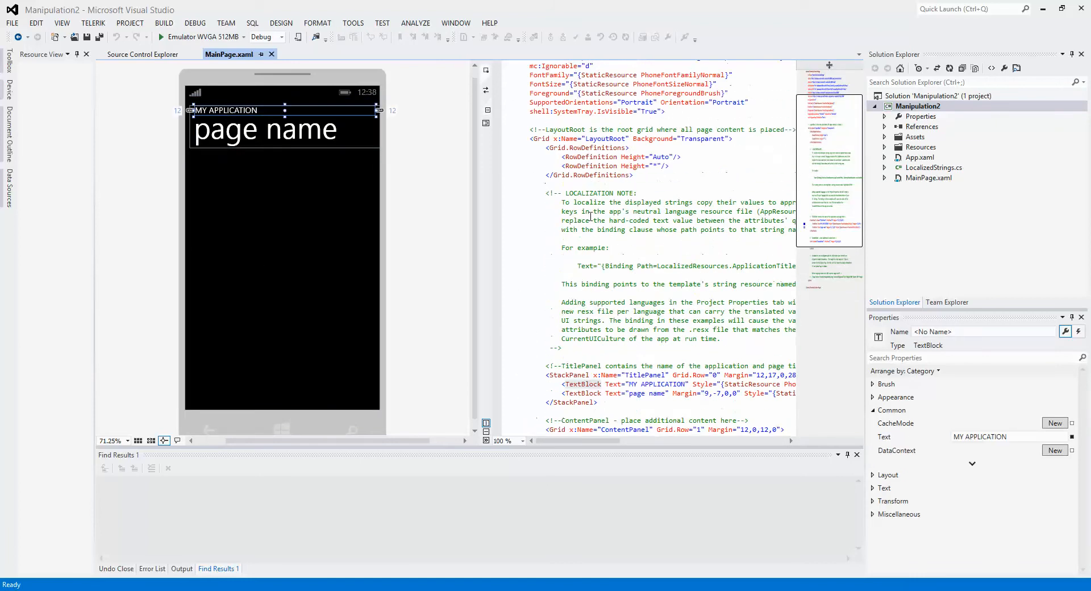
# Replace MY APPLICATION with 'Manipulation Example' and clear the page name text.
pyautogui.scroll(-3)
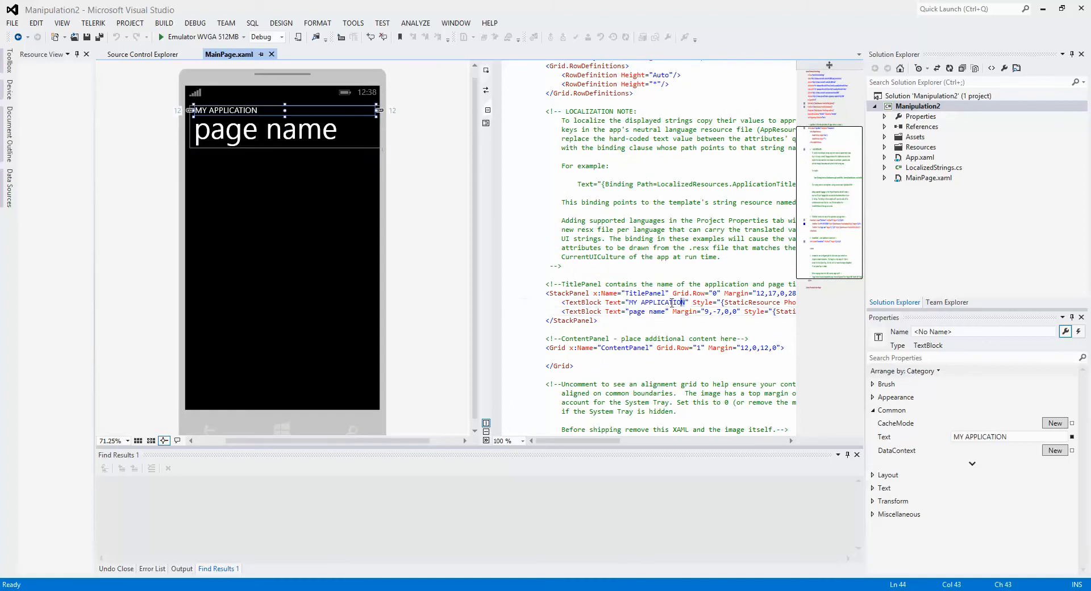
pyautogui.doubleClick(655, 302)
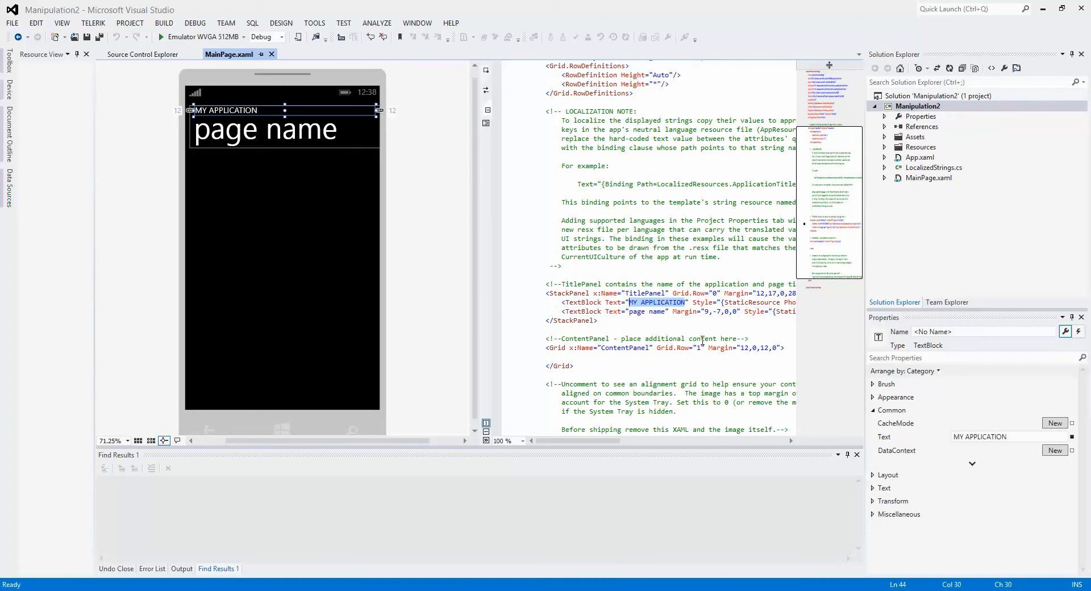
pyautogui.write('Manipulation')
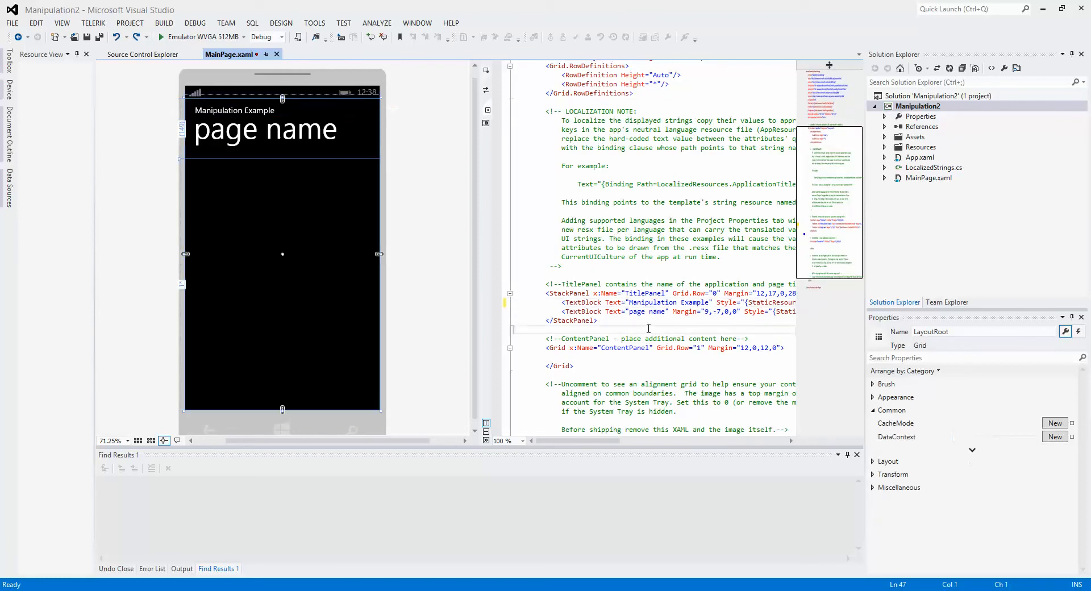
pyautogui.click(264, 129)
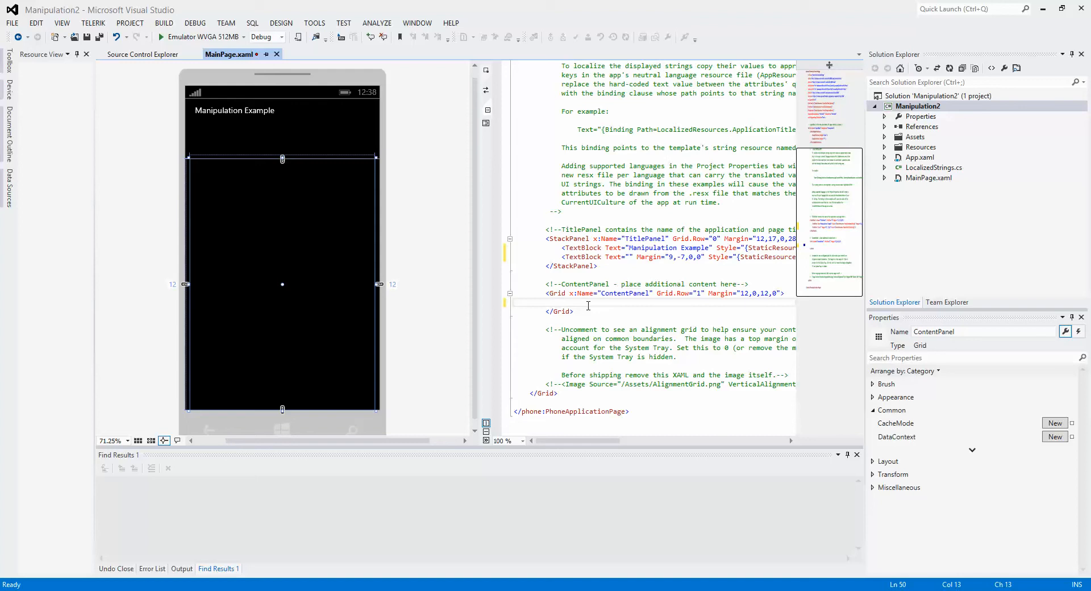
# Add a ListBox with Name="lstData" and ItemsSource="{Binding}" to the content grid.
pyautogui.write('<L')
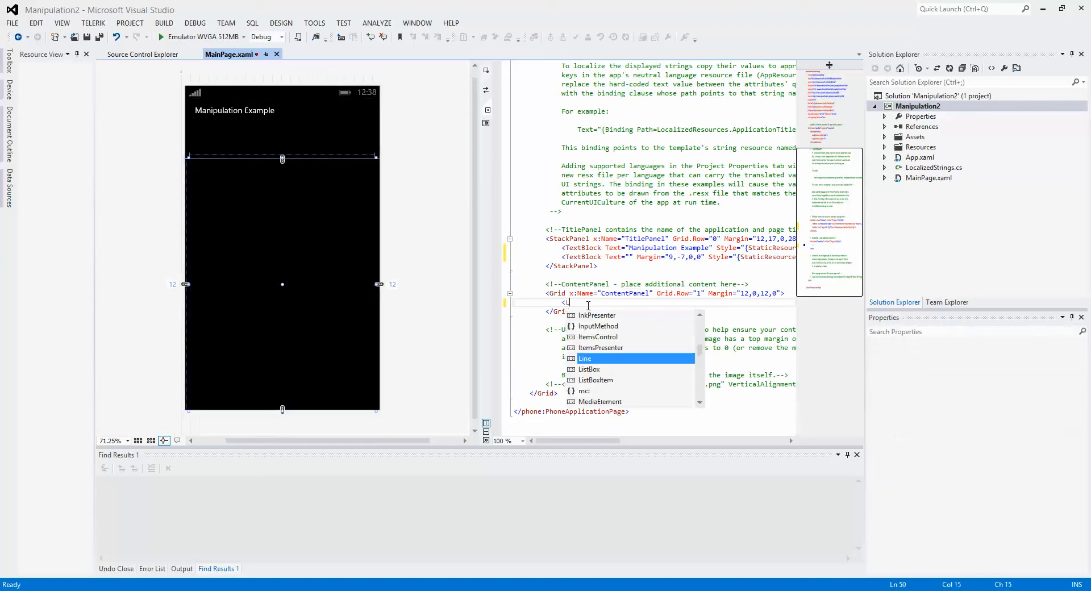
pyautogui.write('istBox ></ListBox>')
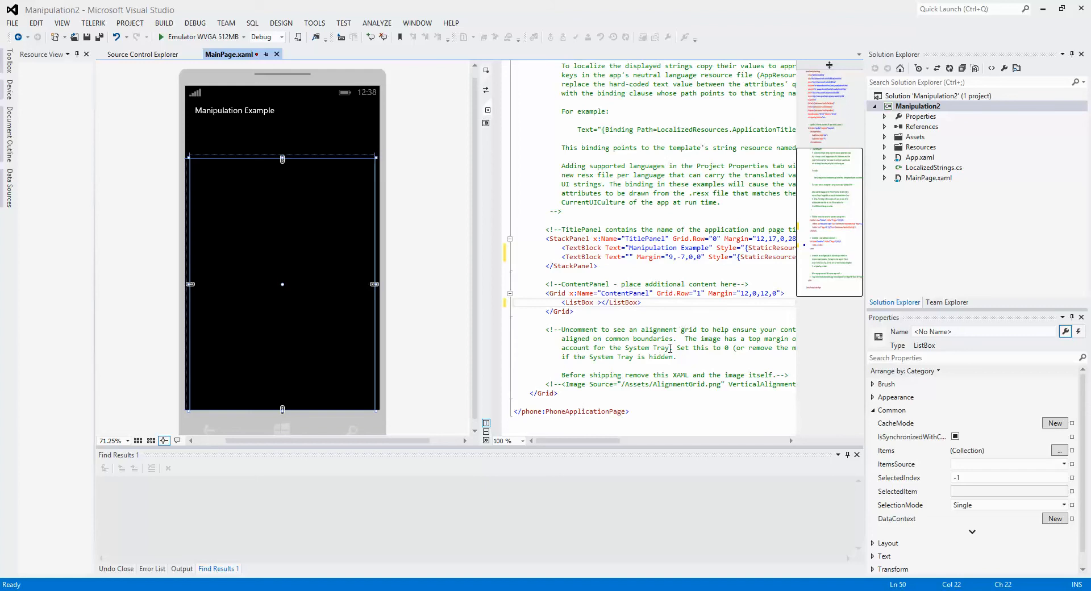
pyautogui.write('Name=",e"')
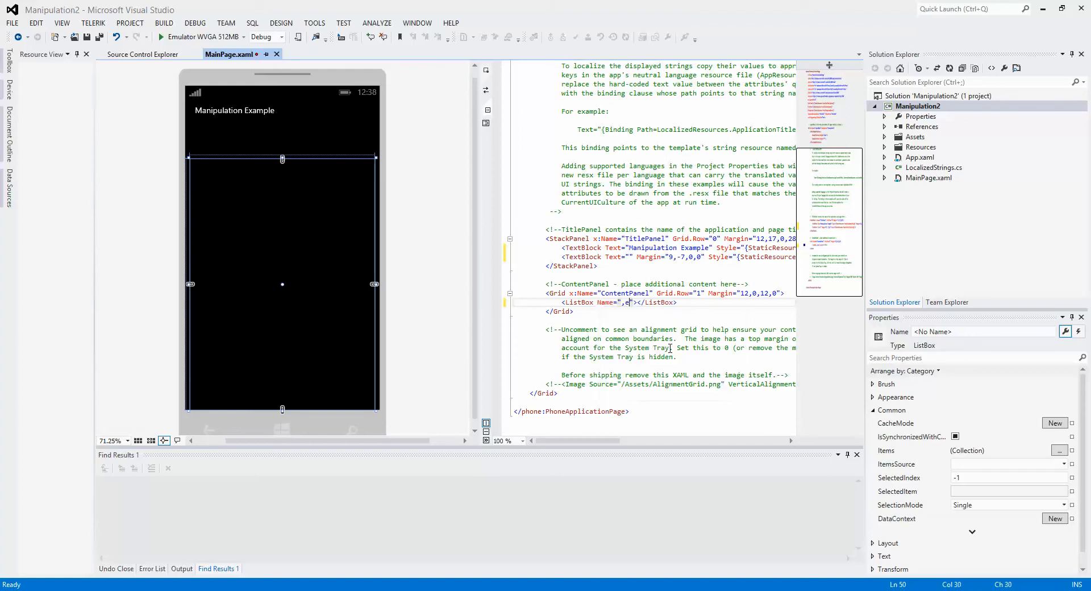
pyautogui.write('lstDAt')
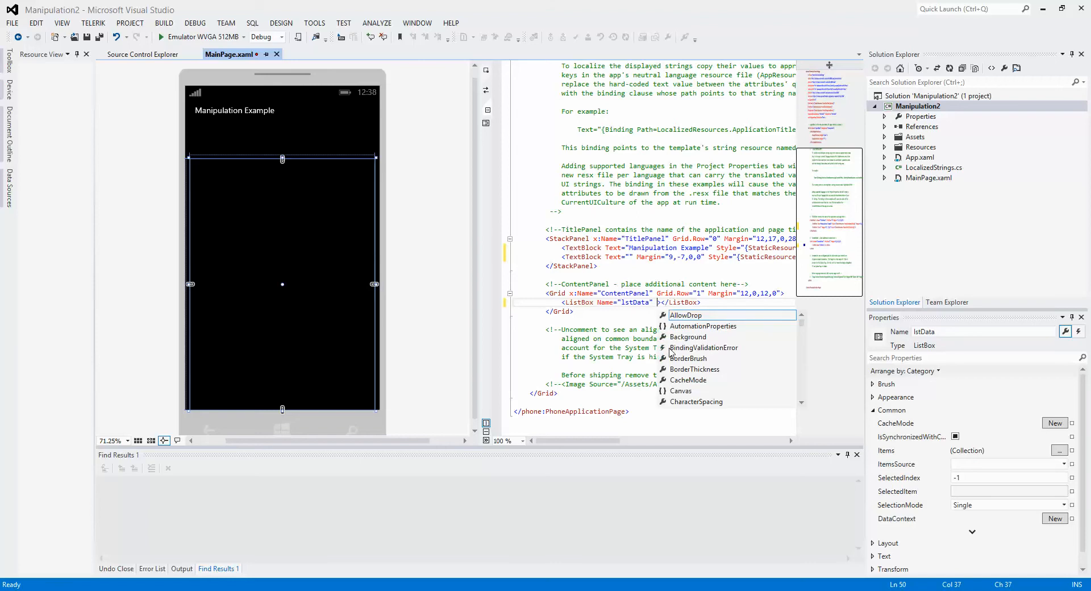
pyautogui.write('it')
pyautogui.write('<')
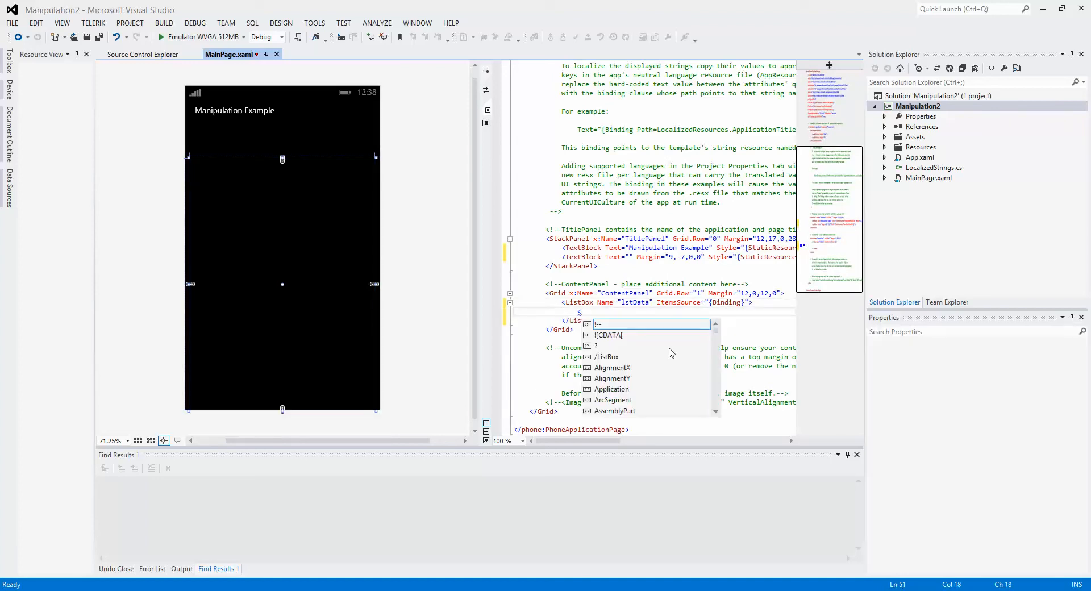
pyautogui.press('Escape')
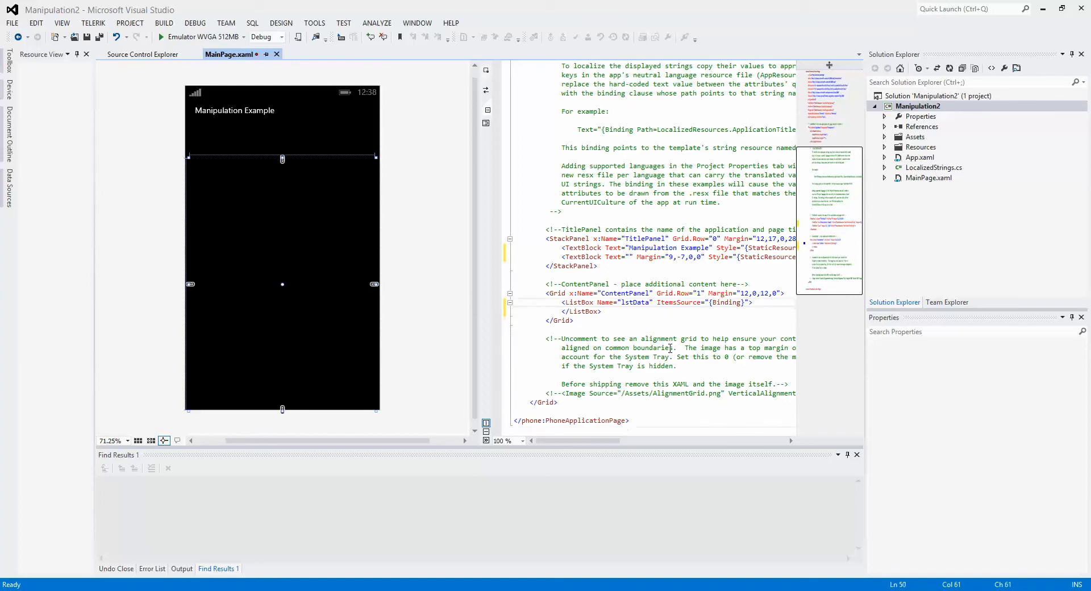
# Switch to the MainPage.xaml.cs code-behind file.
pyautogui.click(282, 285)
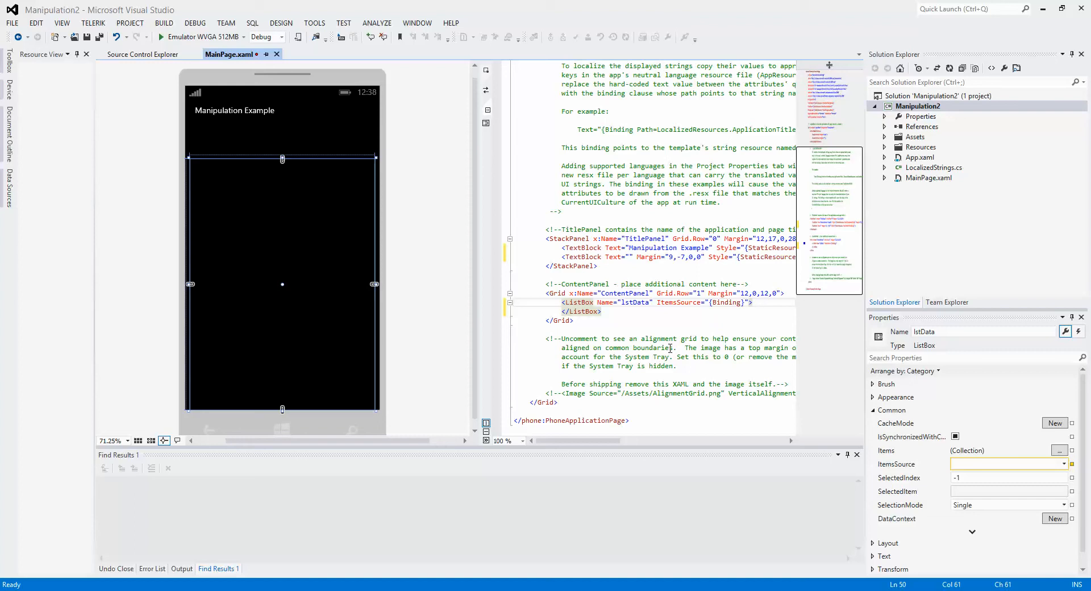
pyautogui.click(921, 105)
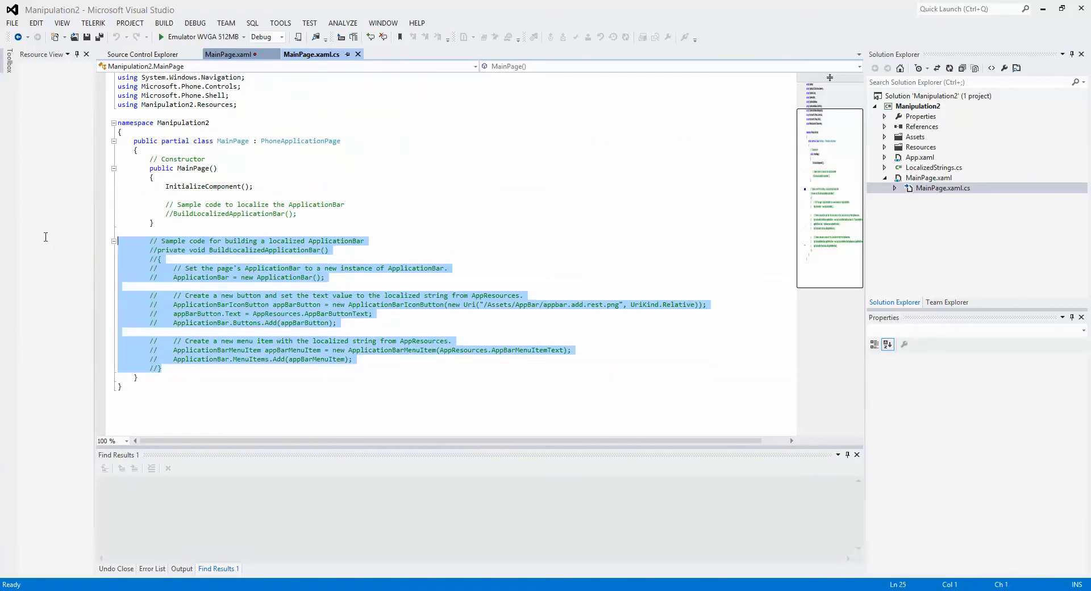
# Delete the commented ApplicationBar sample code and pick a spot for the data field.
pyautogui.press('Delete')
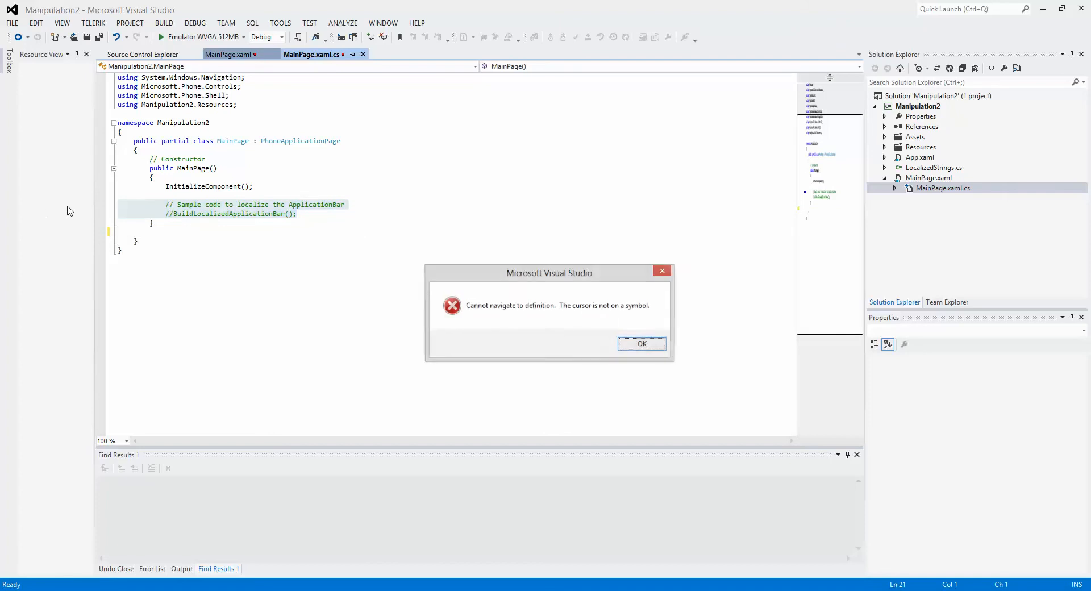
pyautogui.click(640, 343)
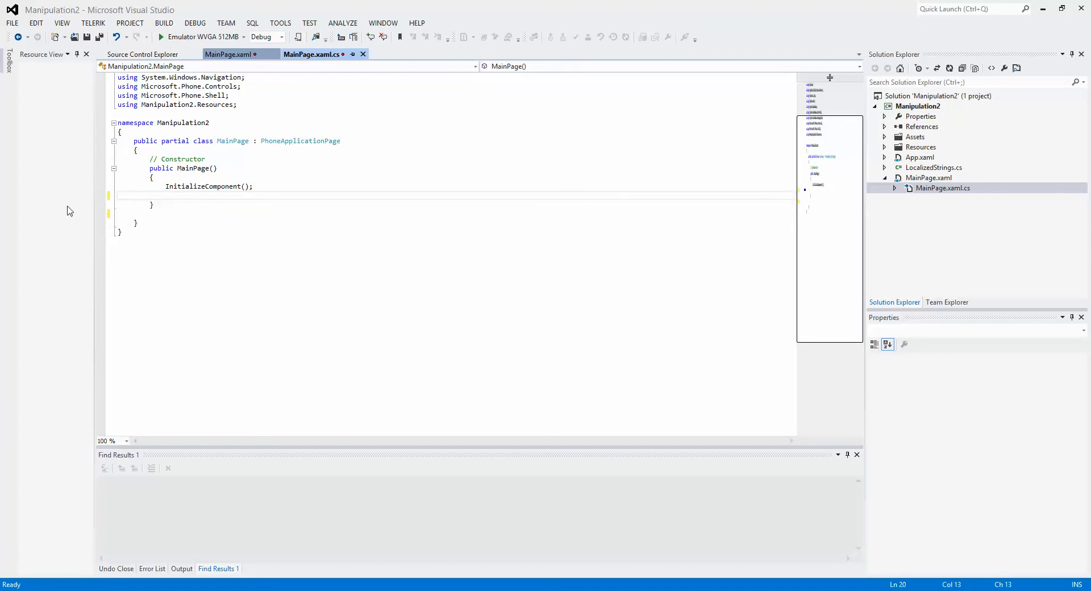
pyautogui.click(206, 173)
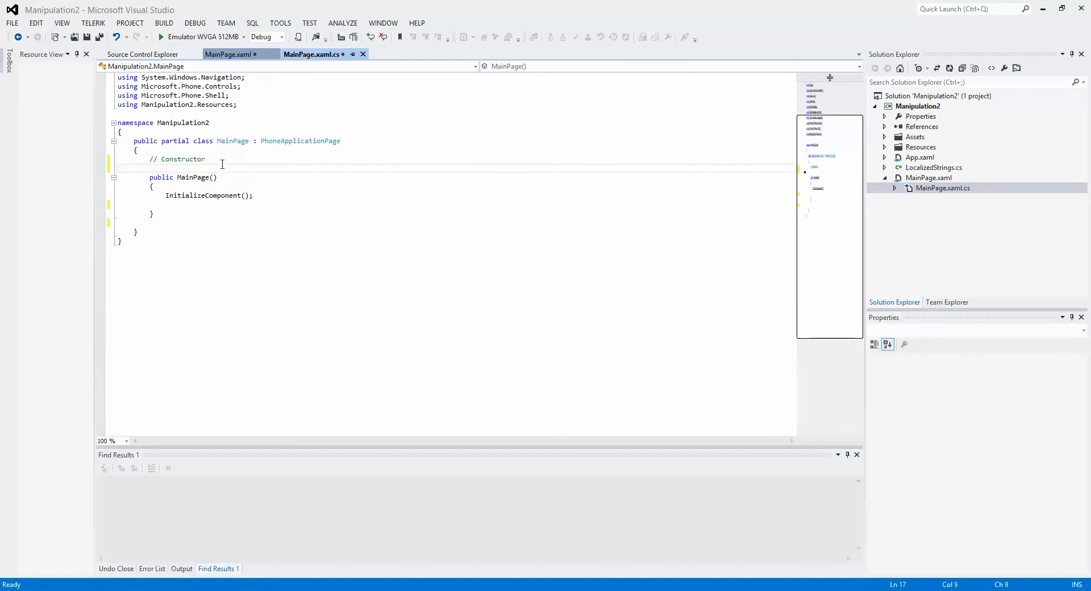
# Declare ObservableCollection<string> myData = new ObservableCollection<string>() with its using directive.
pyautogui.write('ObservableCollecti')
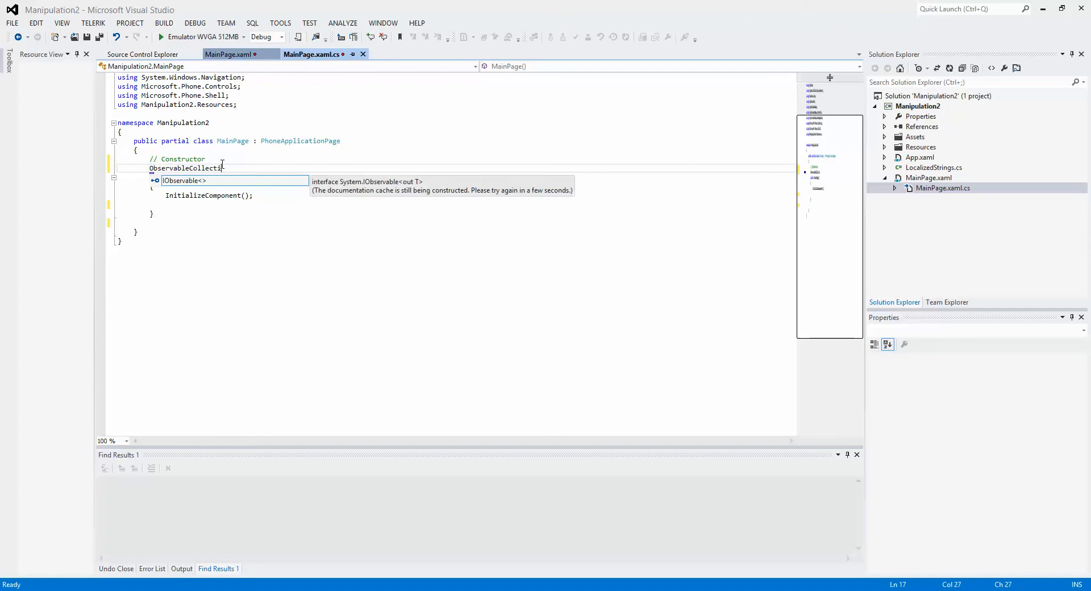
pyautogui.write('<s>')
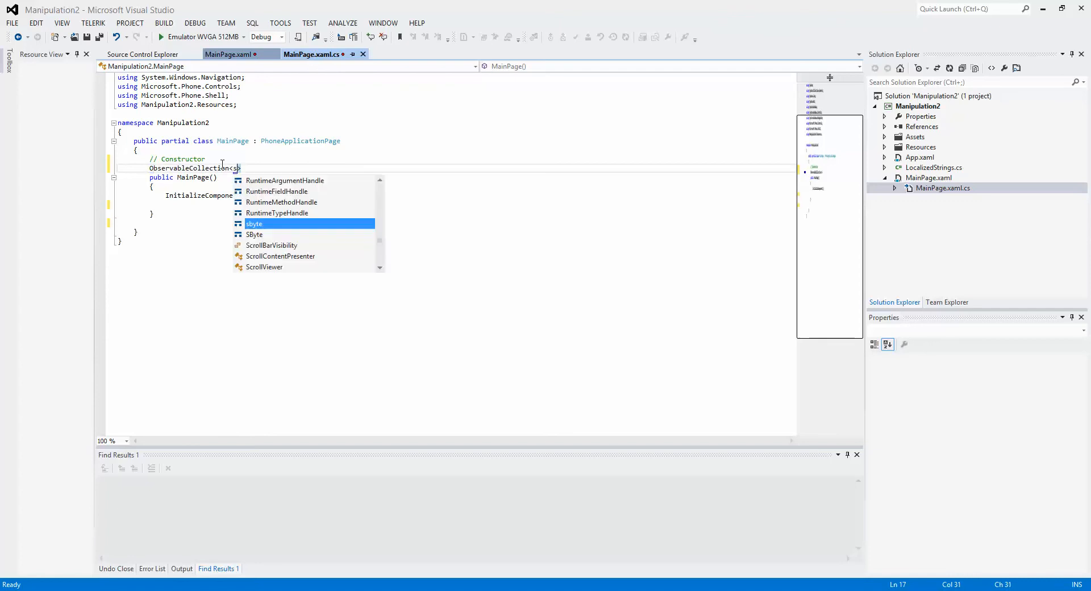
pyautogui.write('tring> myDa')
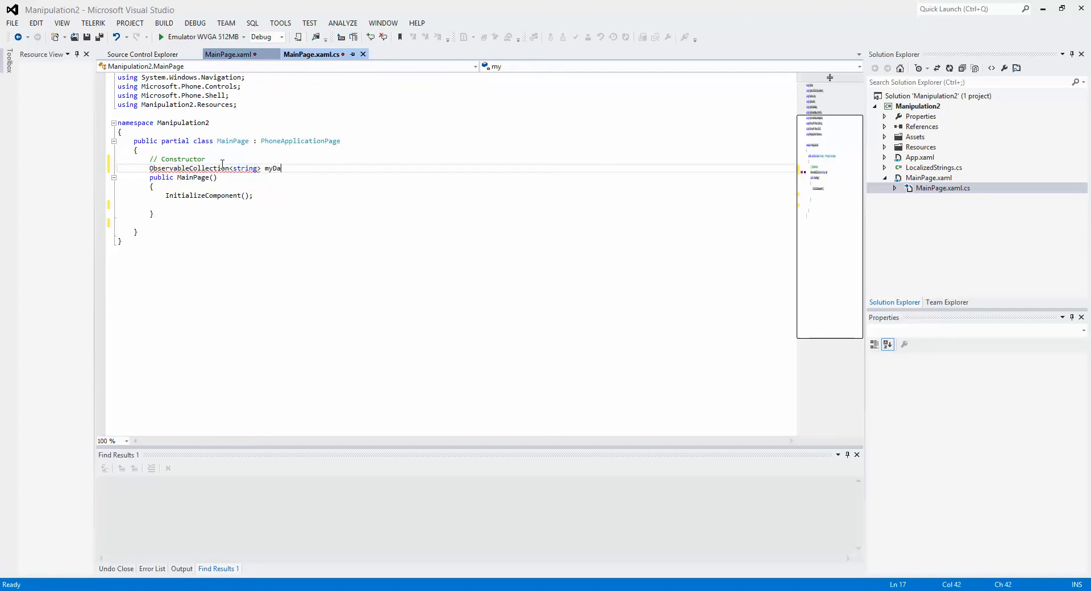
pyautogui.write('ta = new')
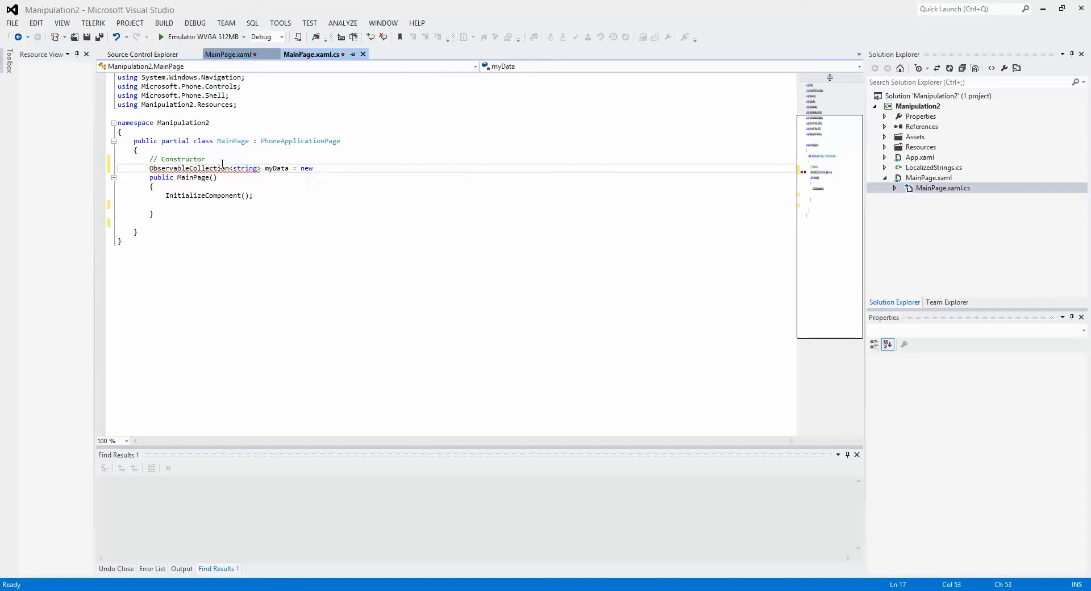
pyautogui.write('ObservableCollection<string>')
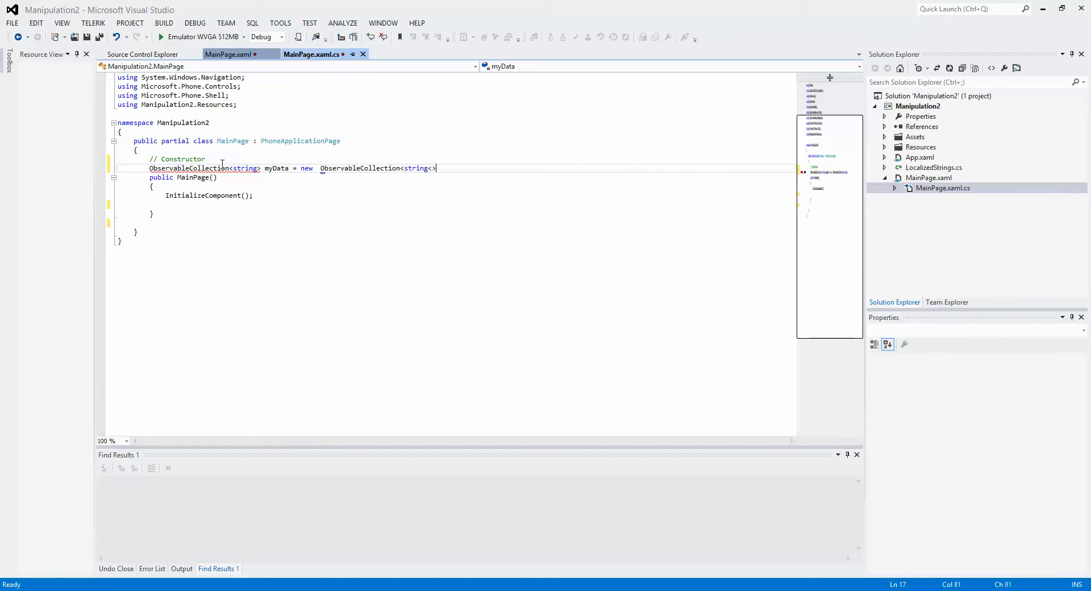
pyautogui.write('();')
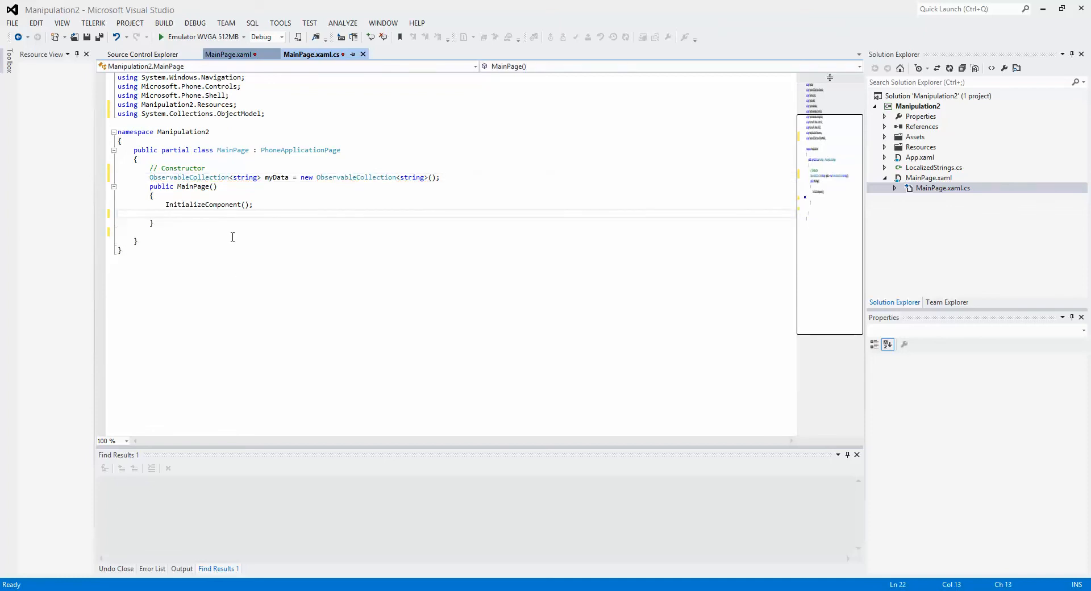
# Write a for loop to 15 that adds "Item " + i to myData after InitializeComponent.
pyautogui.click(166, 214)
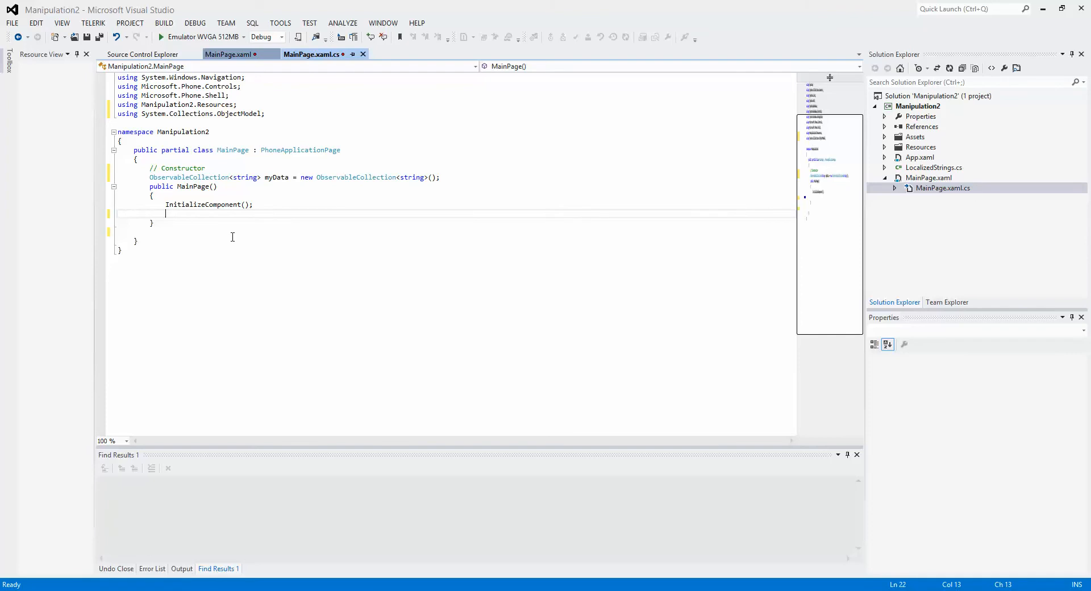
pyautogui.write('for(int i = 0')
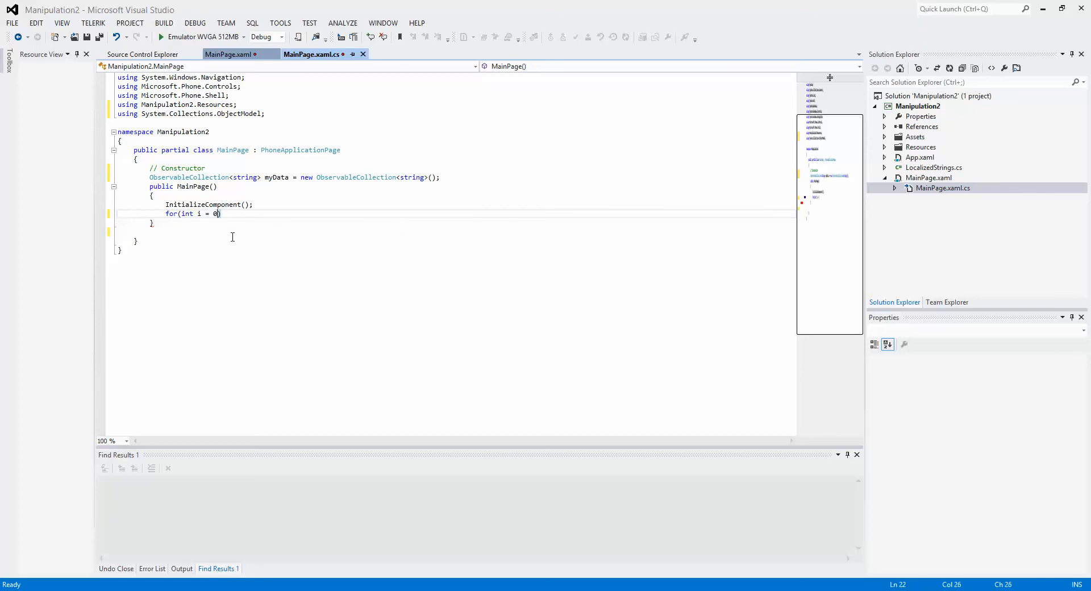
pyautogui.write('; i<')
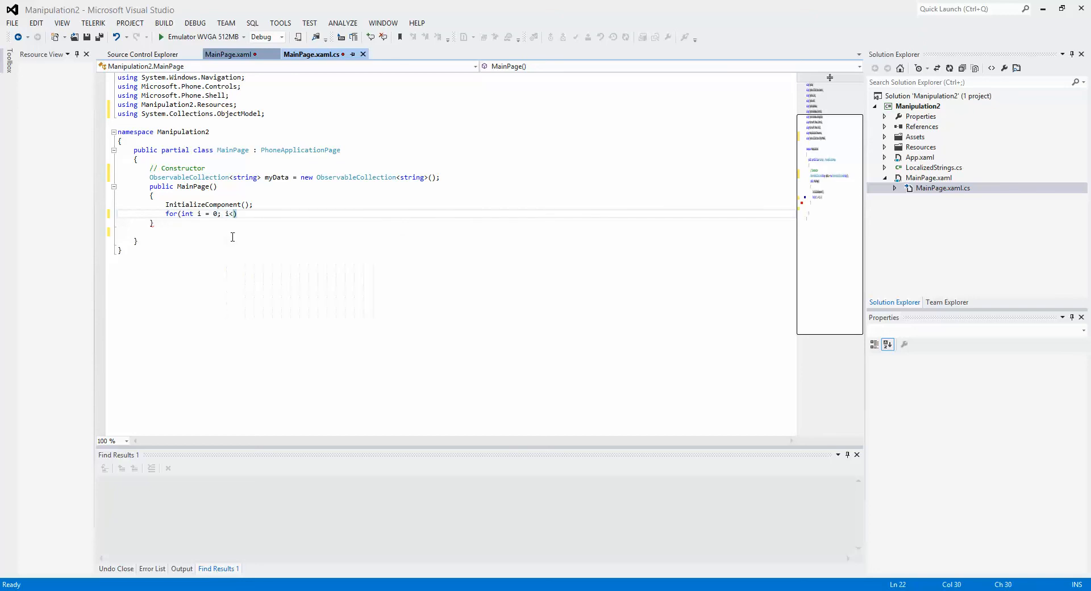
pyautogui.write('15;')
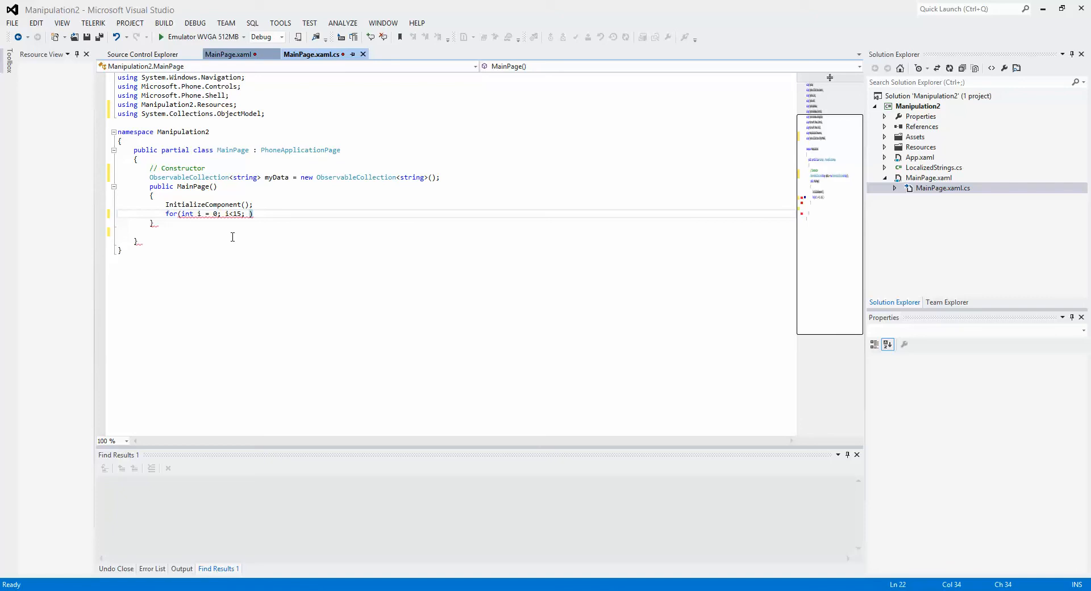
pyautogui.write('i++')
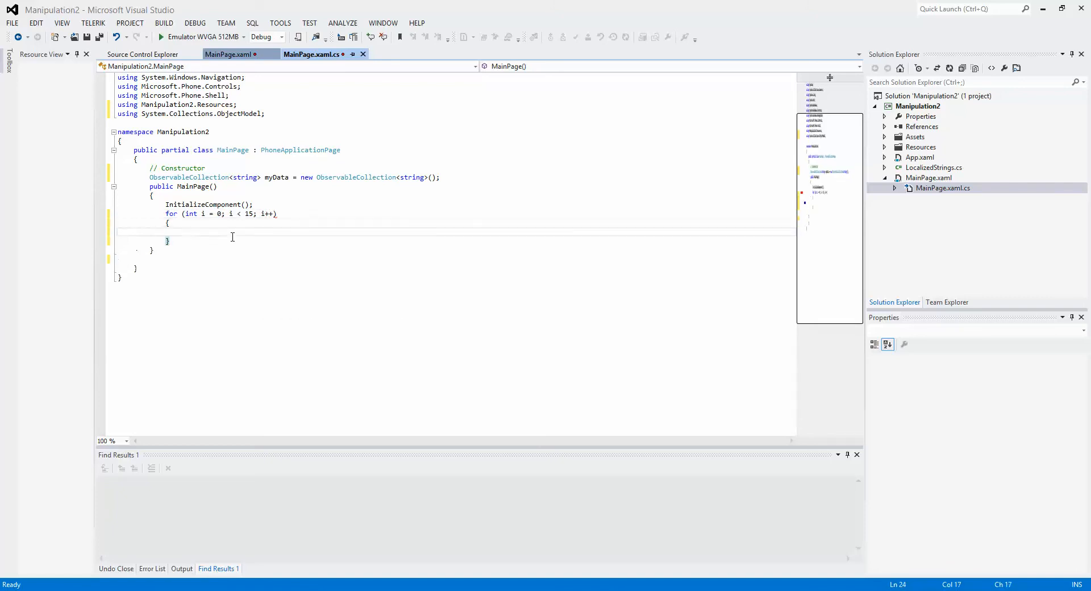
pyautogui.write('myxa')
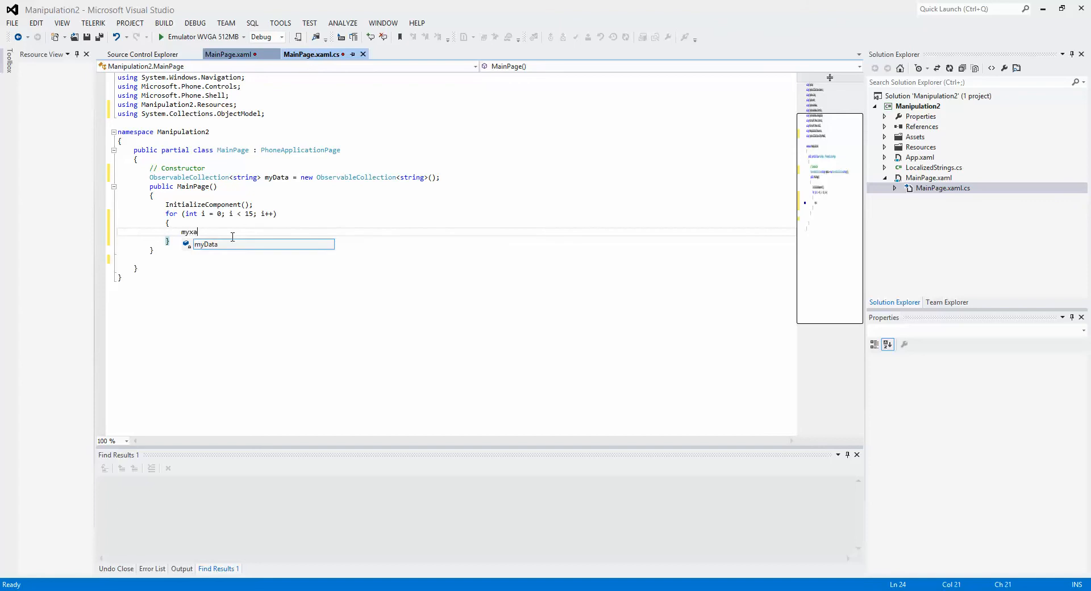
pyautogui.write('Data.ad')
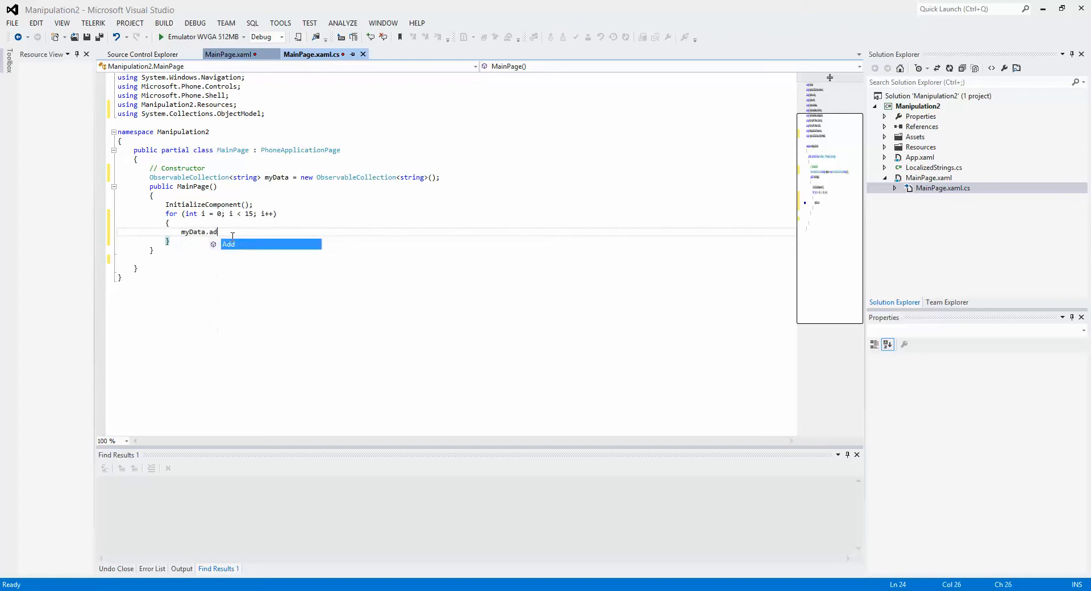
pyautogui.write('d("Item")')
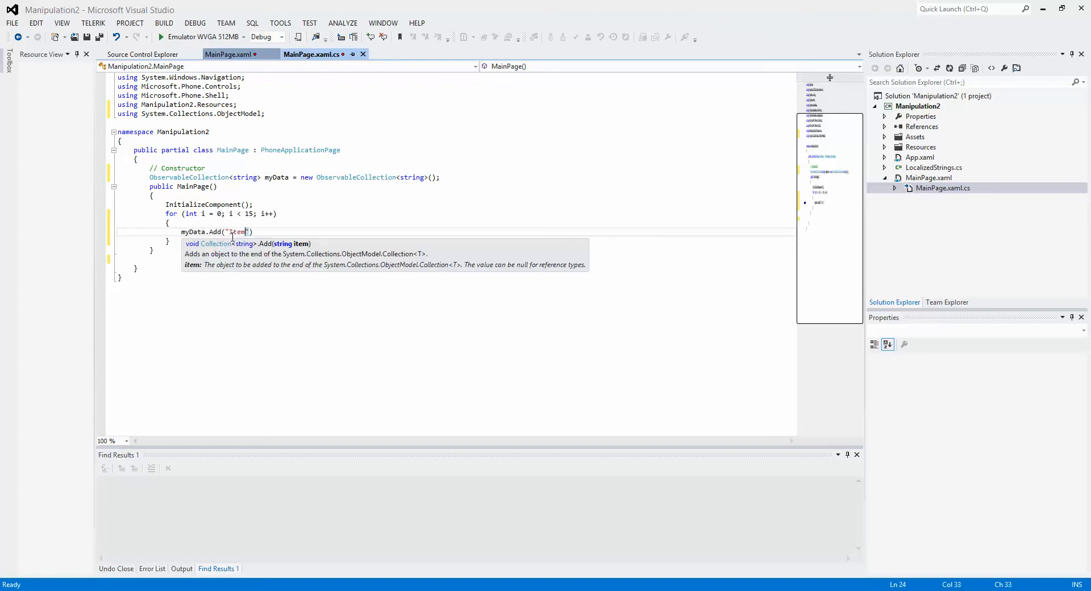
pyautogui.write('"+i')
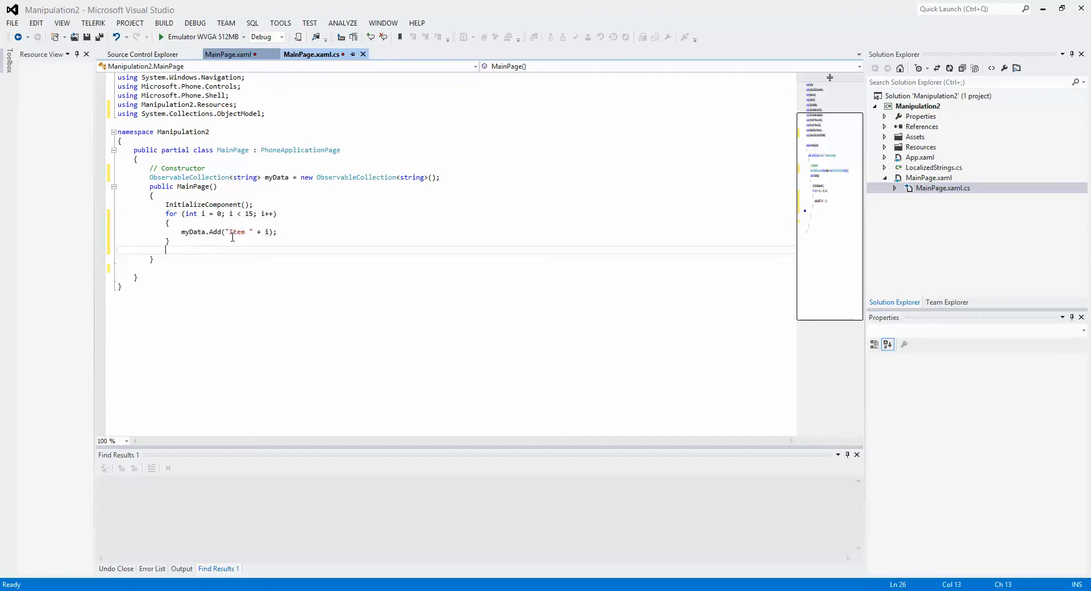
# Set lstData.DataContext = myData and run the app in the emulator.
pyautogui.write('lst')
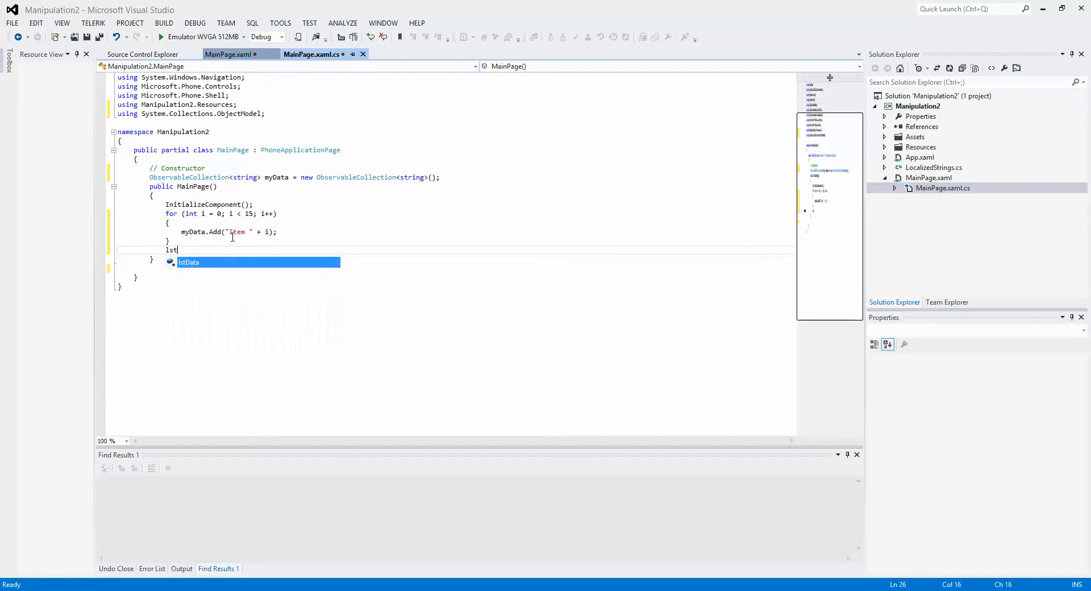
pyautogui.write('Data.DataContext =')
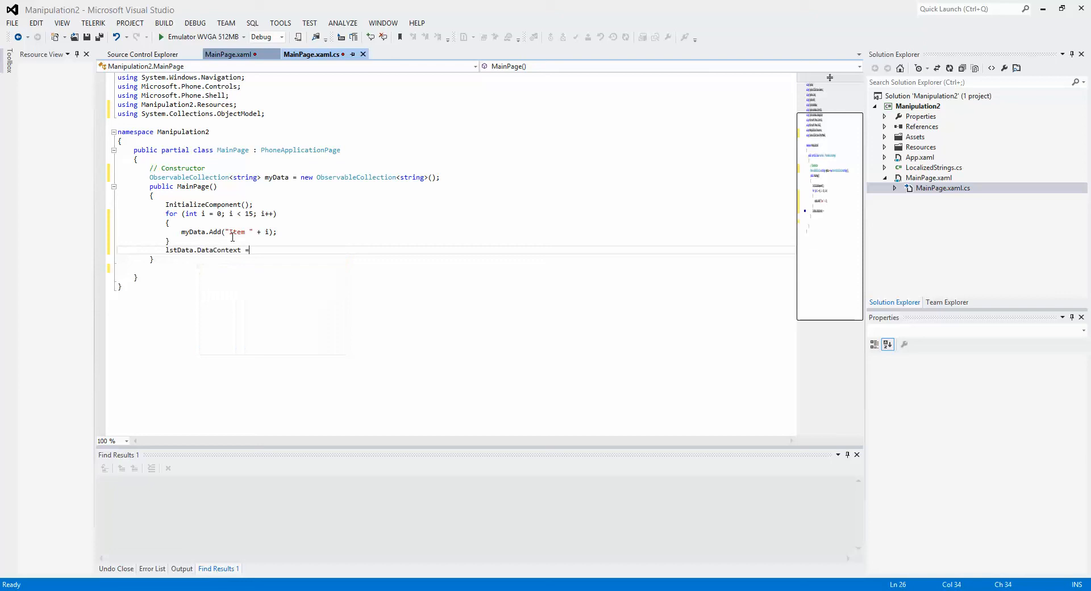
pyautogui.write('myda')
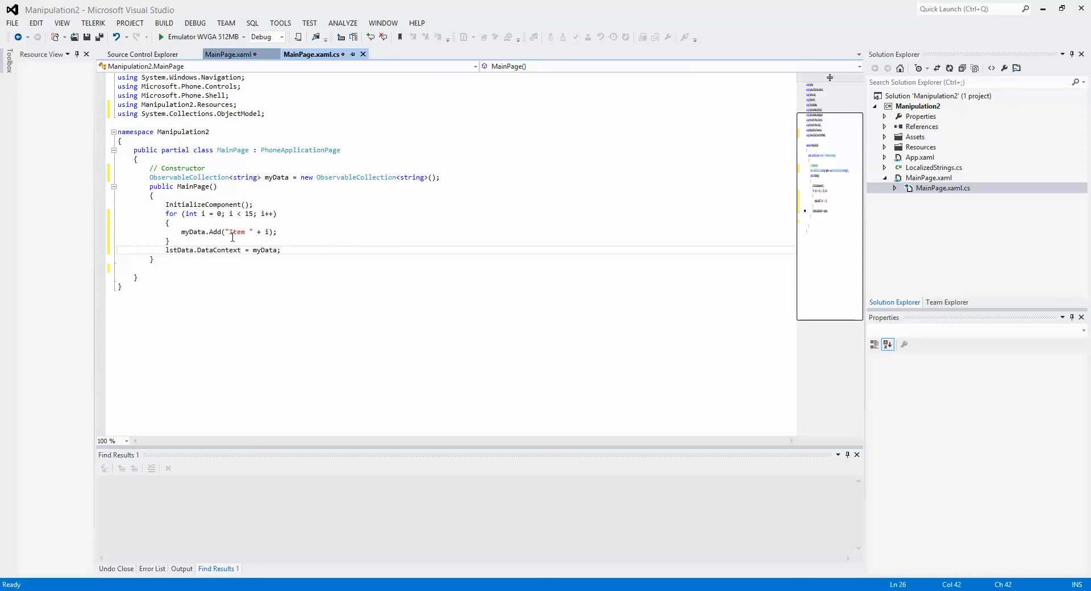
pyautogui.click(281, 250)
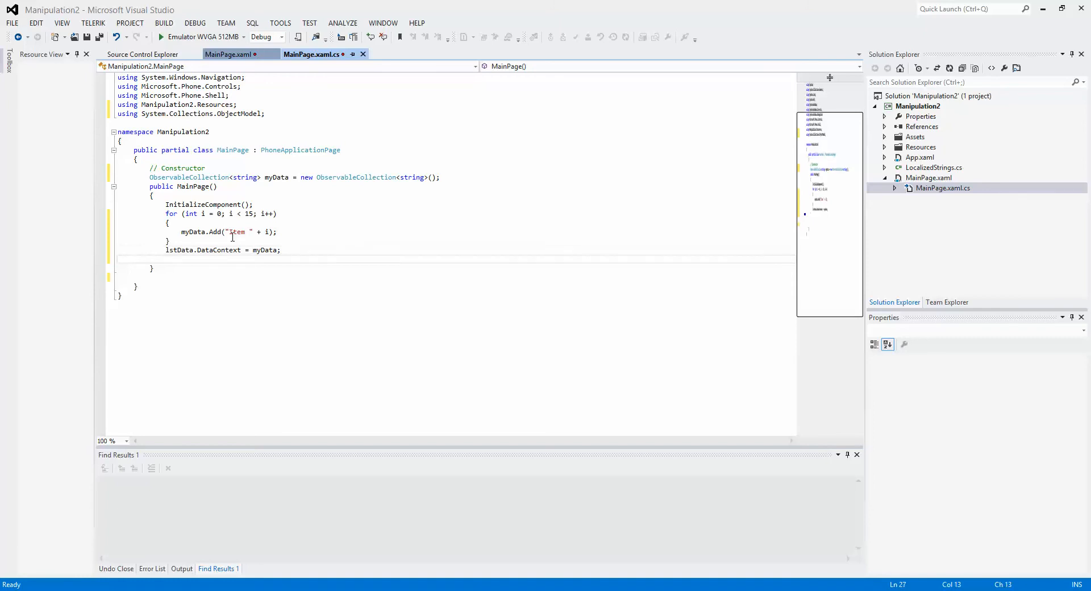
pyautogui.press('ctrl+s')
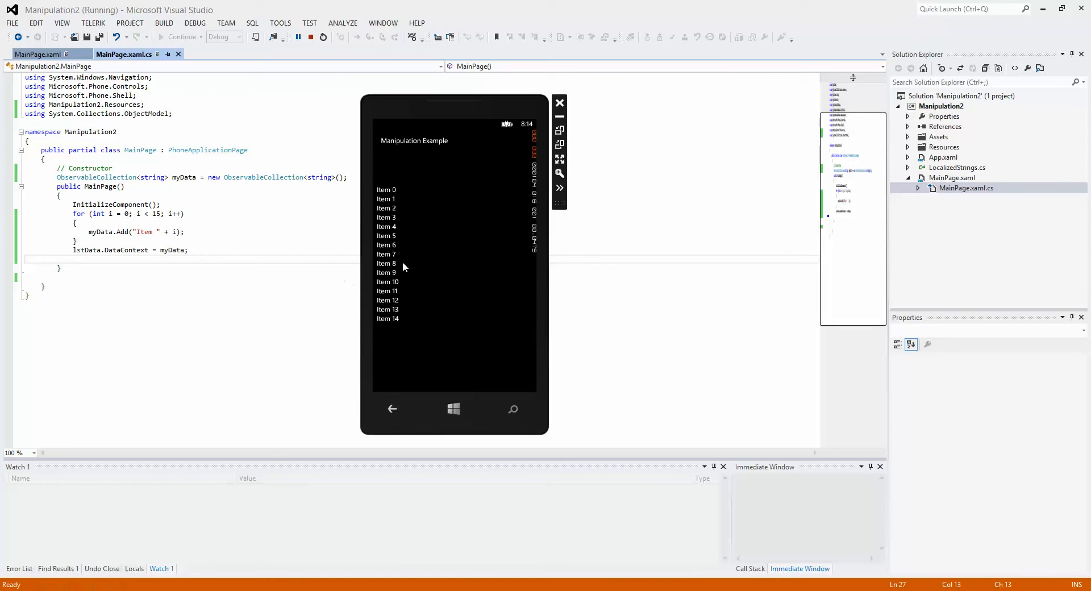
pyautogui.moveTo(391, 264)
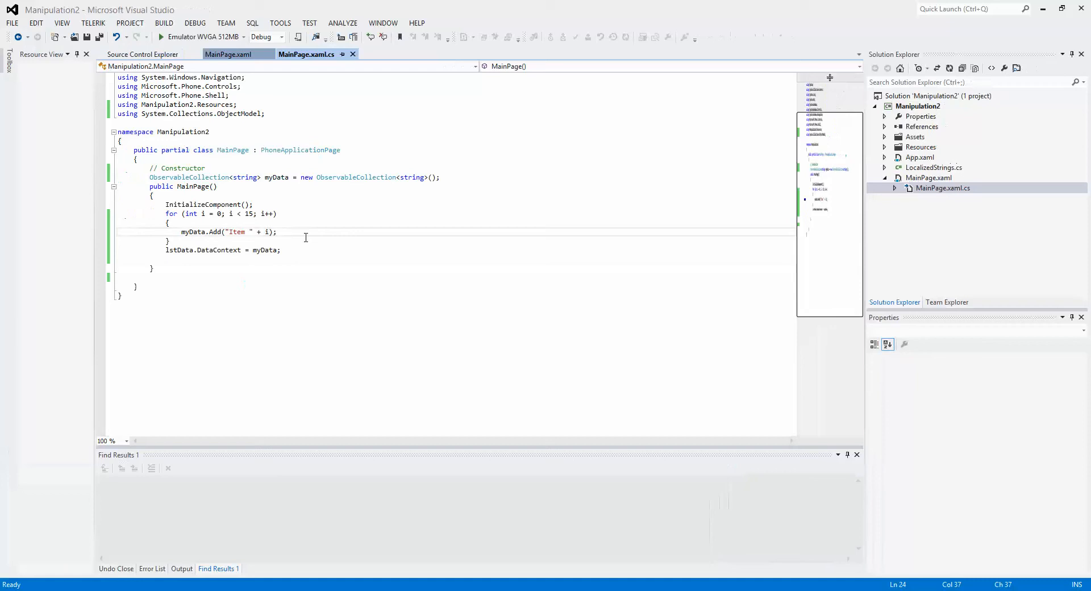
# Add a ListBox.ItemTemplate with DataTemplate and StackPanel inside lstData.
pyautogui.click(229, 55)
pyautogui.write('<ListBox.')
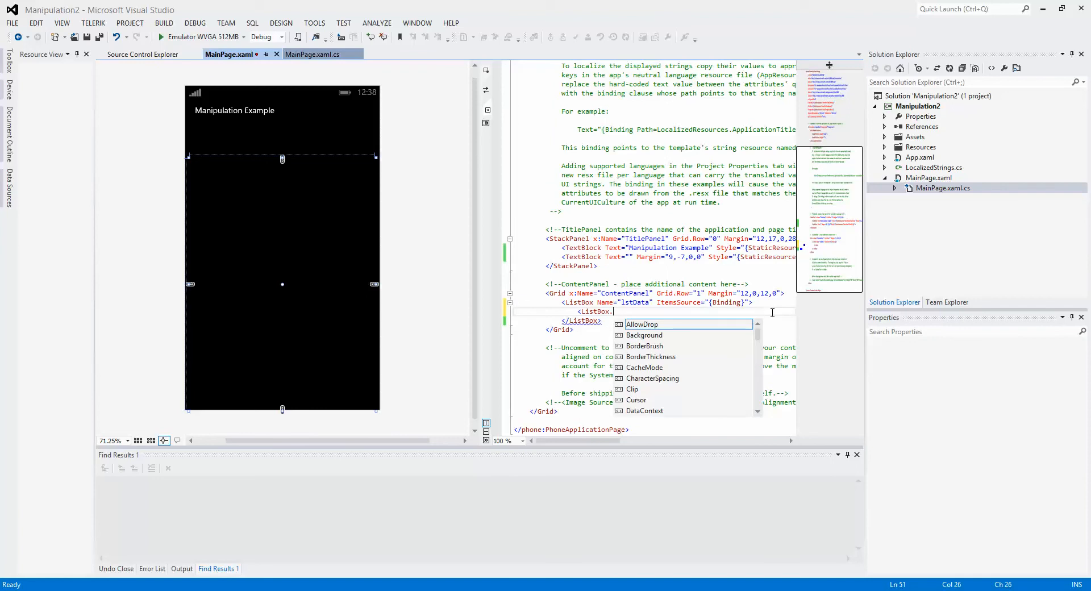
pyautogui.write('Itemste')
pyautogui.write('<StackPanel')
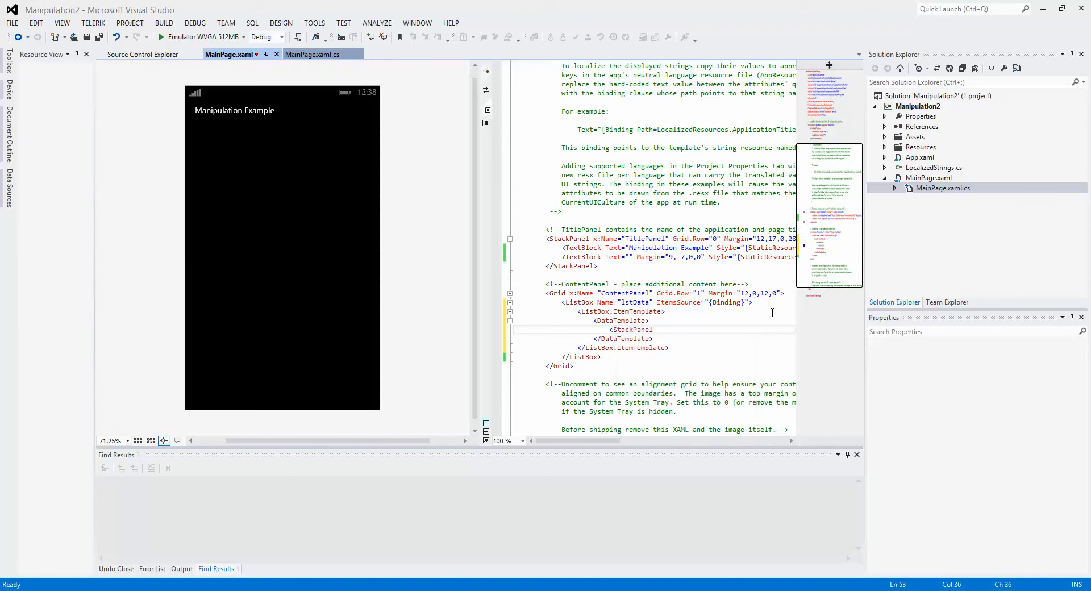
pyautogui.click(631, 329)
pyautogui.write('>')
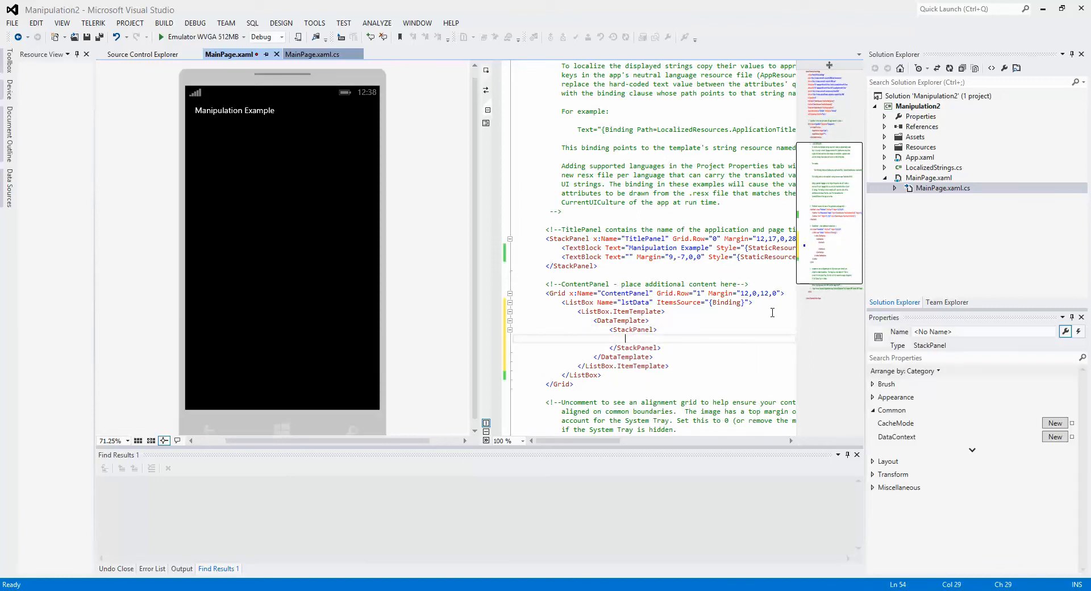
# Put a TextBlock with Text="{Binding}" and FontSize="41" in the StackPanel and save.
pyautogui.write('<textBlock Text="P"></TextBlock>')
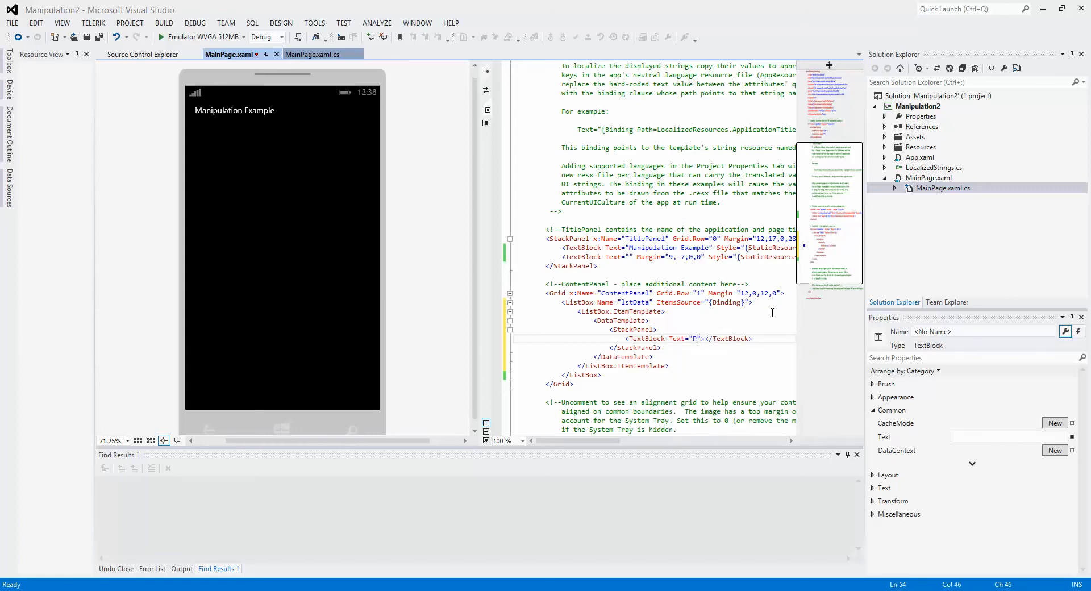
pyautogui.write('{bu')
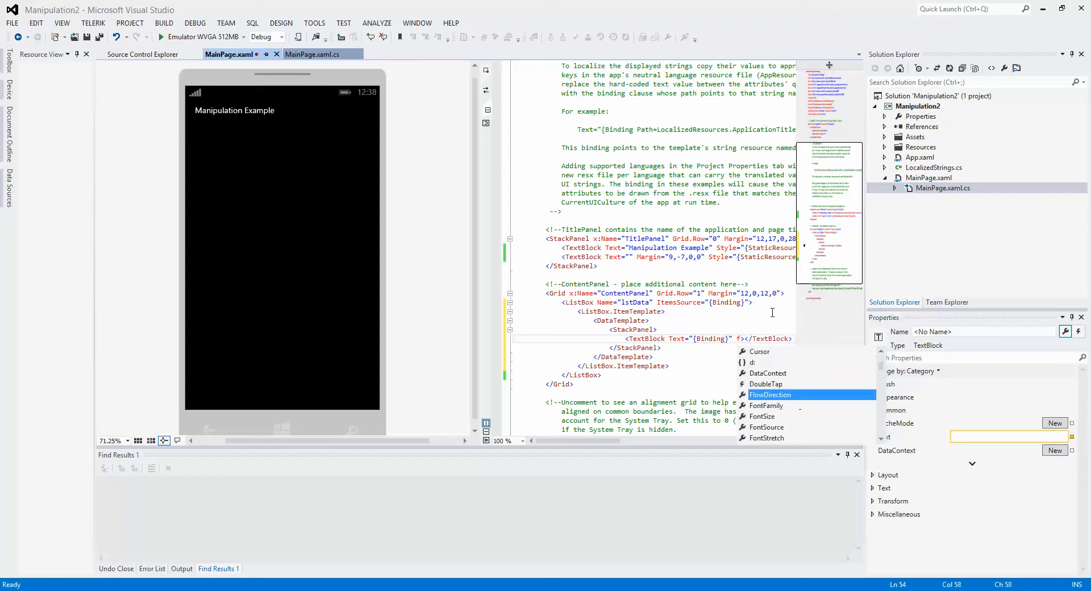
pyautogui.write('ontSize="')
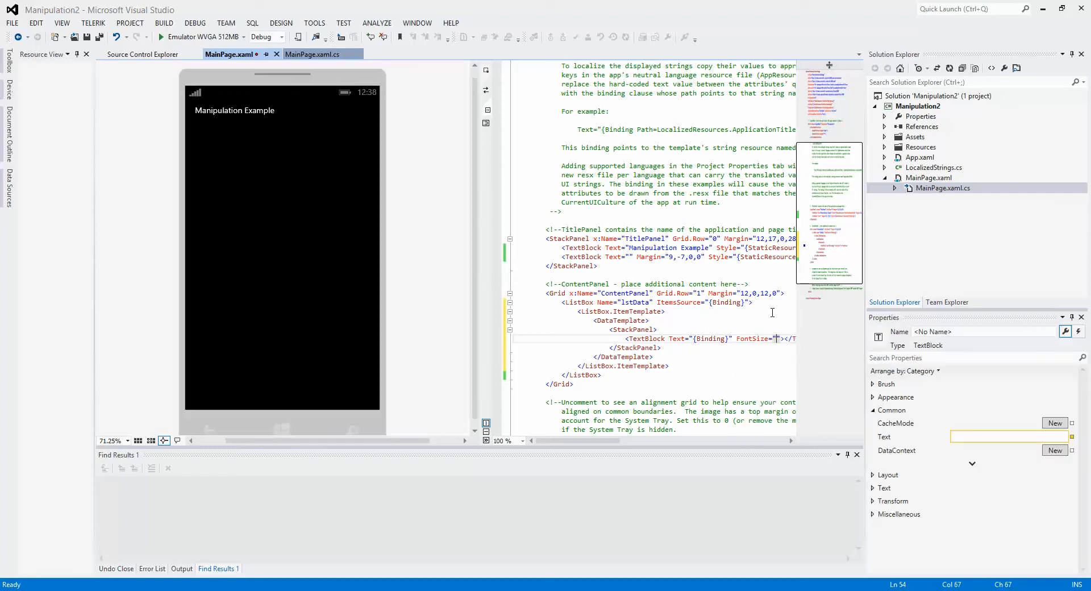
pyautogui.write('41')
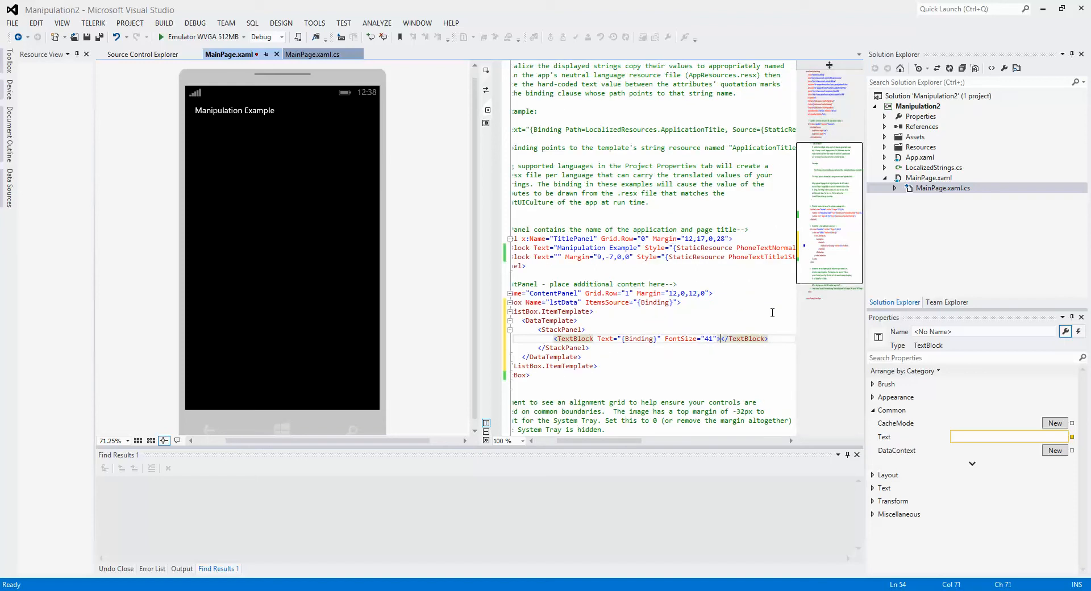
pyautogui.press('ctrl+s')
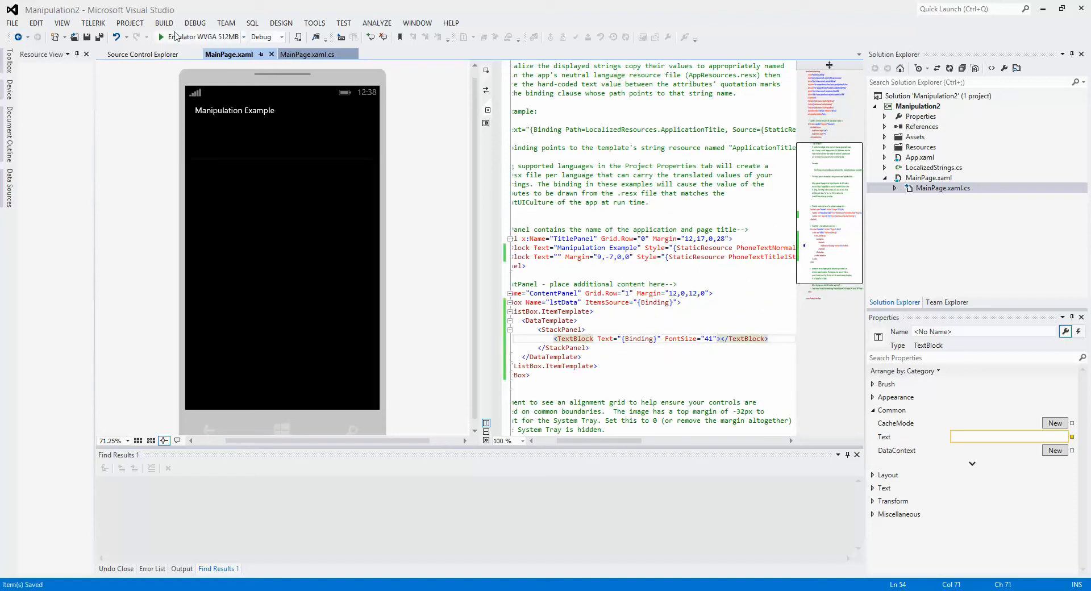
# Return to MainPage.xaml.cs showing the constructor that fills myData.
pyautogui.click(160, 37)
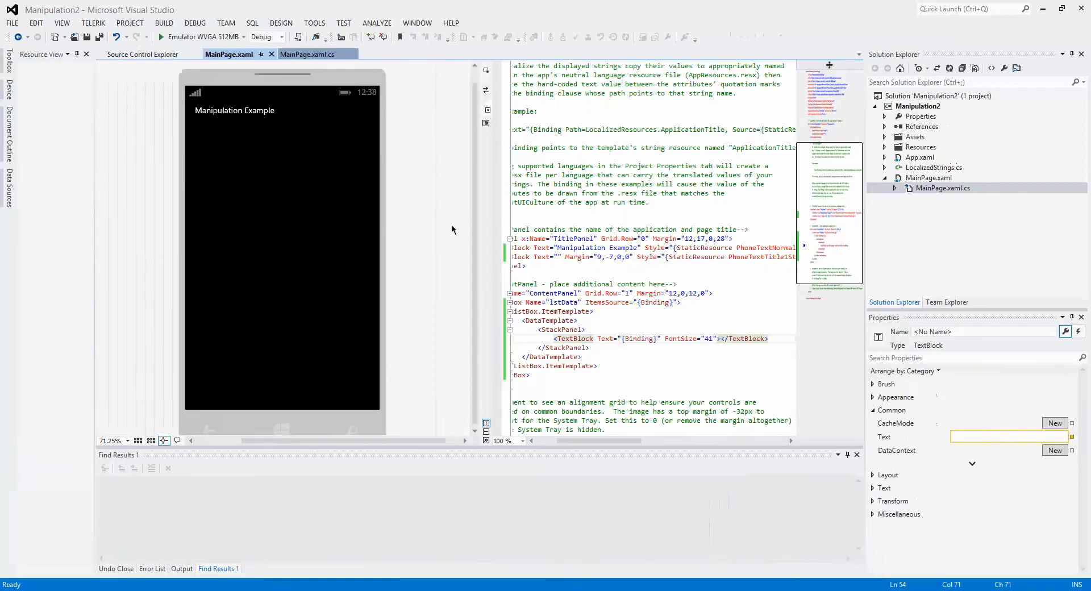
pyautogui.click(306, 55)
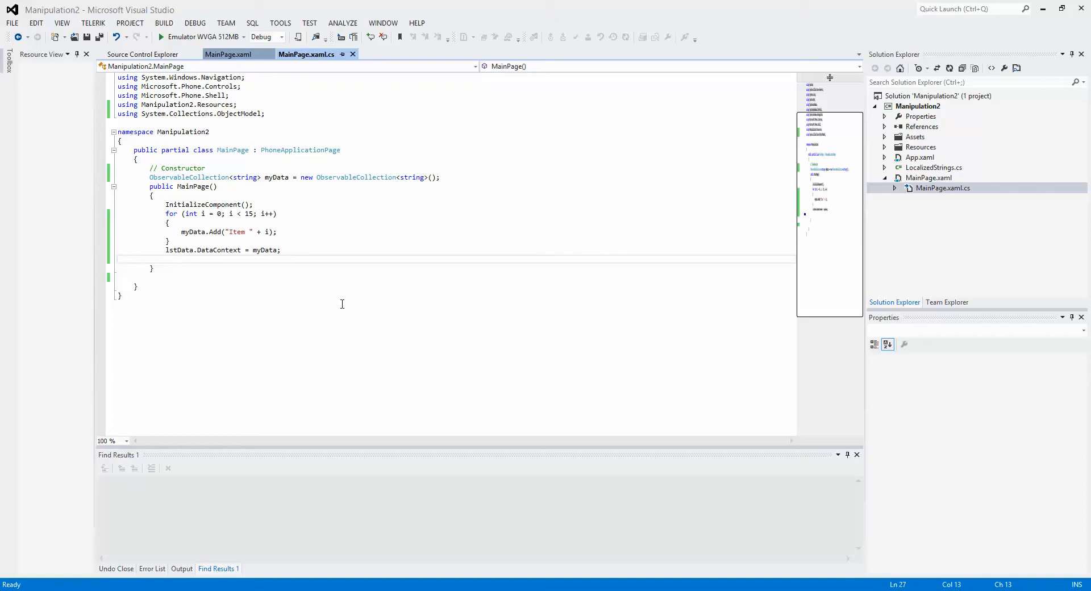
pyautogui.click(166, 259)
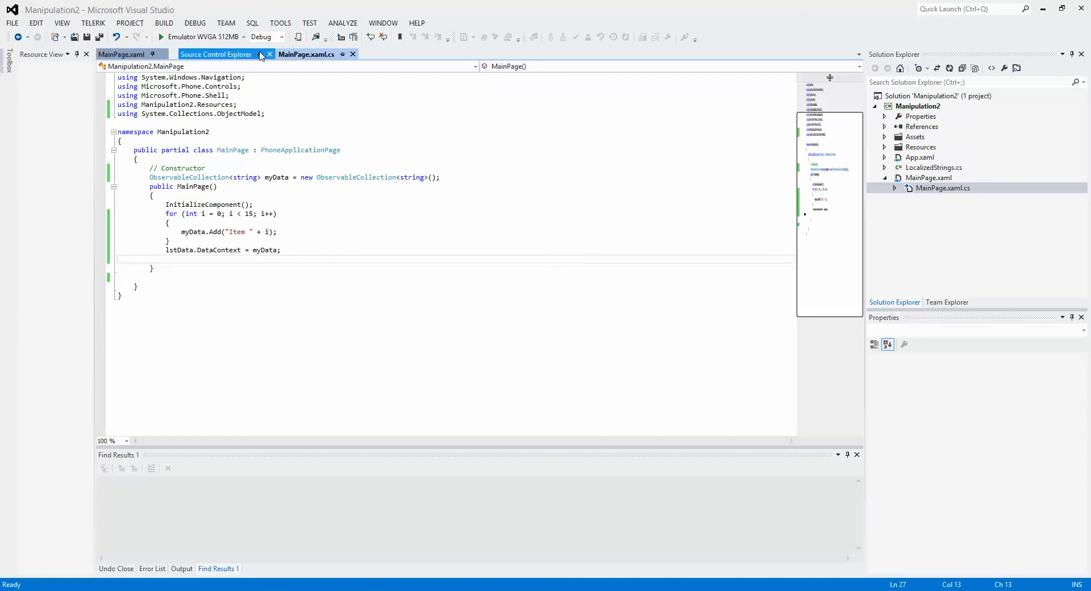
pyautogui.click(122, 54)
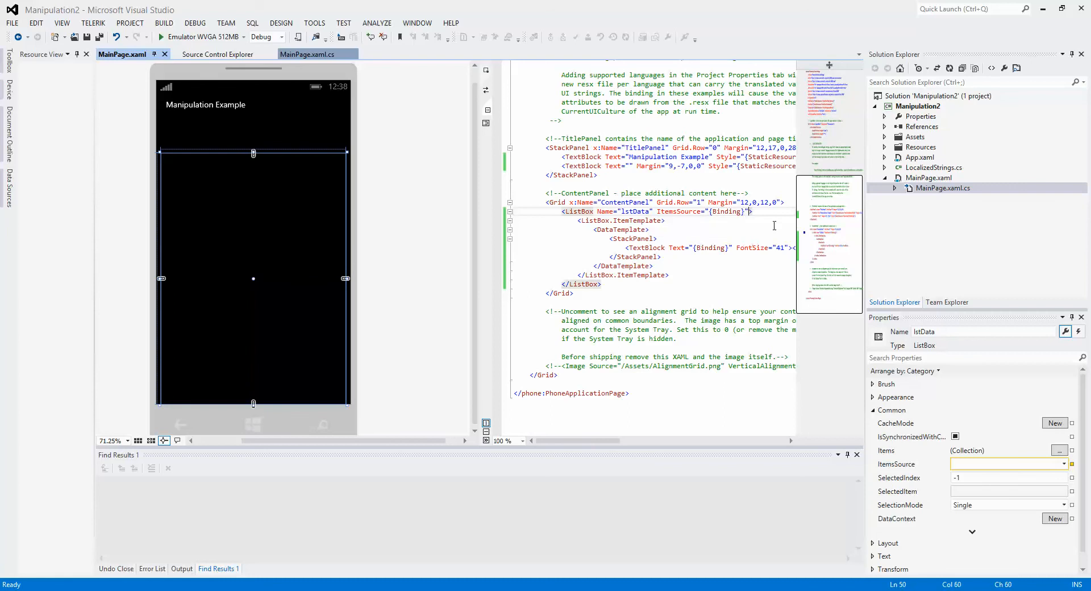
pyautogui.write('man')
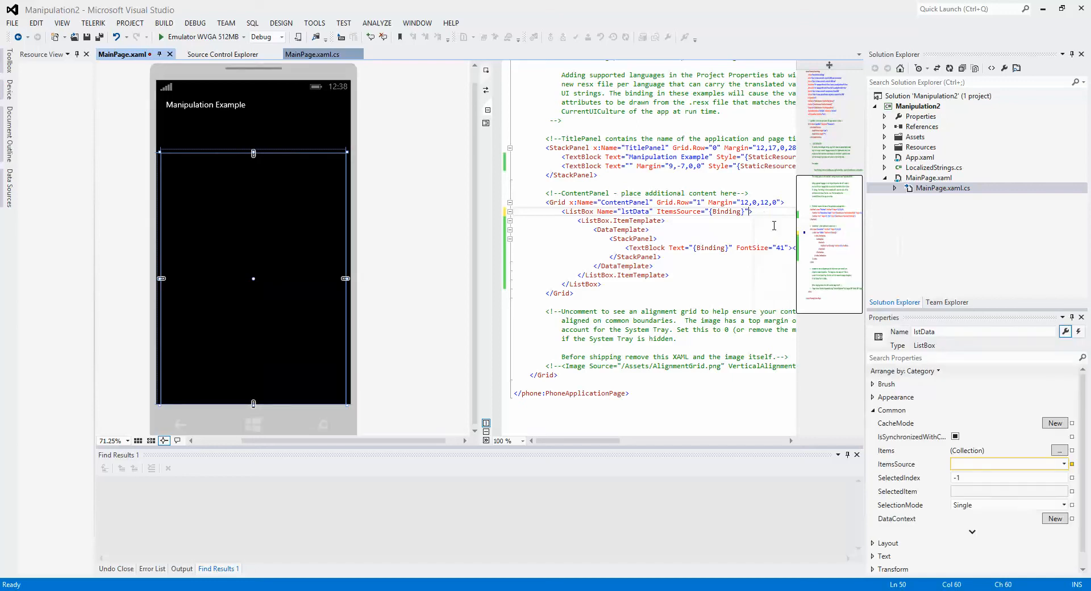
pyautogui.click(313, 54)
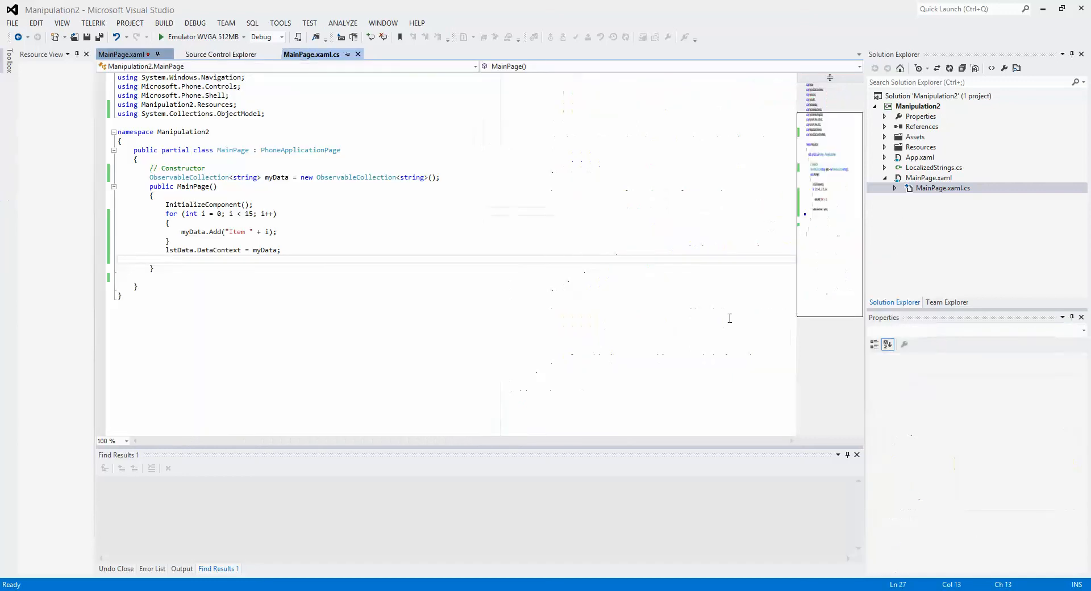
pyautogui.click(167, 259)
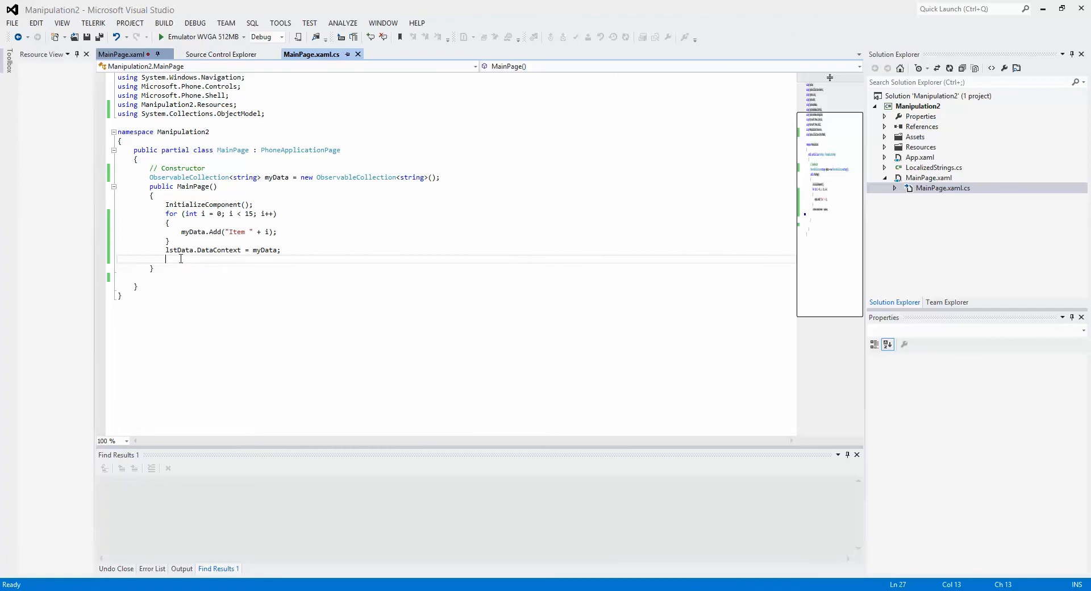
pyautogui.write('lstData.')
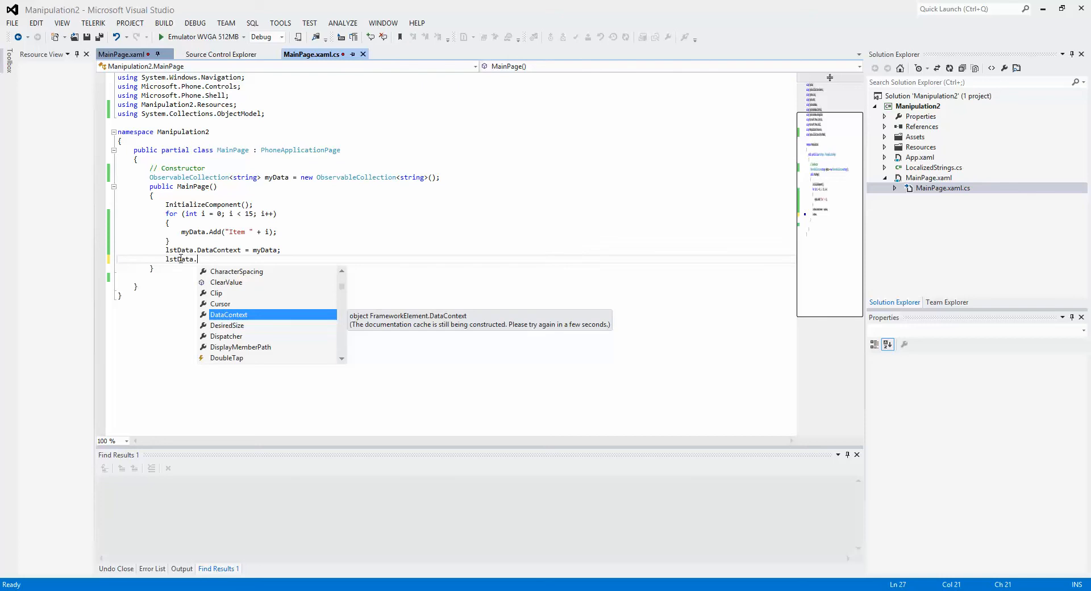
# Wire lstData's ManipulationStarted, ManipulationCompleted and ManipulationDelta to generated handler stubs.
pyautogui.write('man')
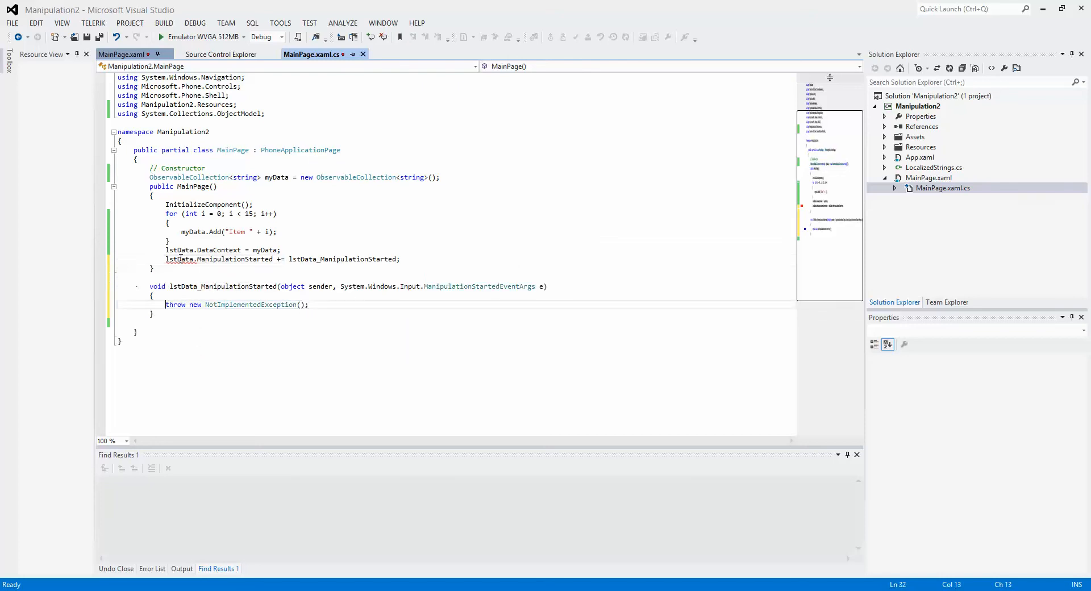
pyautogui.click(400, 259)
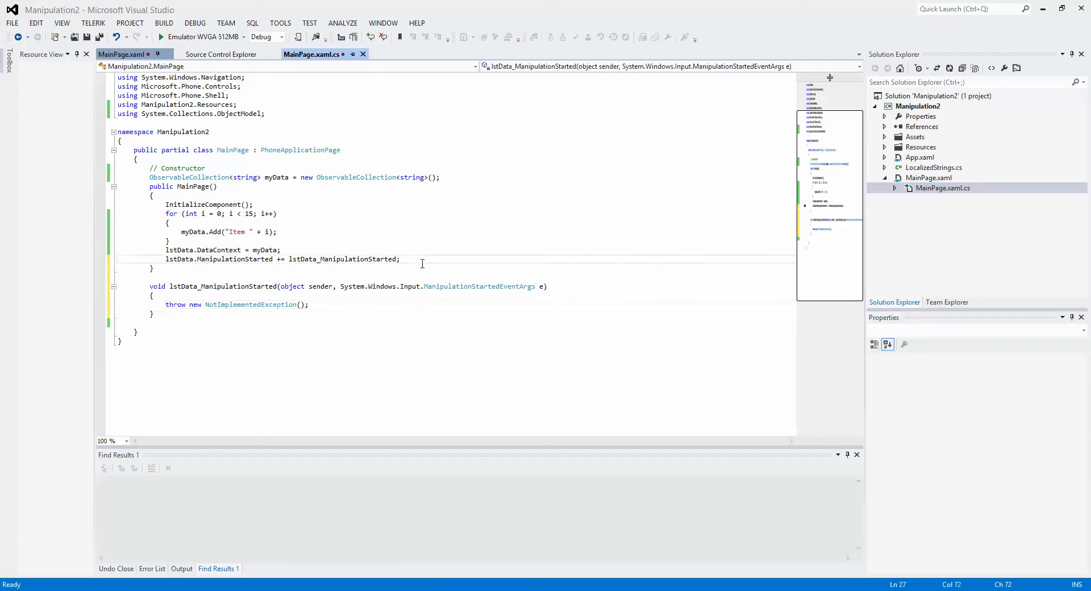
pyautogui.write('lstd')
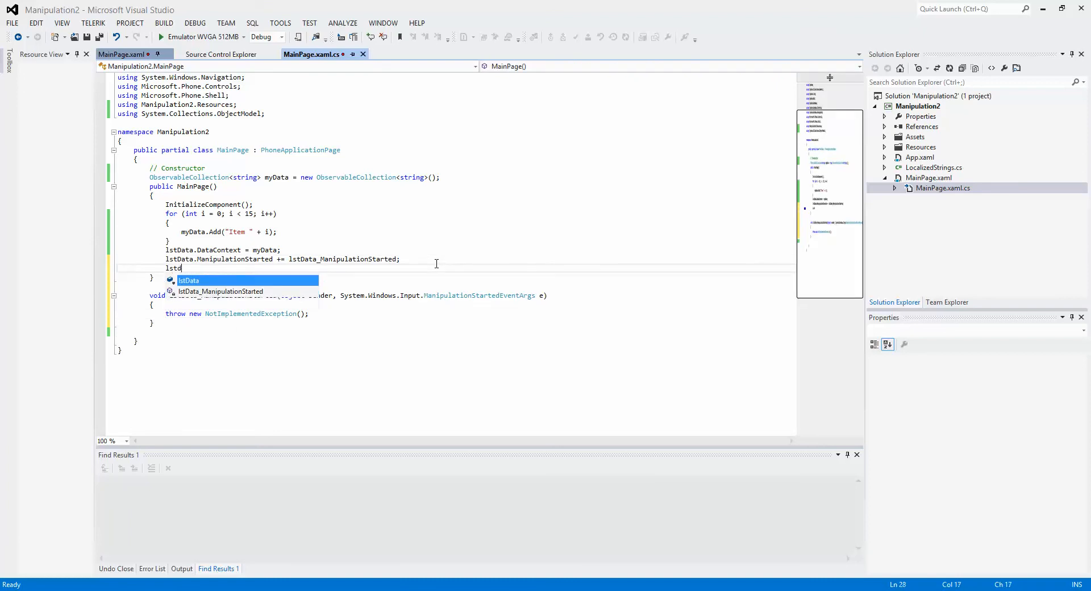
pyautogui.write('.ma')
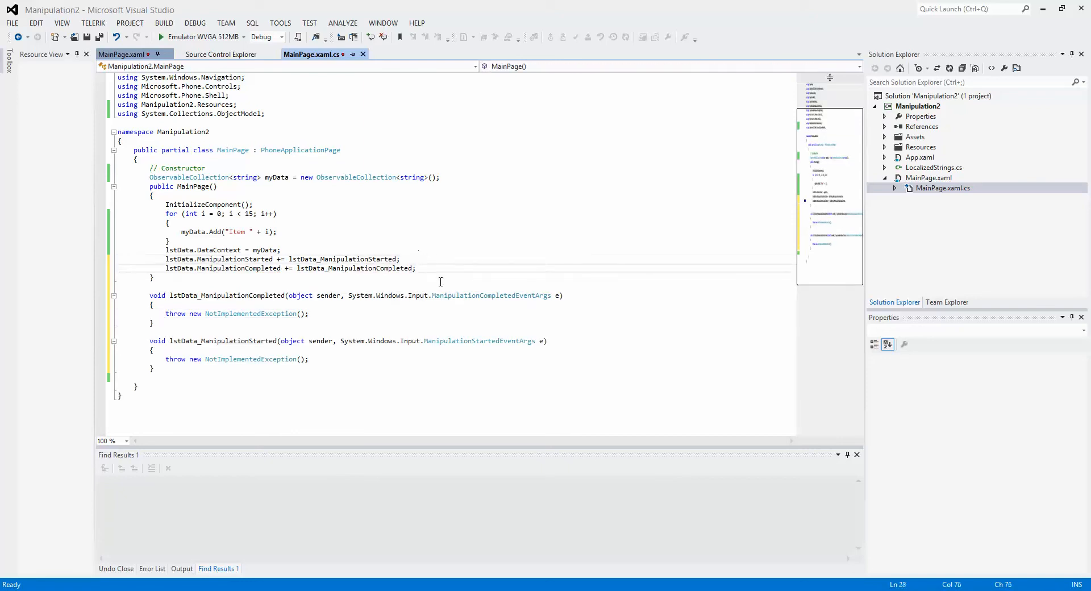
pyautogui.write('lstData')
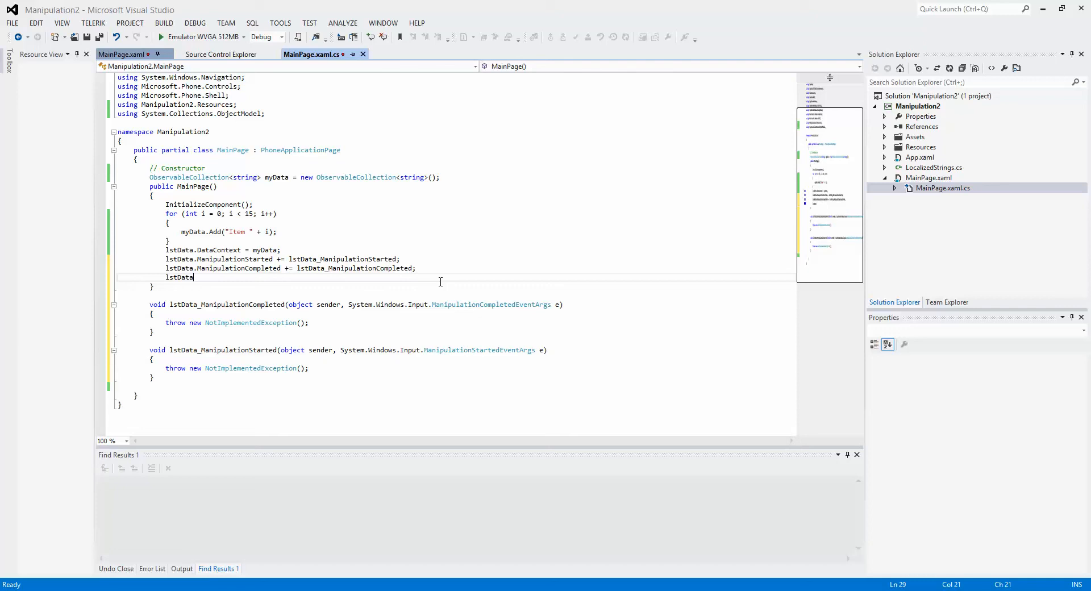
pyautogui.write('.ManipulationDelta+')
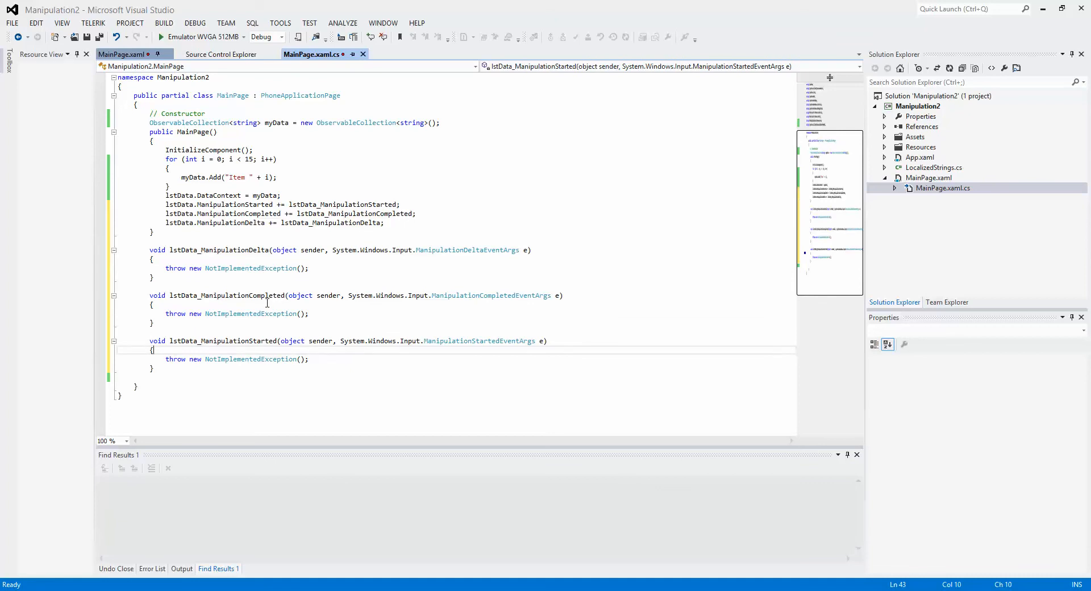
# Leave the constructor and return to the MainPage.xaml layout.
pyautogui.click(289, 231)
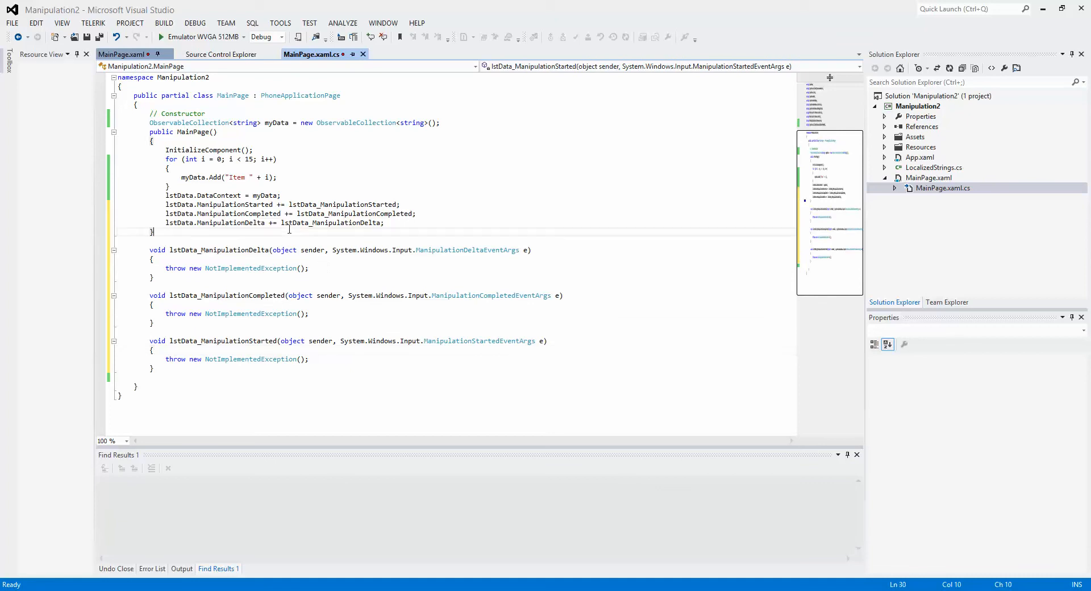
pyautogui.click(121, 55)
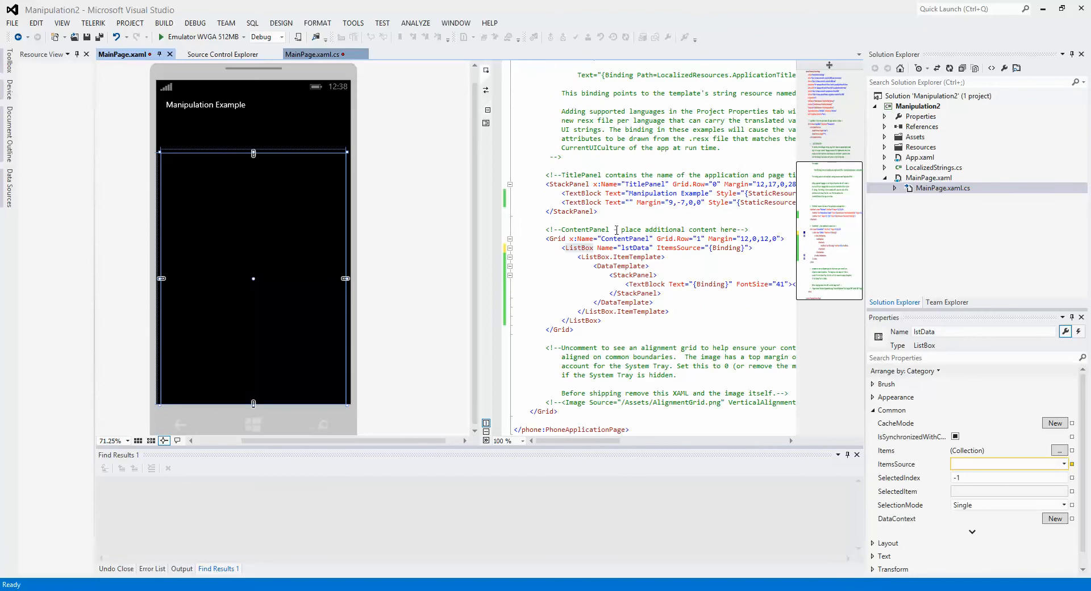
pyautogui.moveTo(618, 202)
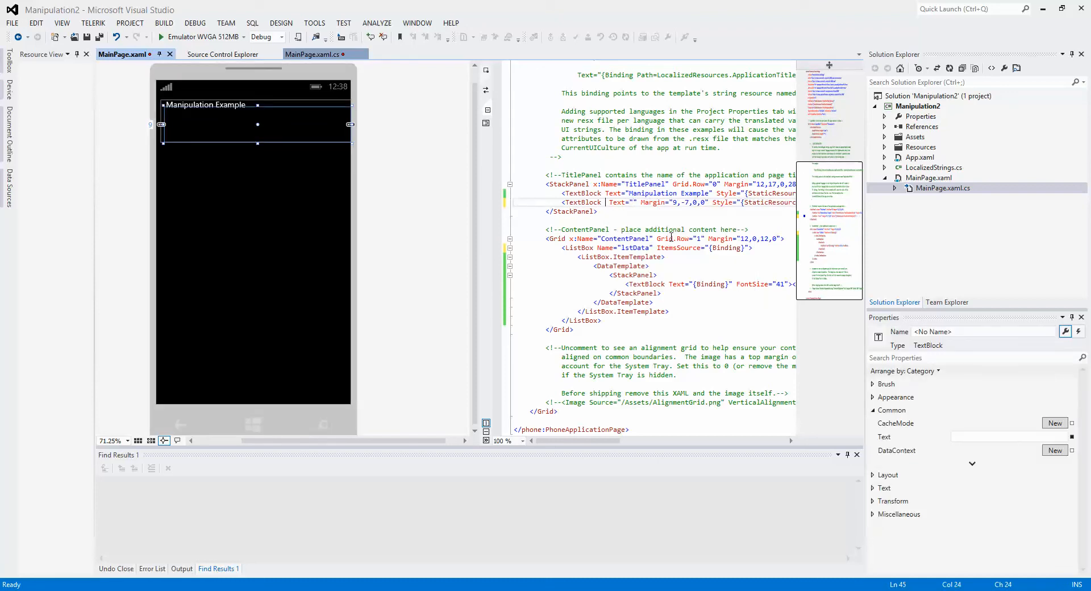
# Name the page-title TextBlock txtPageName and clear the Delta handler's placeholder exception.
pyautogui.write('na')
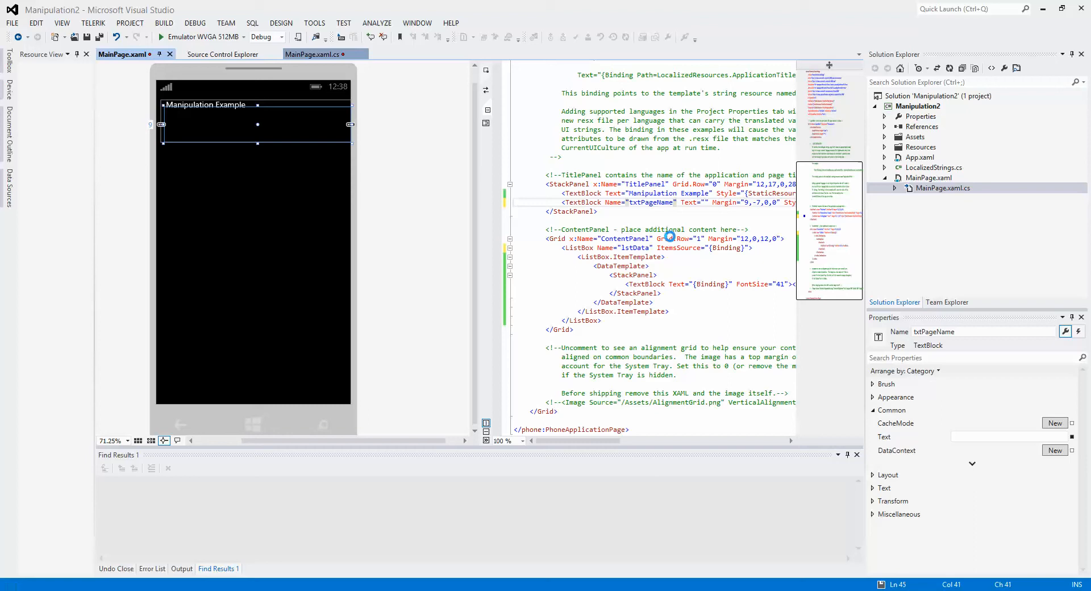
pyautogui.click(315, 54)
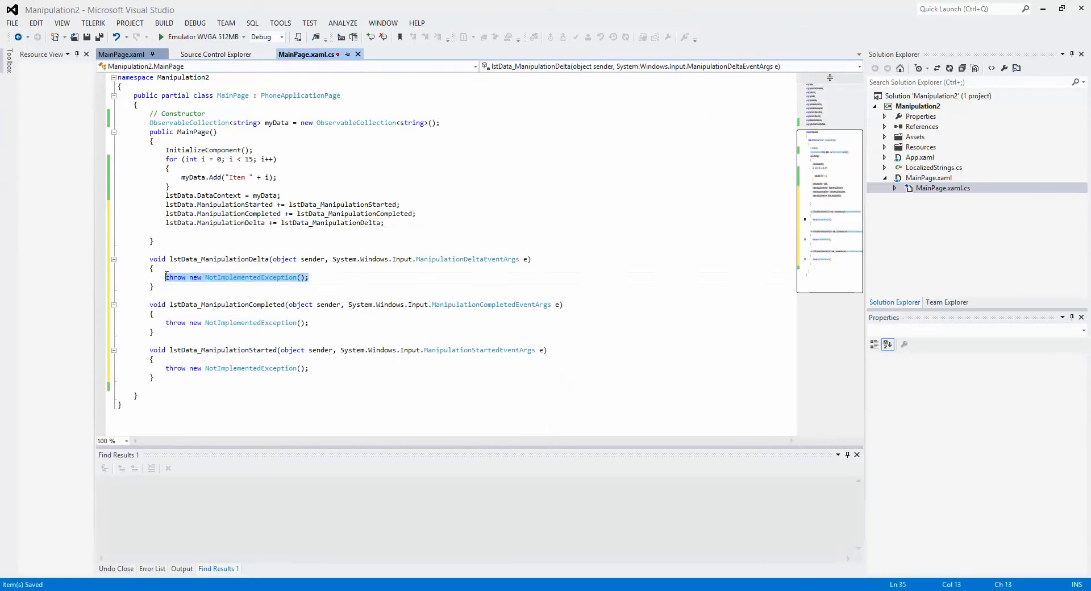
pyautogui.press('Delete')
pyautogui.write('// When we')
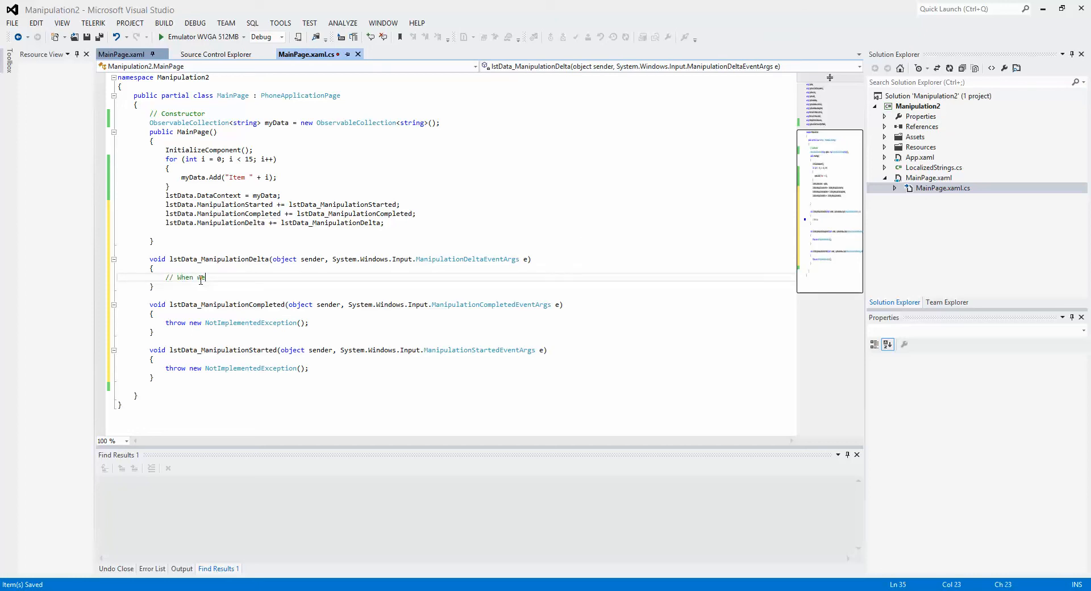
# Make the ManipulationDelta handler set txtPageName.Text = "Moving!" with a comment.
pyautogui.write('are actually moving our UIElement.')
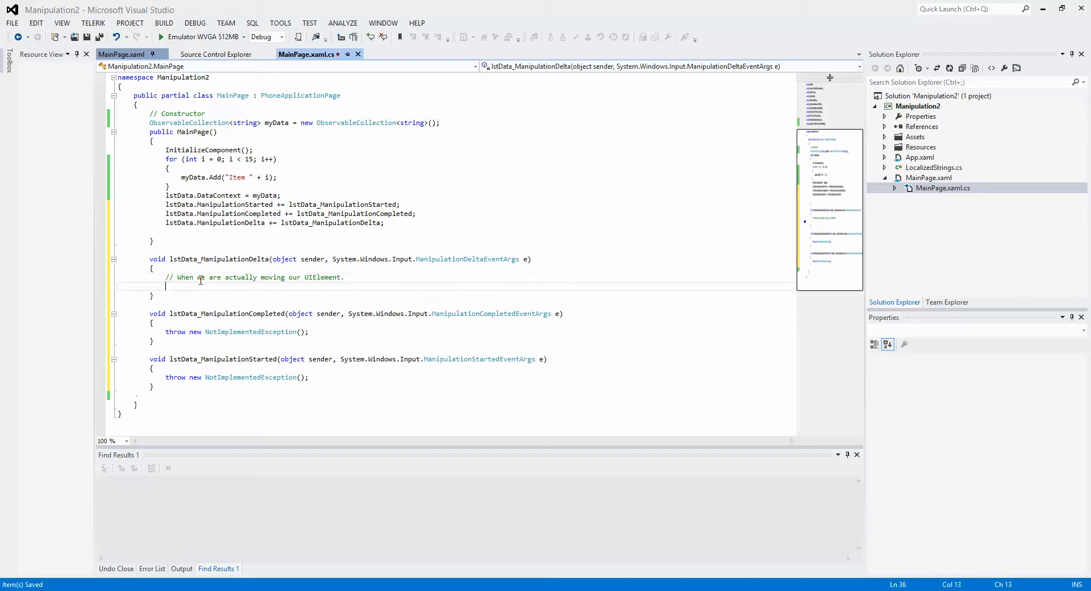
pyautogui.write('prop')
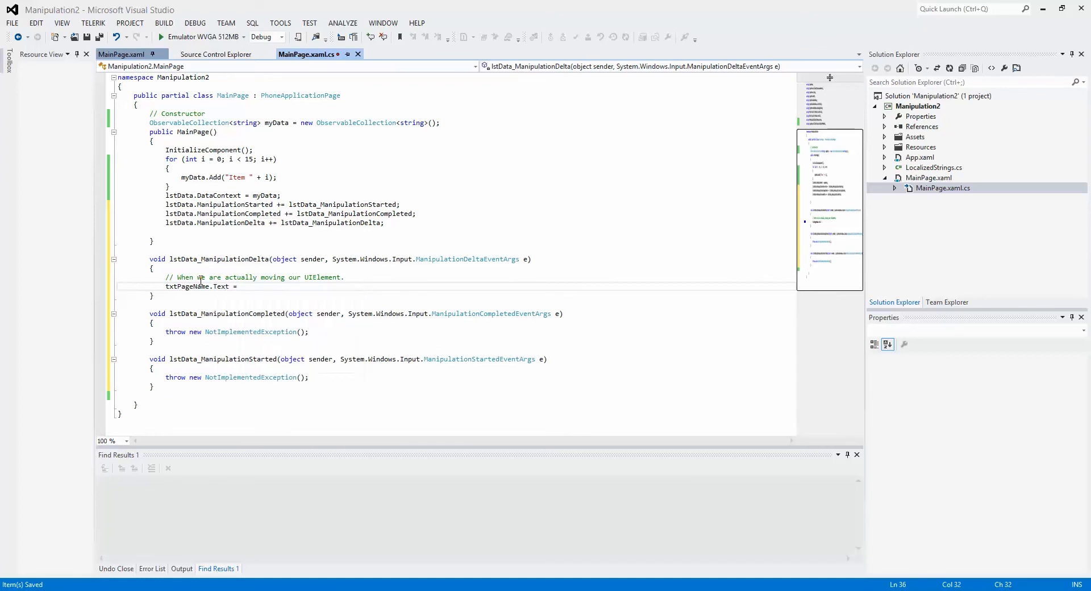
pyautogui.write('"Moving!".')
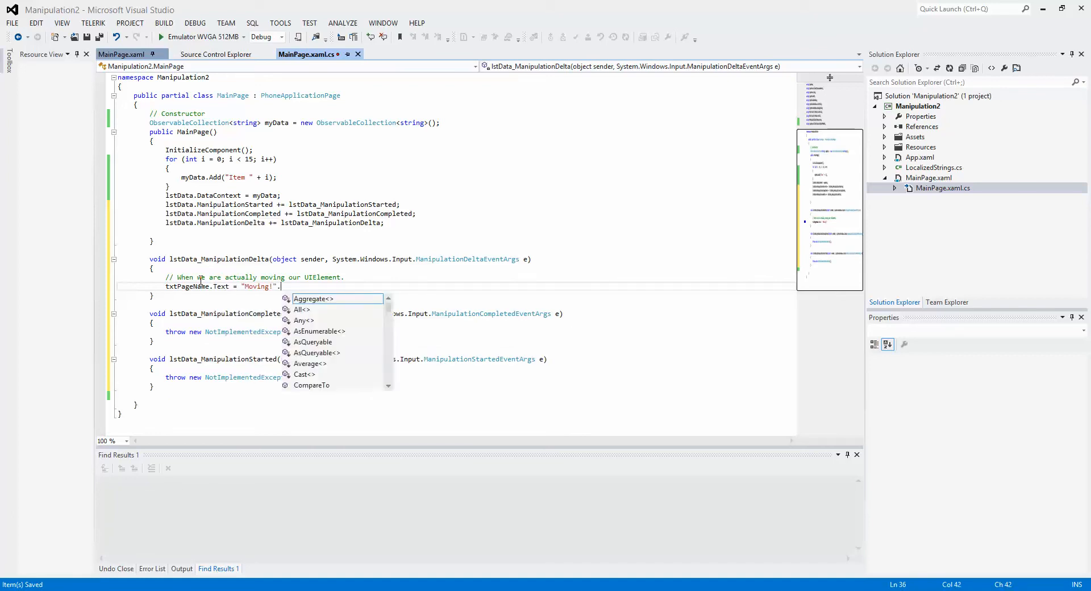
pyautogui.press('Escape')
pyautogui.write(';')
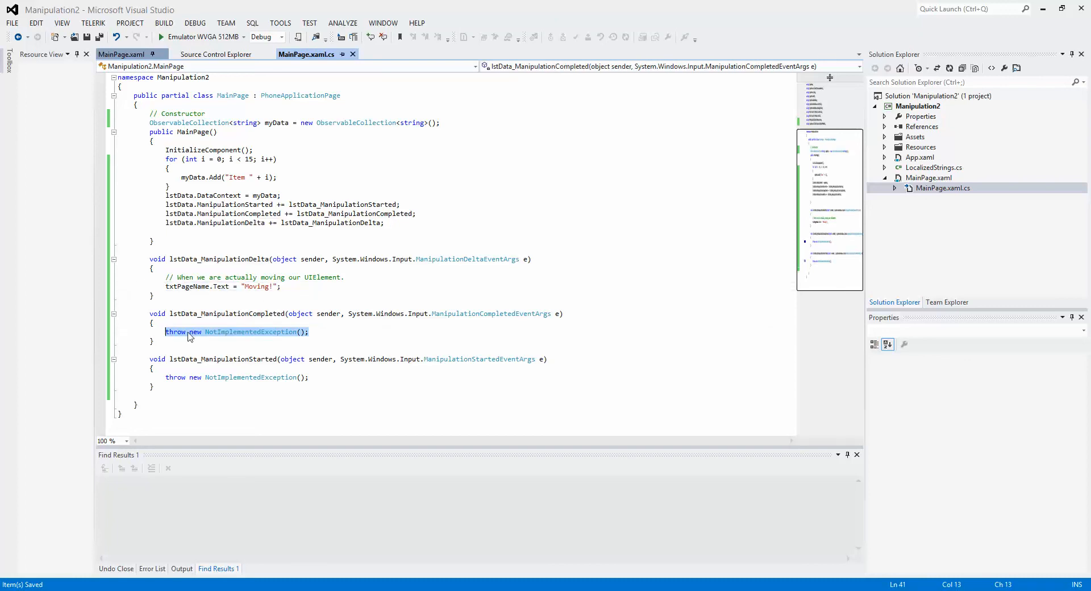
# Make the Completed and Started handlers set txtPageName.Text to "Completed!" and "Started!".
pyautogui.press('Delete')
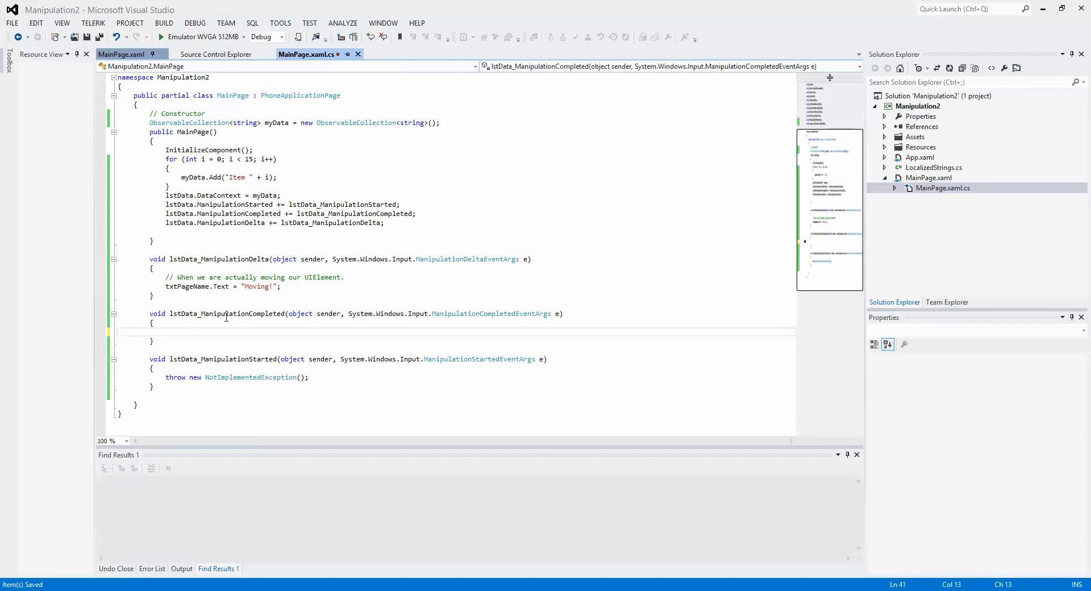
pyautogui.write('txtPageName')
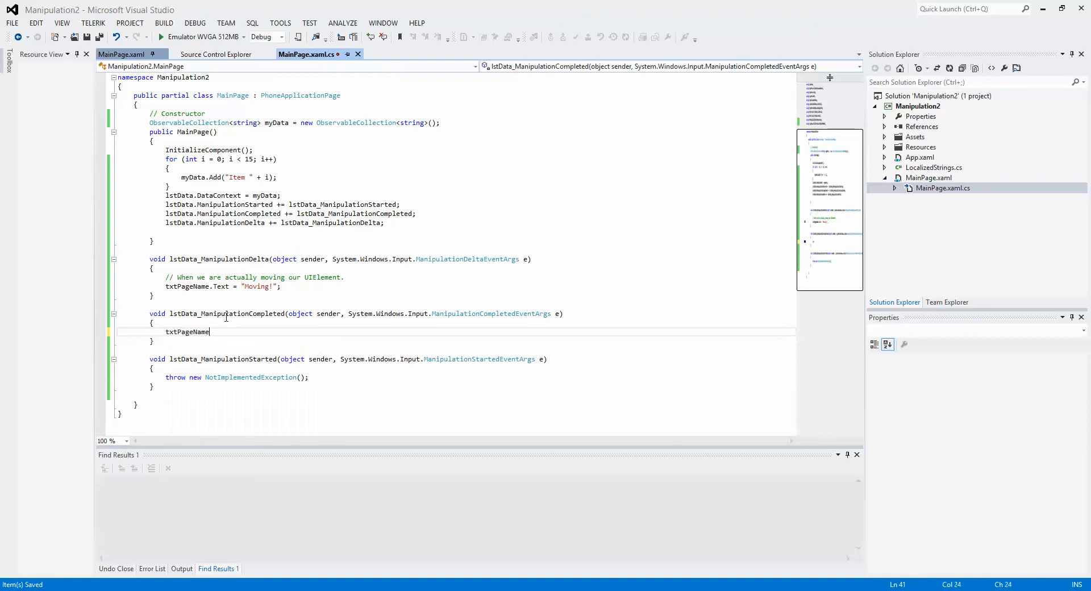
pyautogui.write('.Text=')
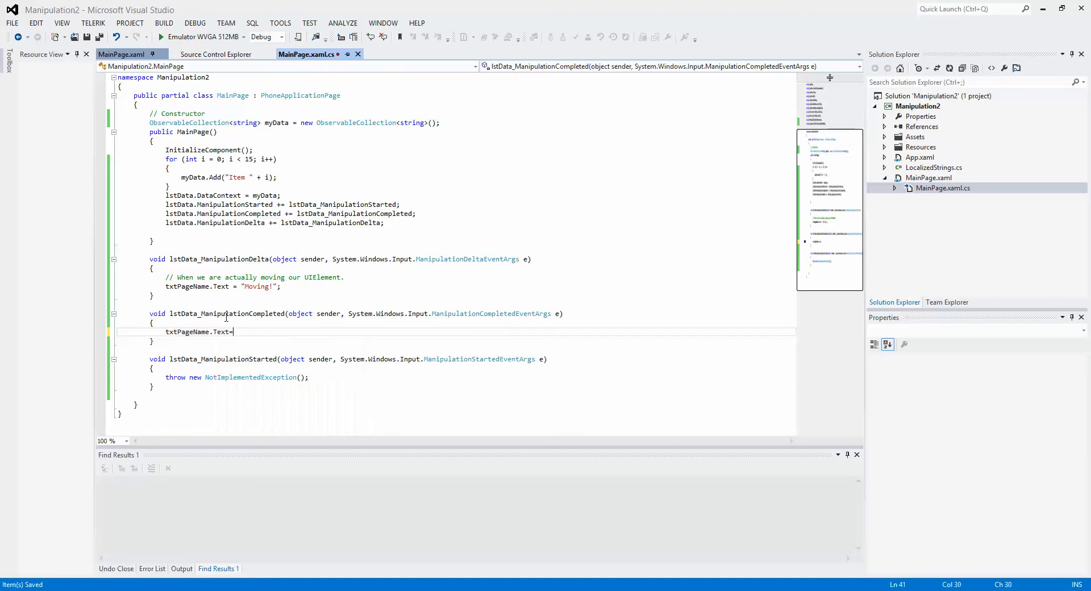
pyautogui.write('"Con')
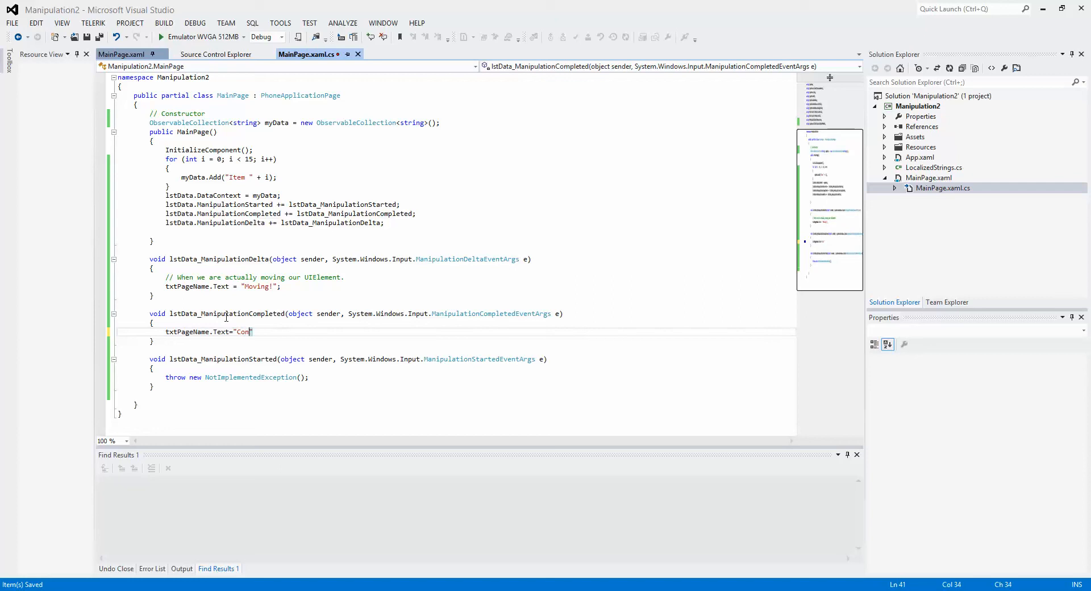
pyautogui.write('pleted!')
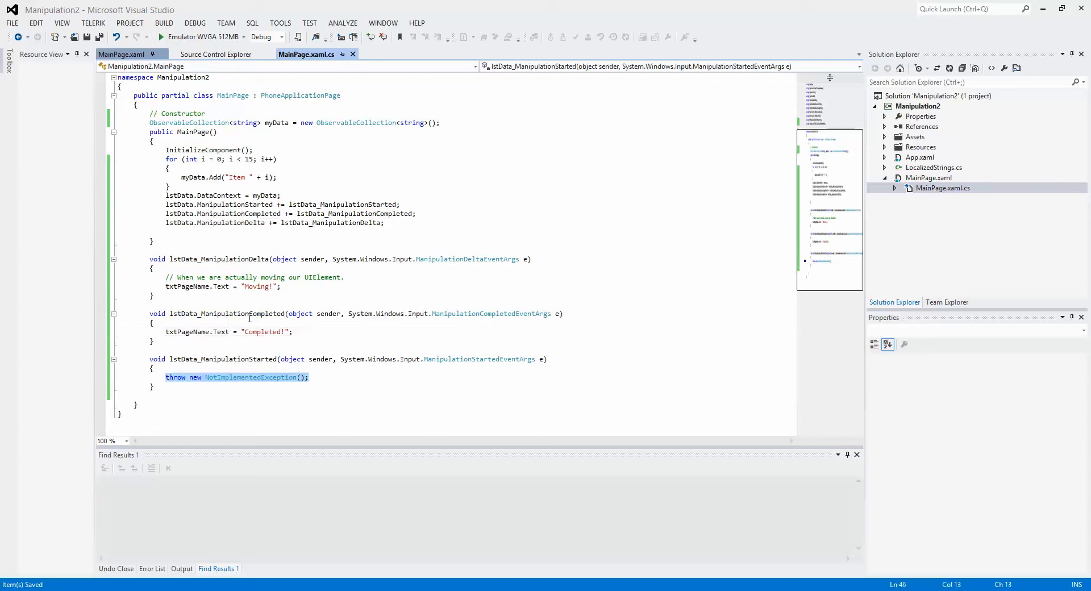
pyautogui.write('txtPageName.Text =')
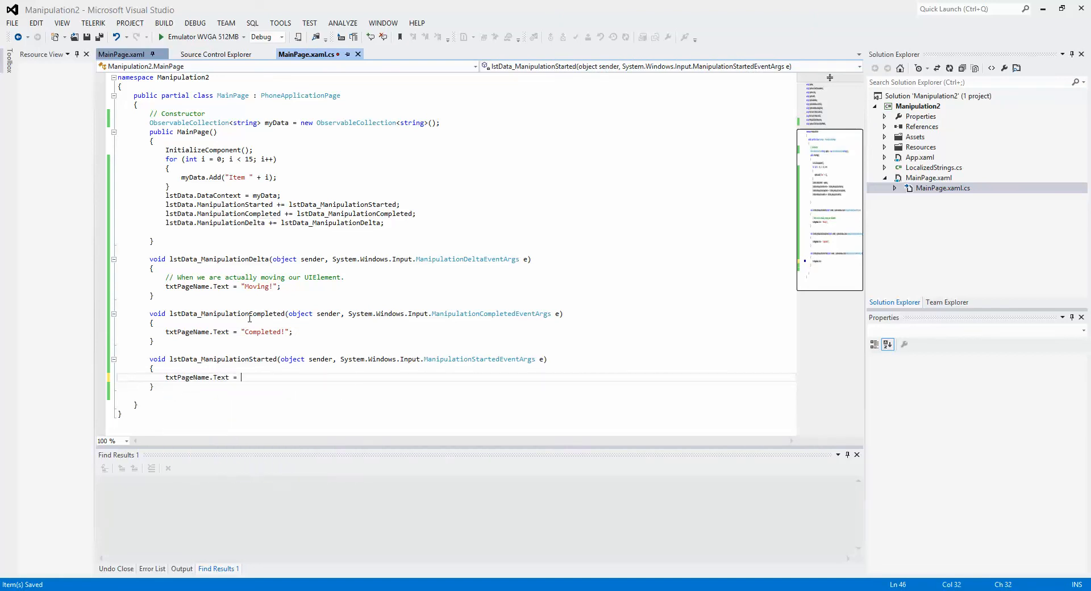
pyautogui.write('"Started!";')
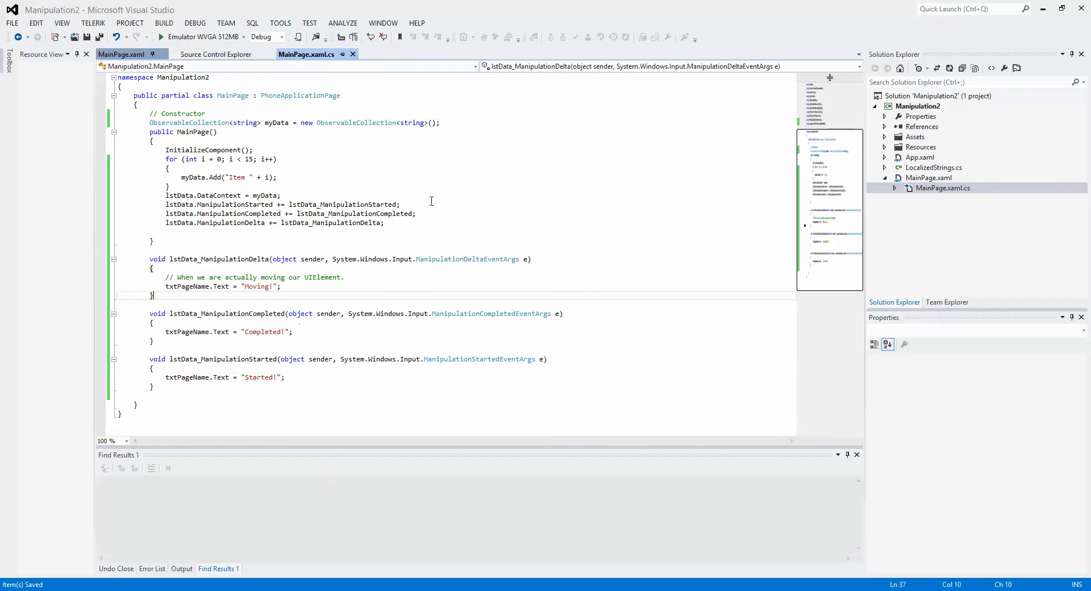
pyautogui.moveTo(380, 233)
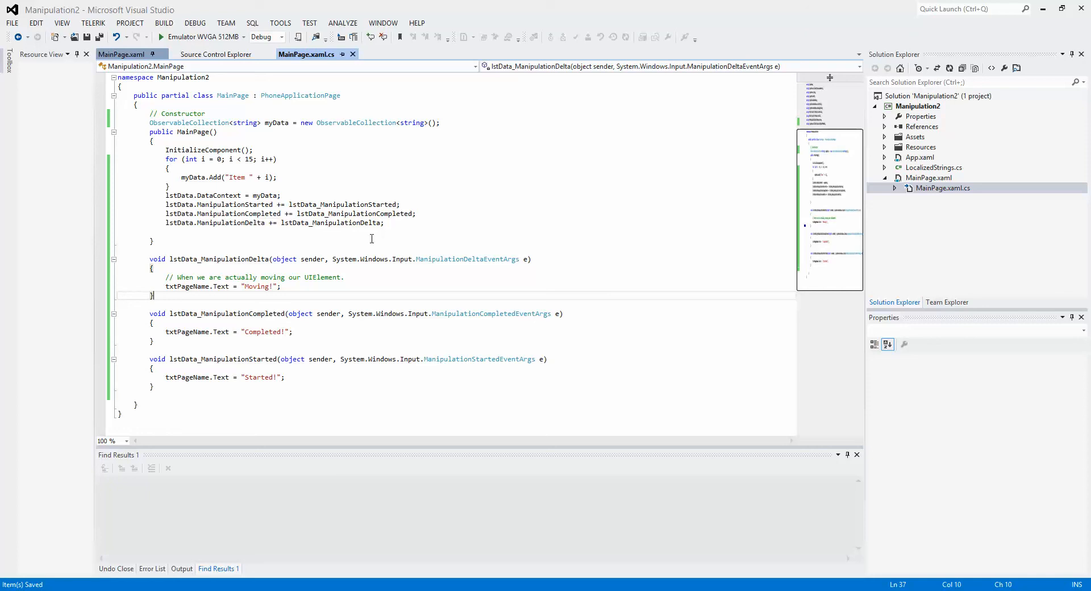
pyautogui.moveTo(266, 136)
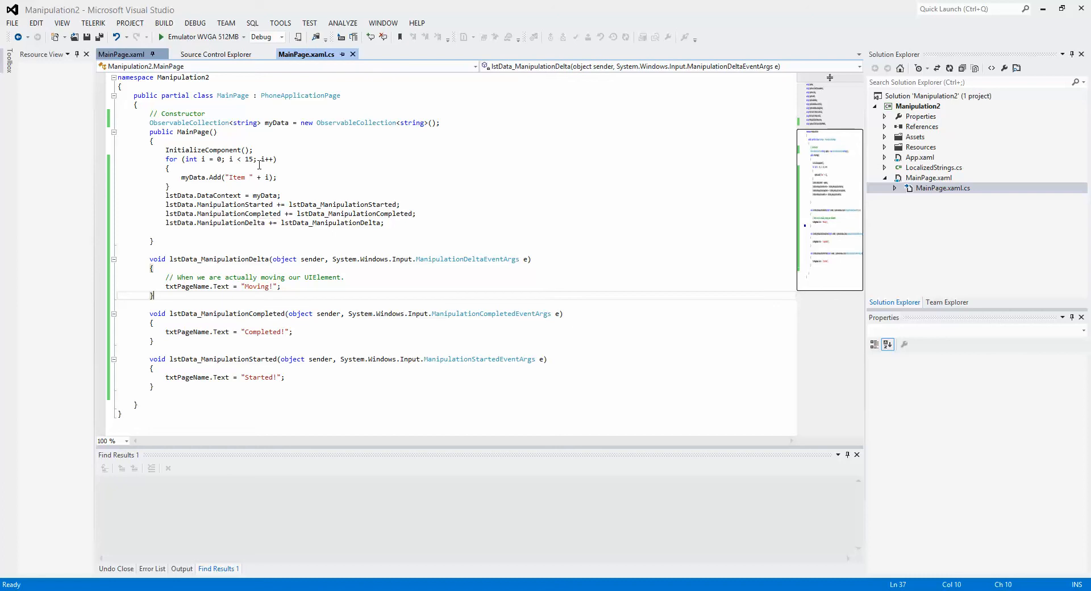
pyautogui.moveTo(225, 177)
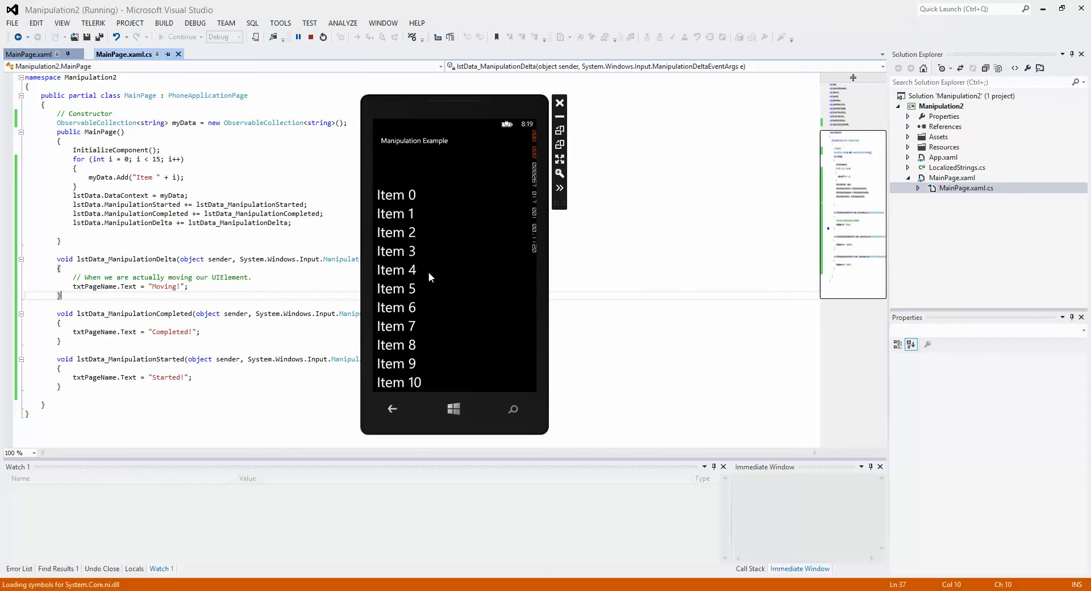
# Drag the ListBox in the emulator to see Started!, then stop debugging.
pyautogui.moveTo(429, 278); pyautogui.dragTo(403, 321)
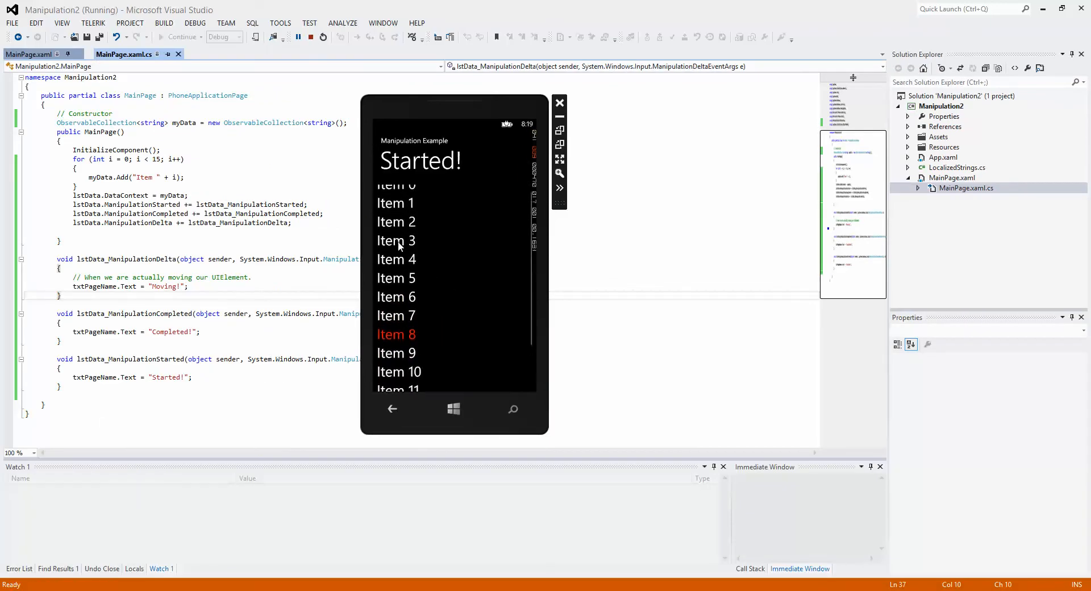
pyautogui.scroll(-3)
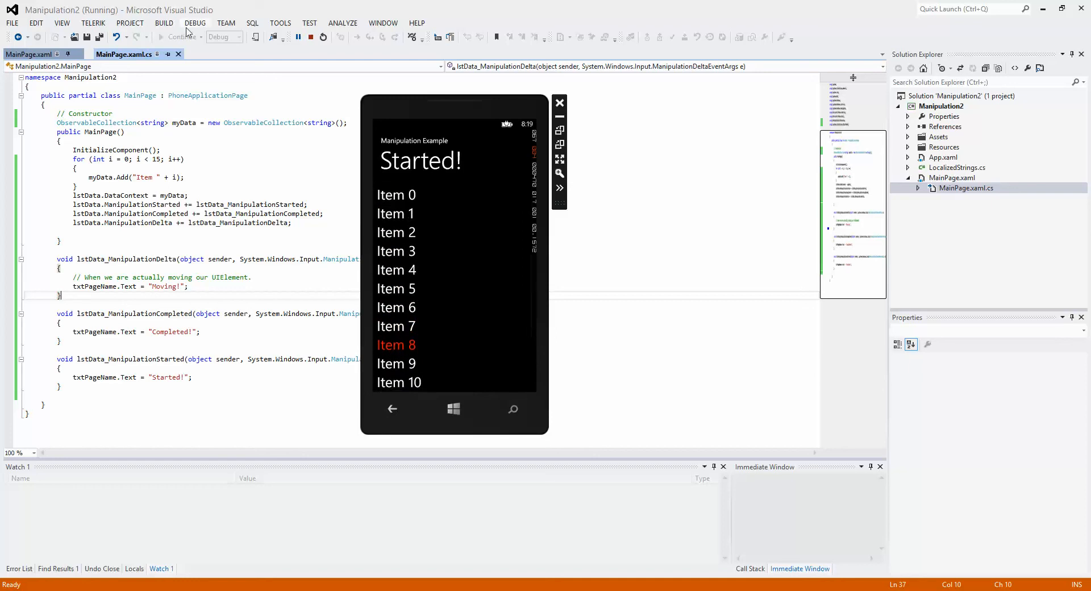
pyautogui.click(309, 37)
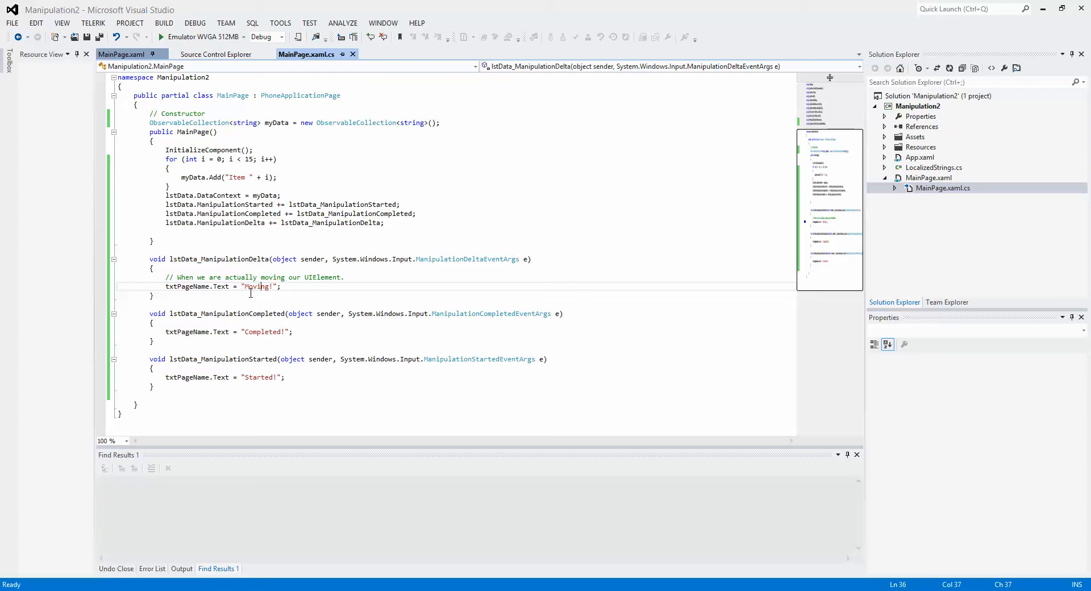
pyautogui.moveTo(250, 286)
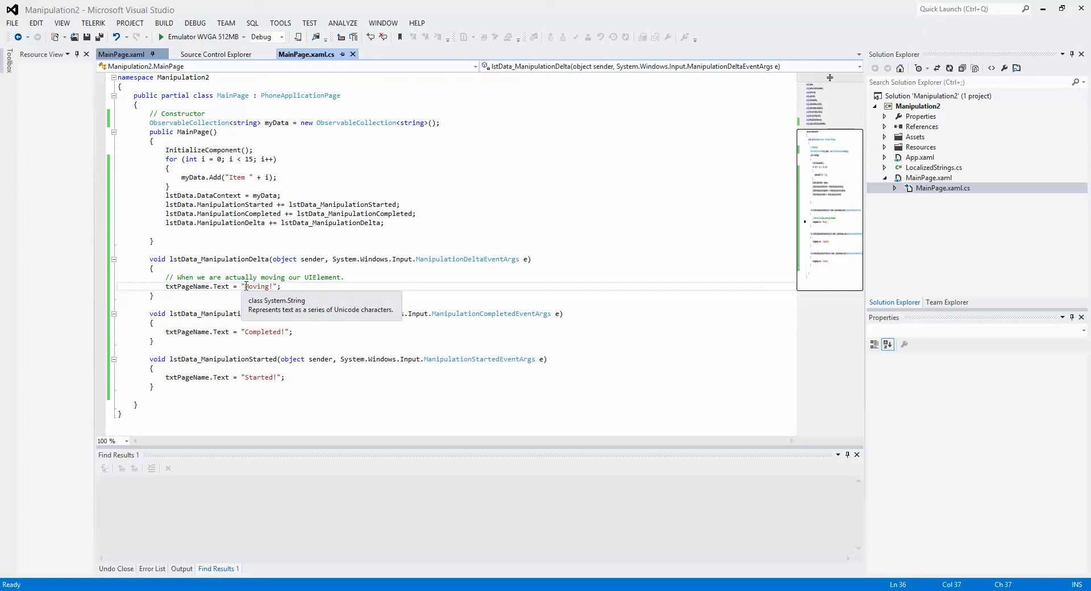
pyautogui.moveTo(245, 255)
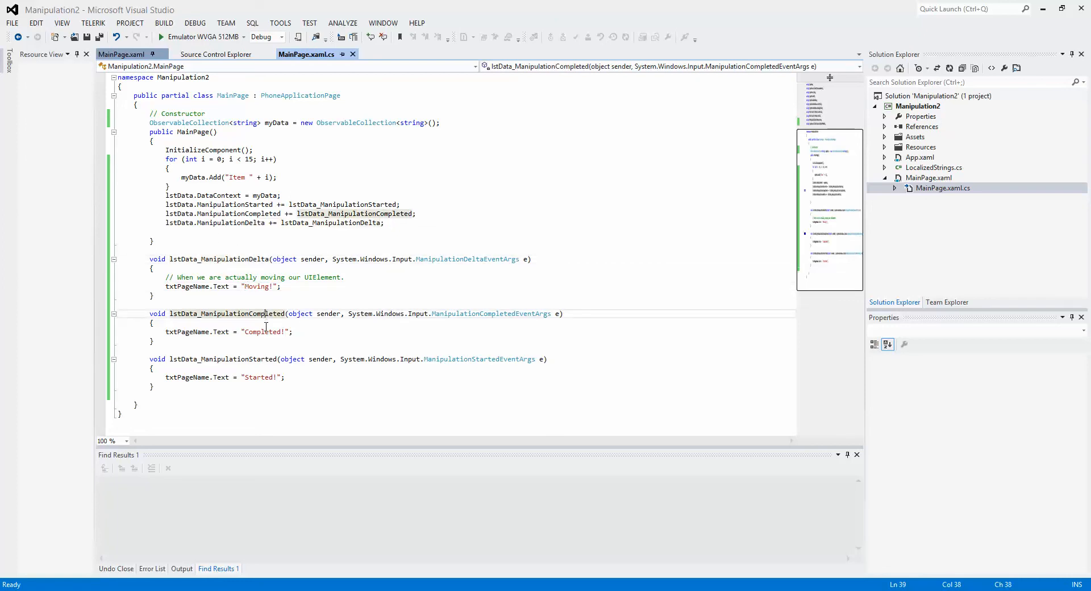
pyautogui.click(385, 223)
pyautogui.write('lstDat')
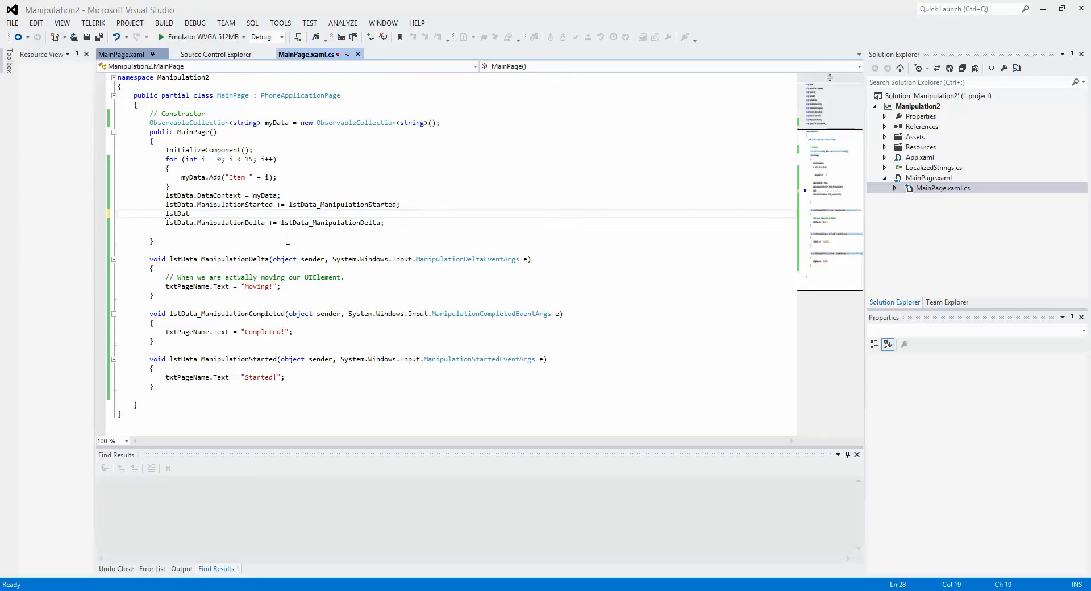
# Write the AddHandler call with UIElement event and new EventHandler for the ManipulationCompleted handler.
pyautogui.write('a.AddHandler(')
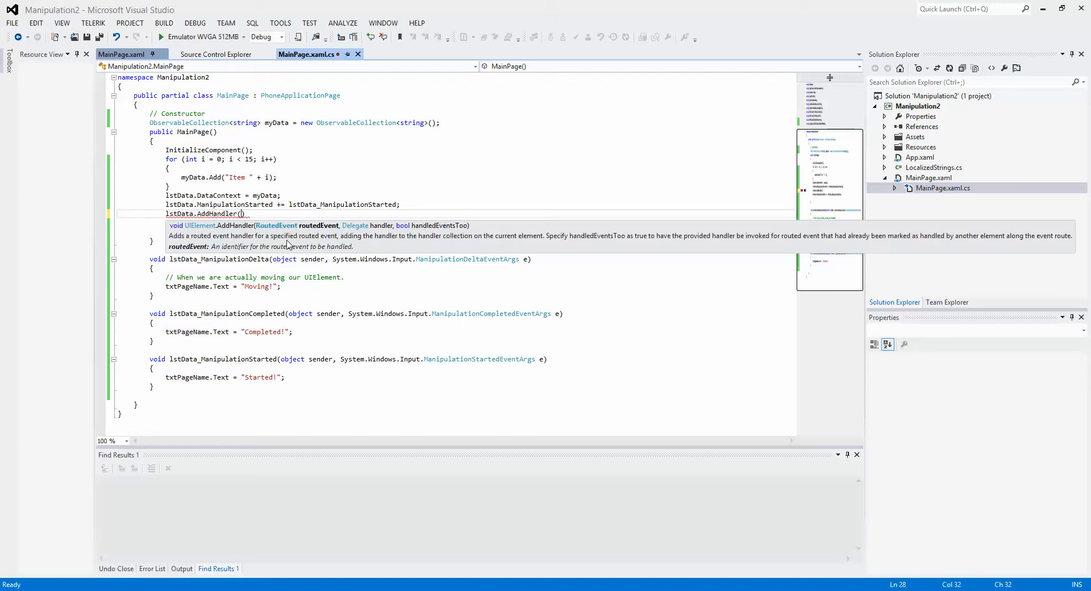
pyautogui.write('UIElement.ManipulationCompletedEvent,')
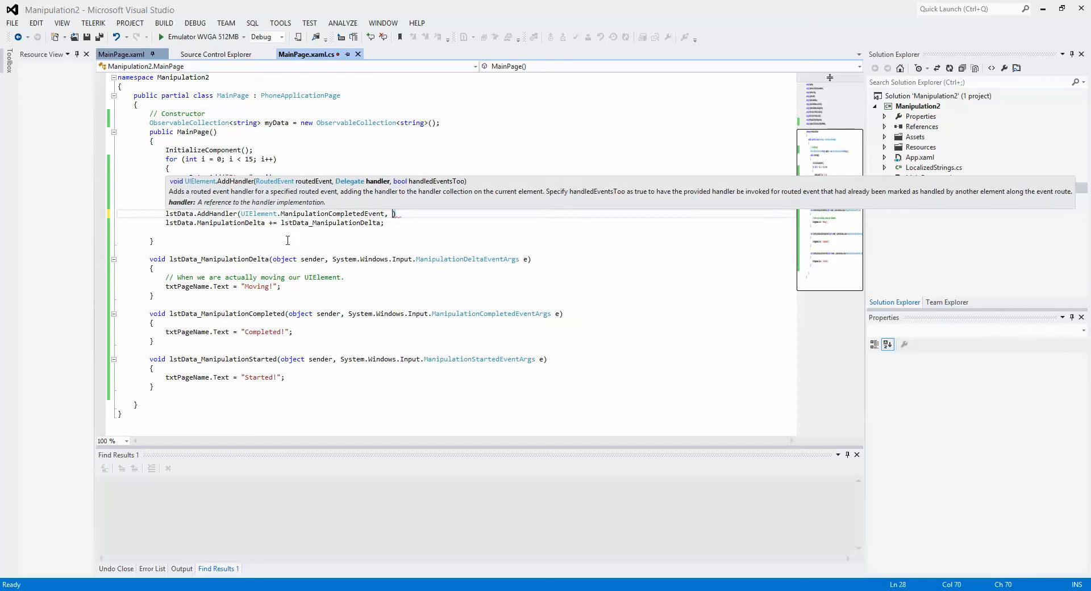
pyautogui.write('new')
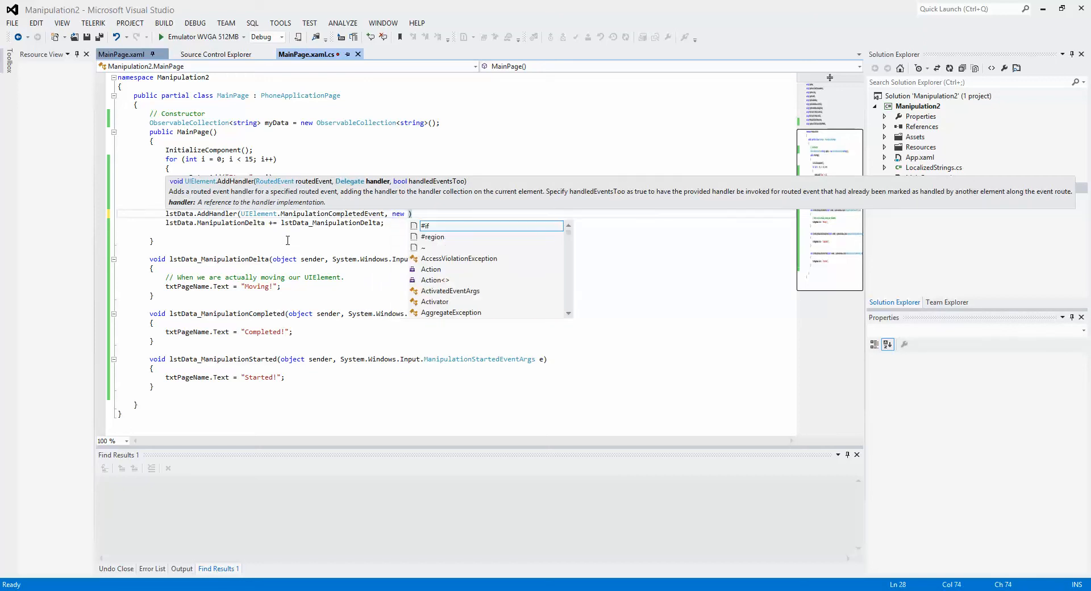
pyautogui.write('eventhand')
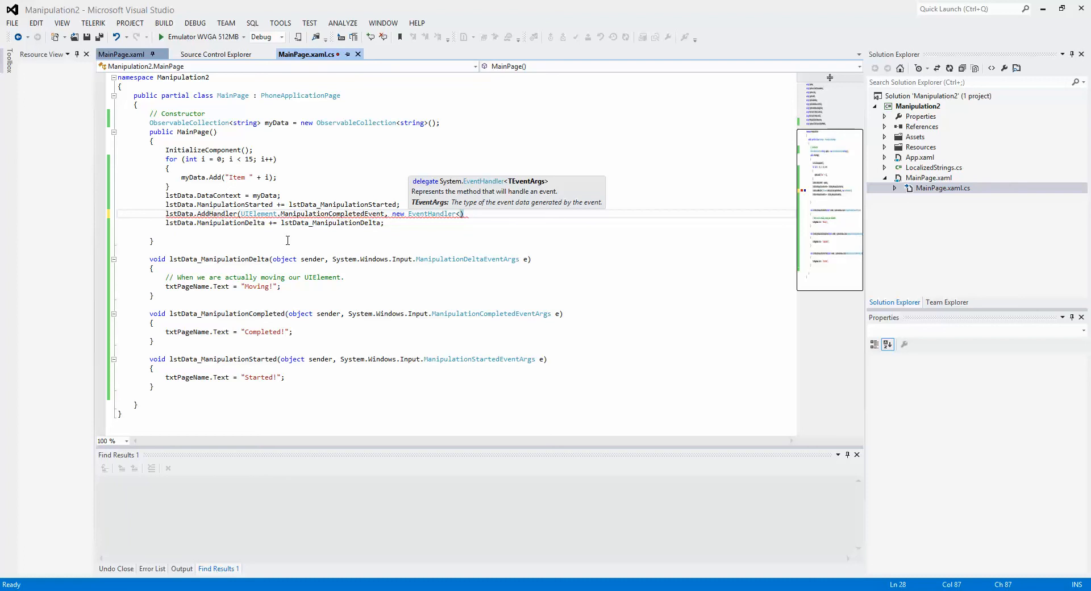
pyautogui.write('Manu')
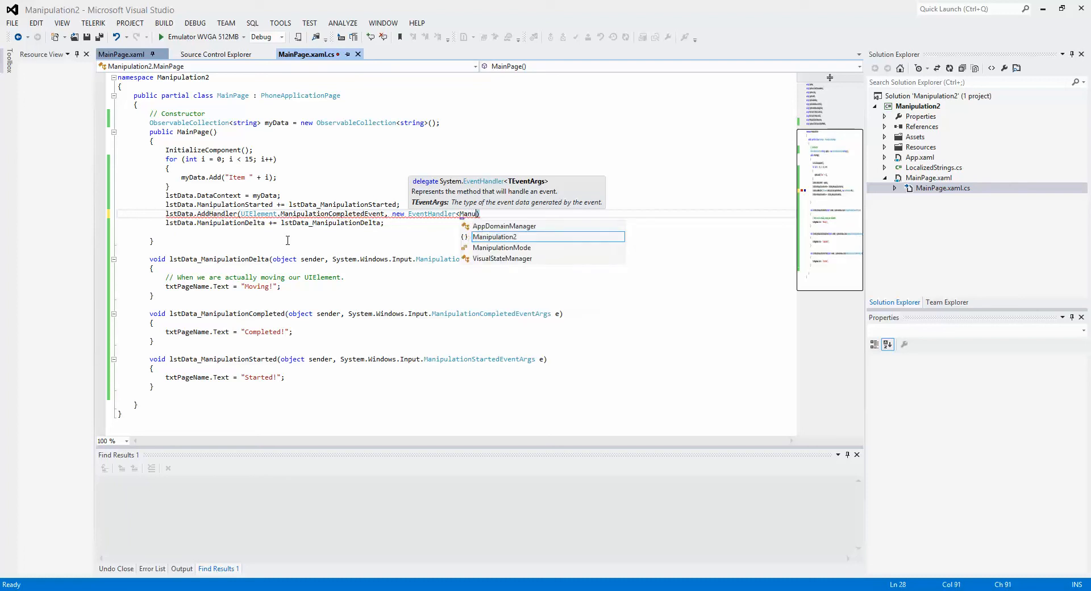
pyautogui.write('l')
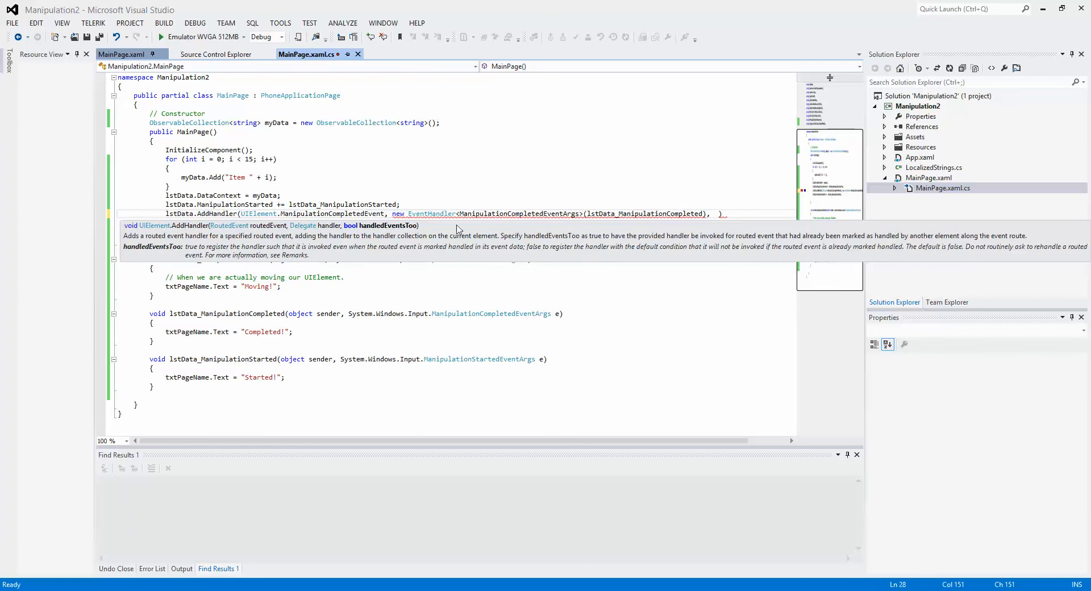
pyautogui.moveTo(197, 257)
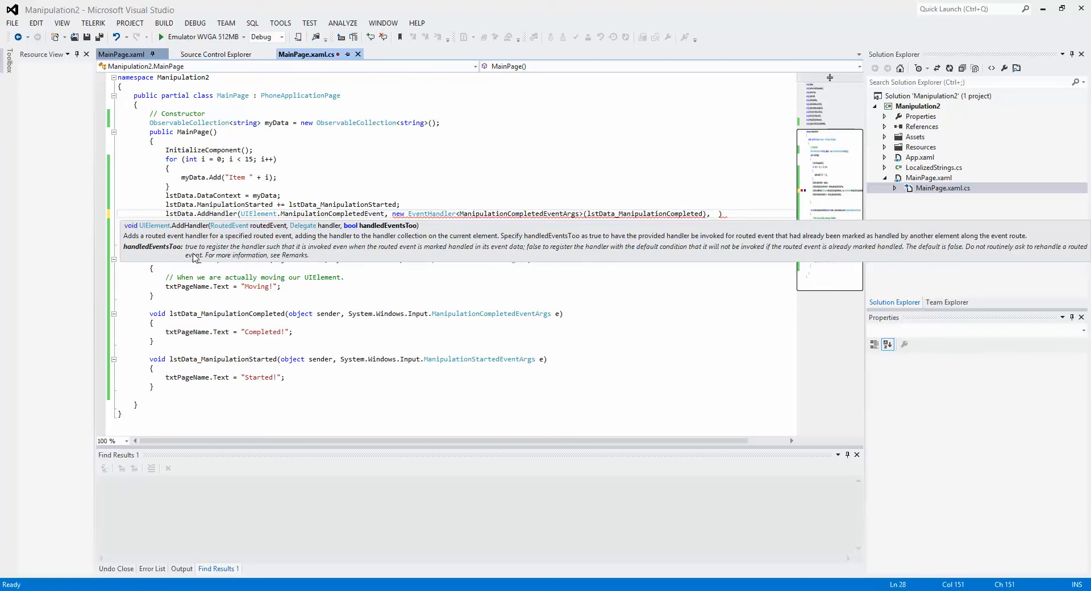
pyautogui.moveTo(283, 253)
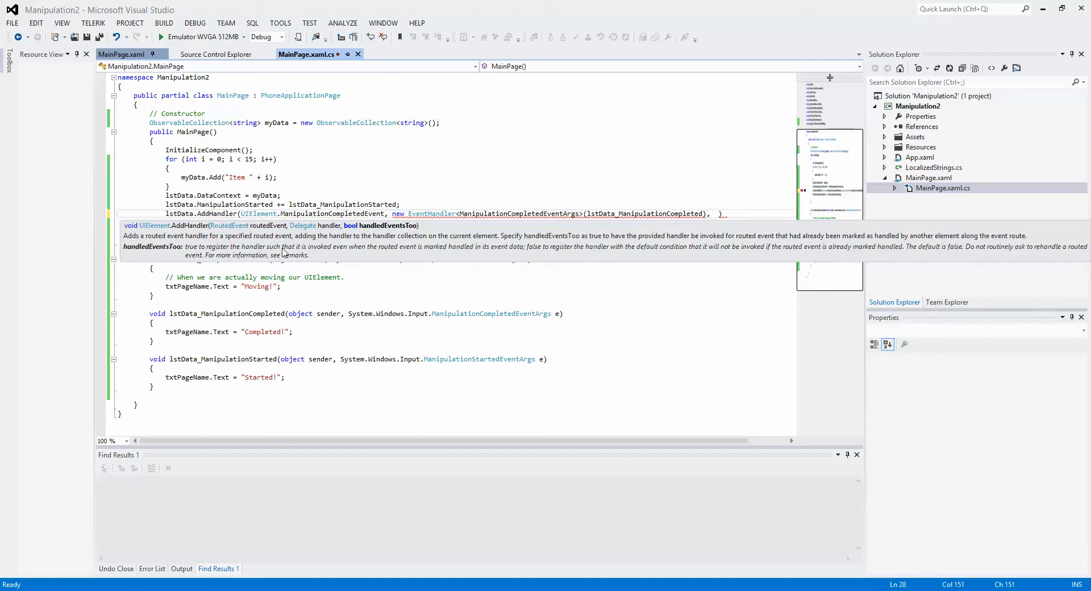
pyautogui.moveTo(401, 251)
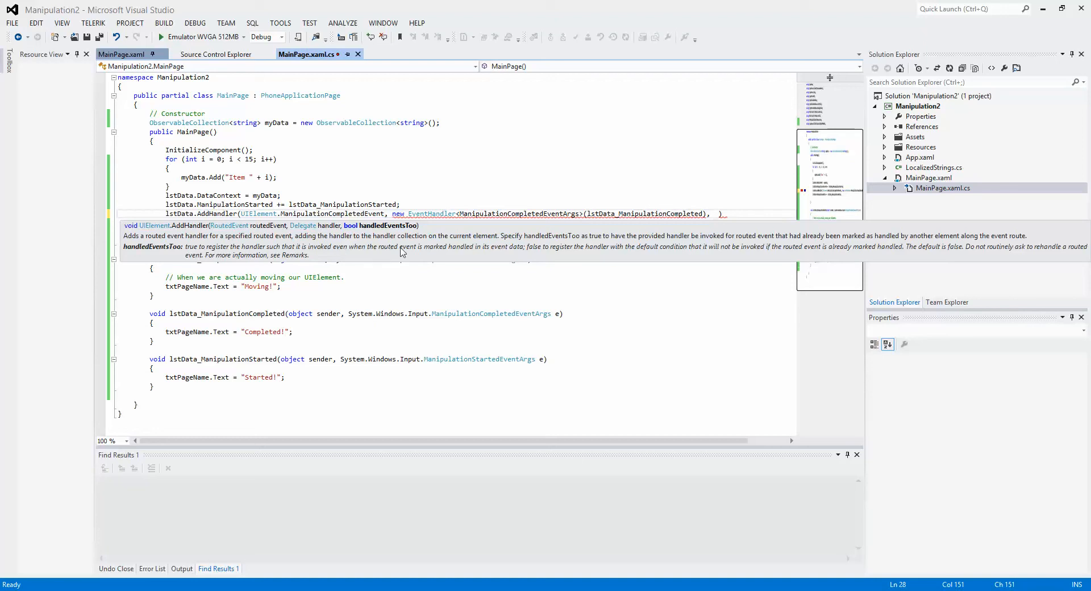
pyautogui.moveTo(522, 252)
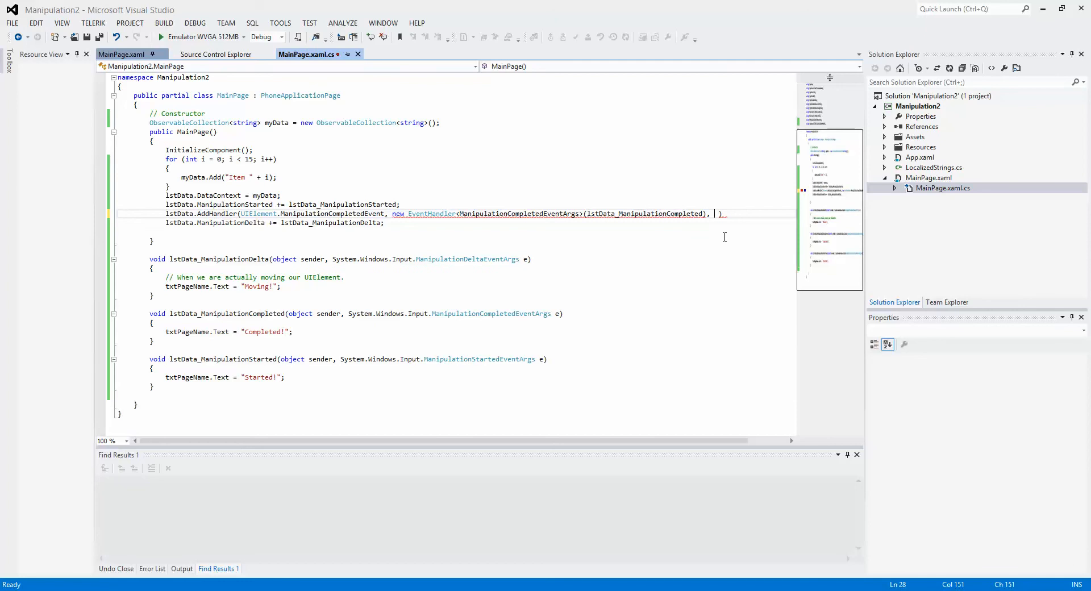
# Finish the AddHandler statement with handledEventsToo set to true and save MainPage.xaml.cs.
pyautogui.write('t')
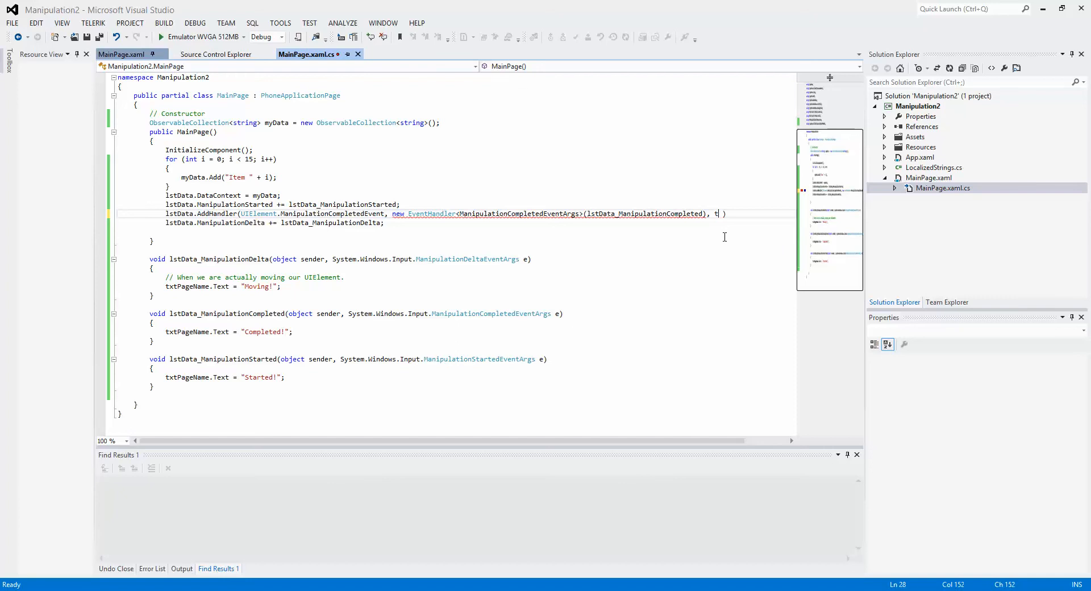
pyautogui.write('rue')
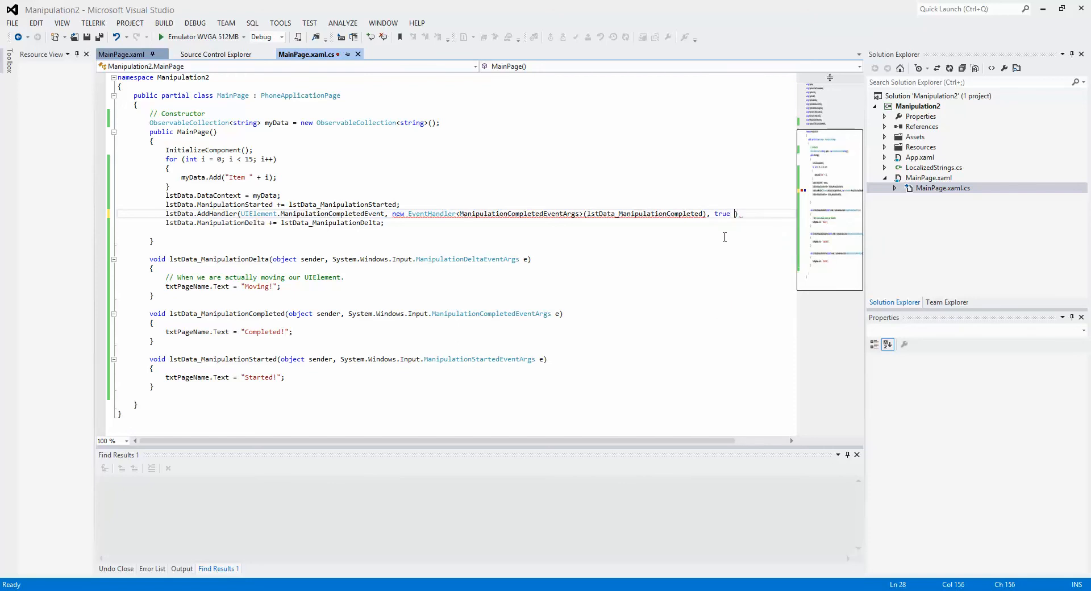
pyautogui.press('ctrl+s')
pyautogui.write(';')
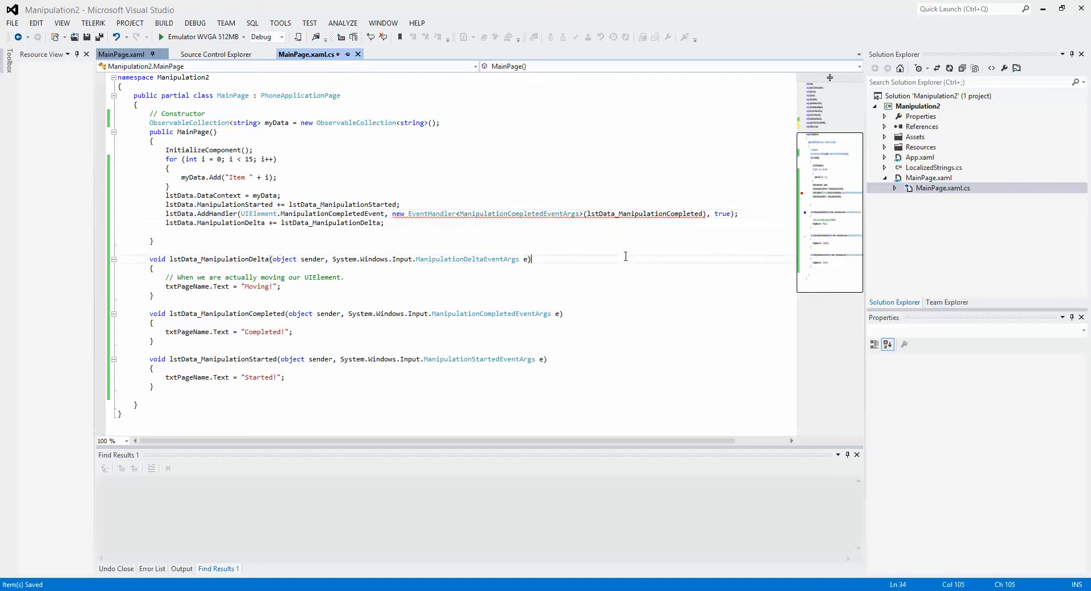
pyautogui.moveTo(518, 214)
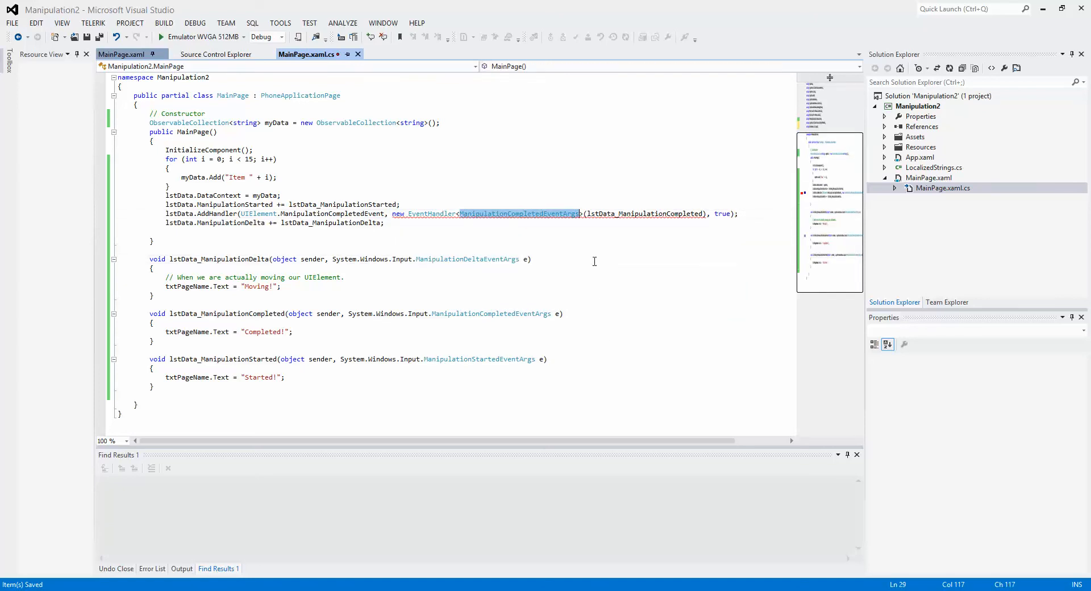
pyautogui.click(508, 213)
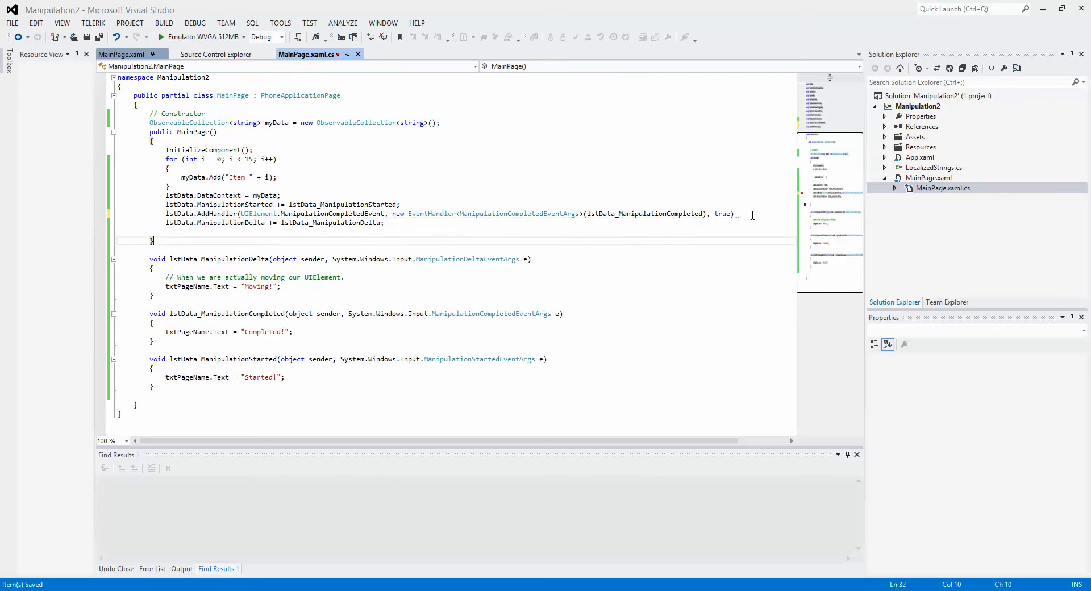
pyautogui.click(738, 213)
pyautogui.write(';')
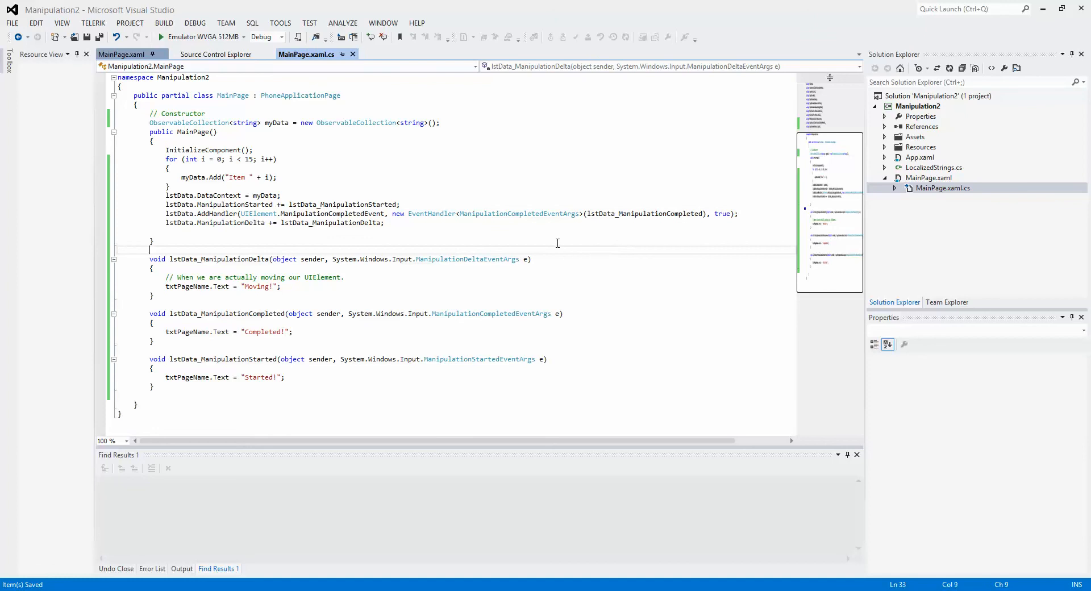
pyautogui.click(161, 37)
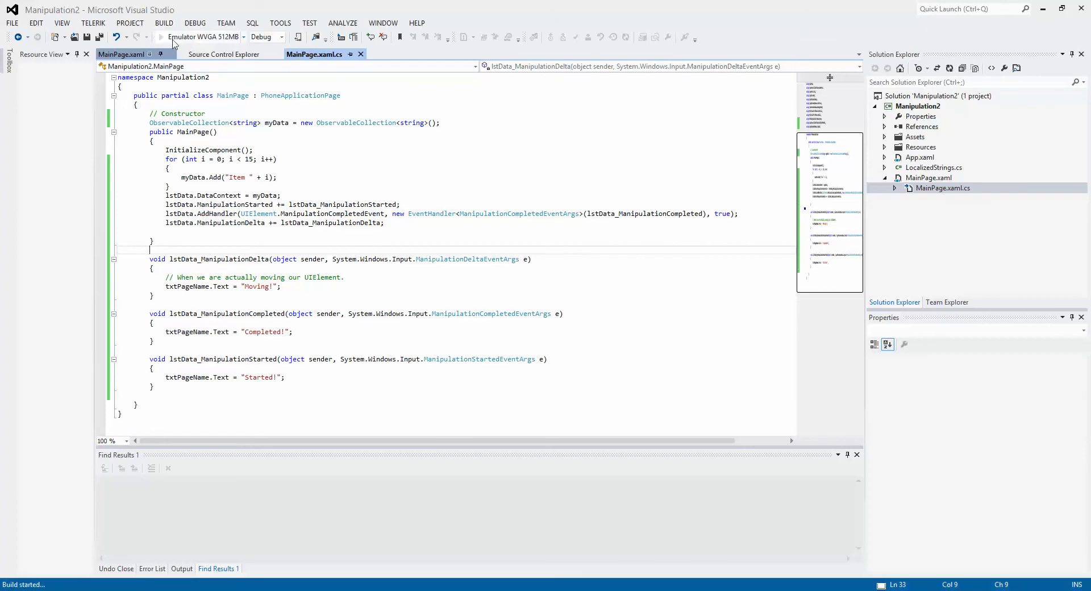
pyautogui.click(160, 36)
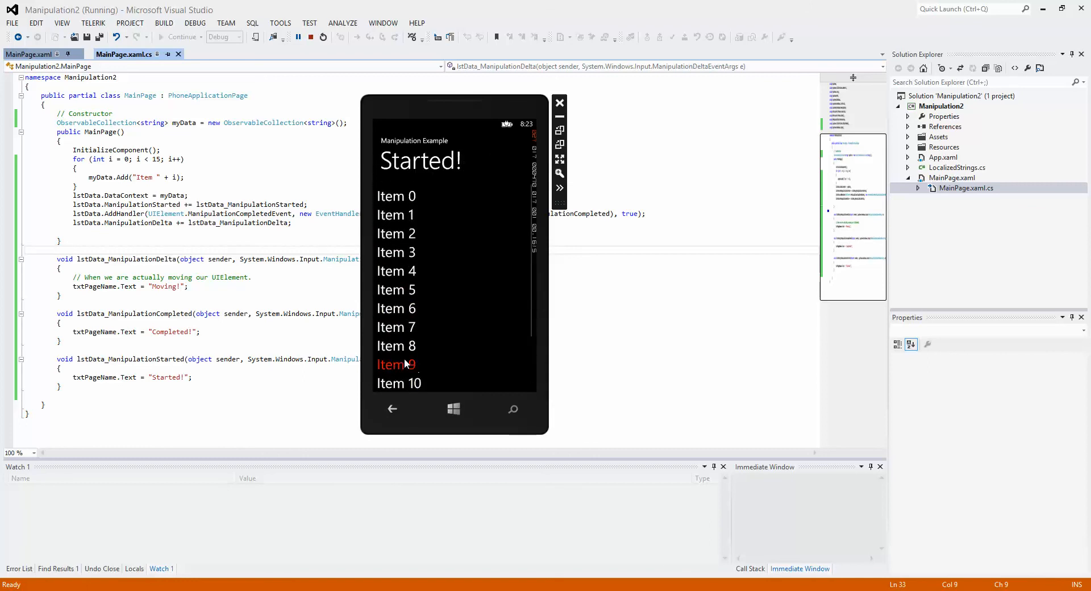
pyautogui.click(309, 37)
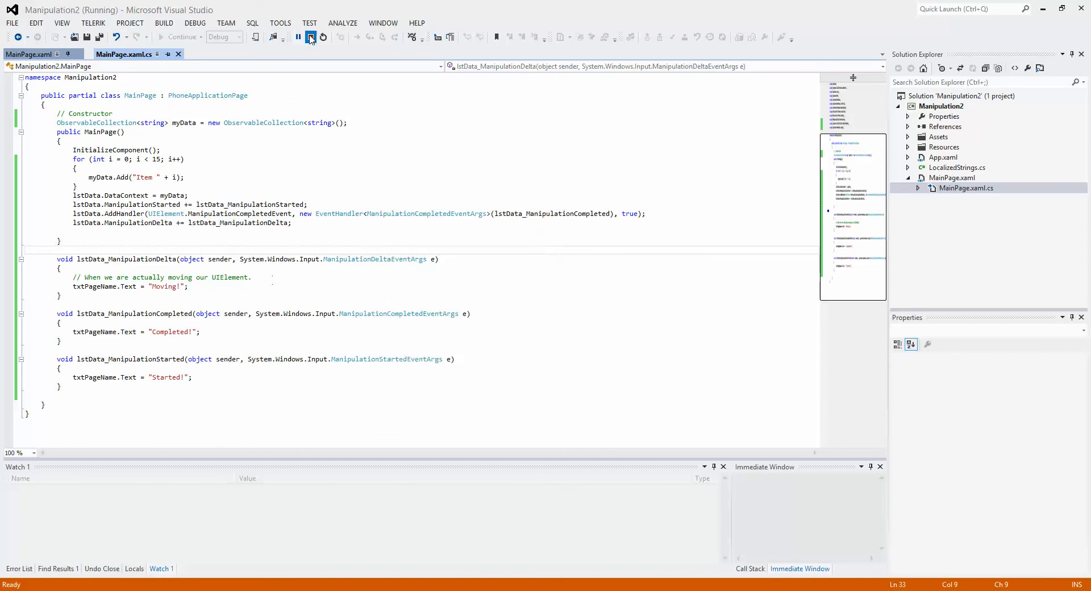
pyautogui.click(310, 36)
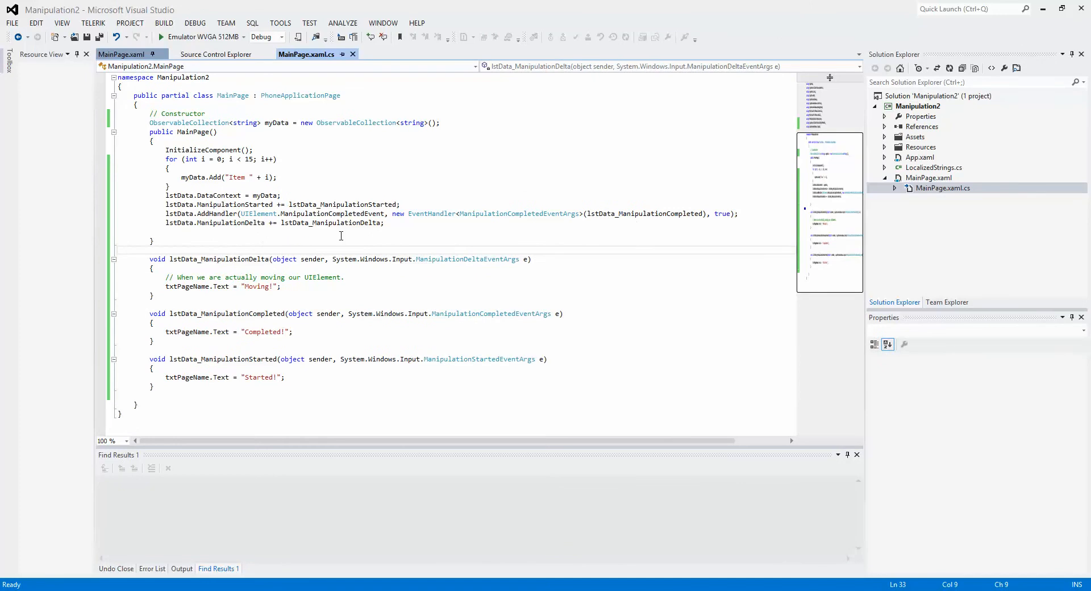
pyautogui.moveTo(183, 223)
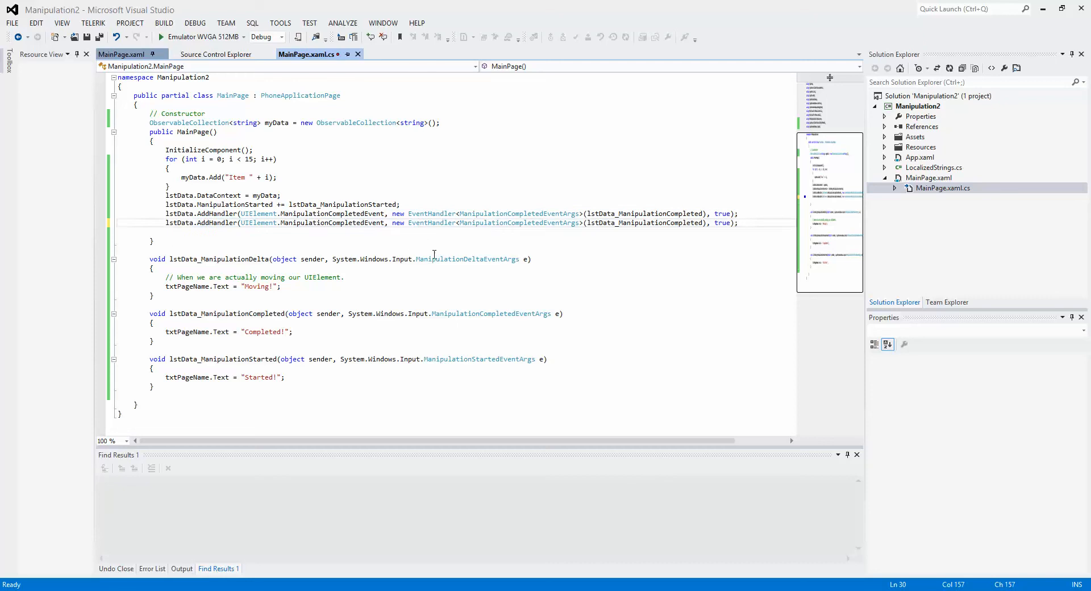
# Change the copied line's args type to ManipulationDeltaEventArgs with lstData_ManipulationDelta and save.
pyautogui.doubleClick(467, 258)
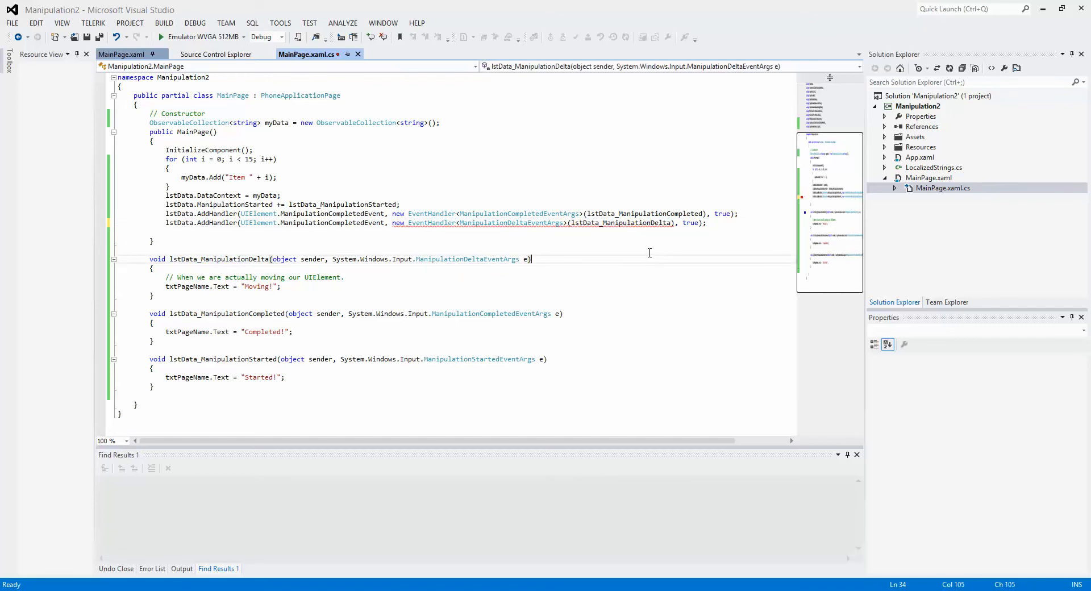
pyautogui.press('ctrl+s')
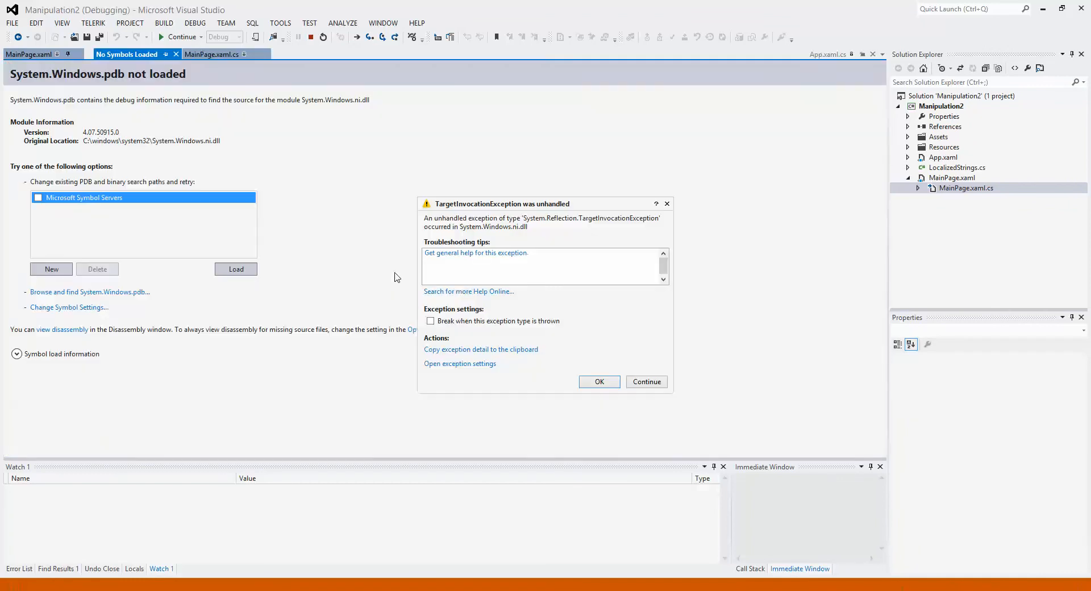
pyautogui.moveTo(625, 267)
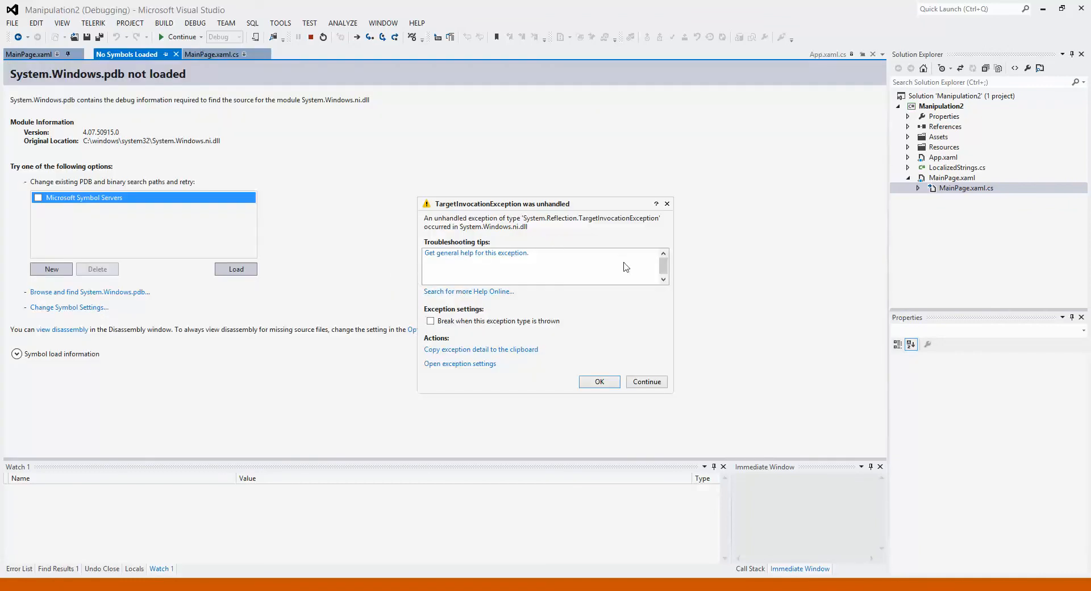
pyautogui.click(599, 382)
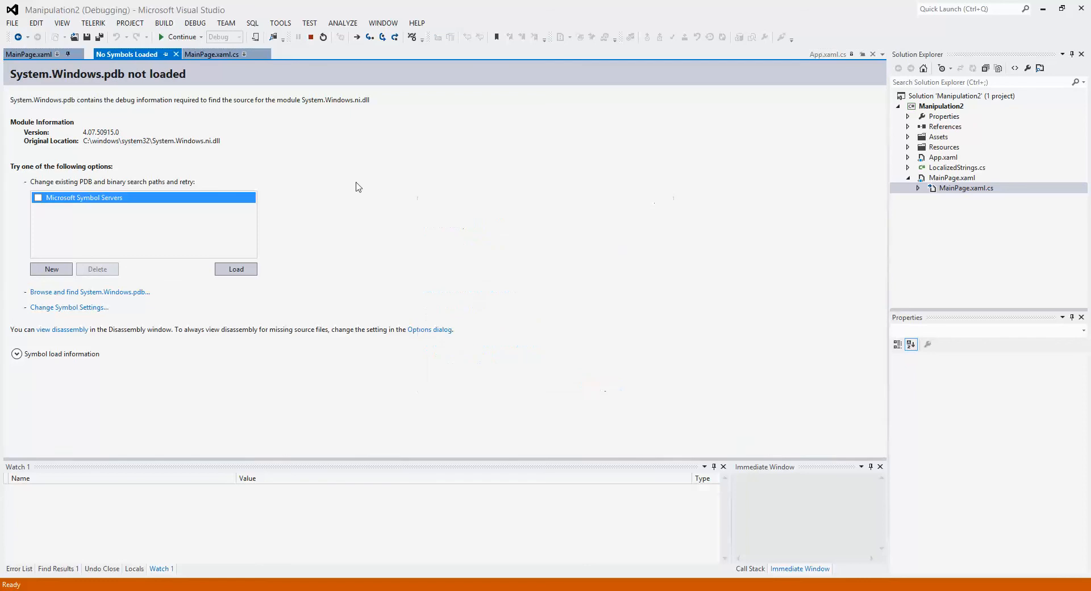
pyautogui.click(211, 54)
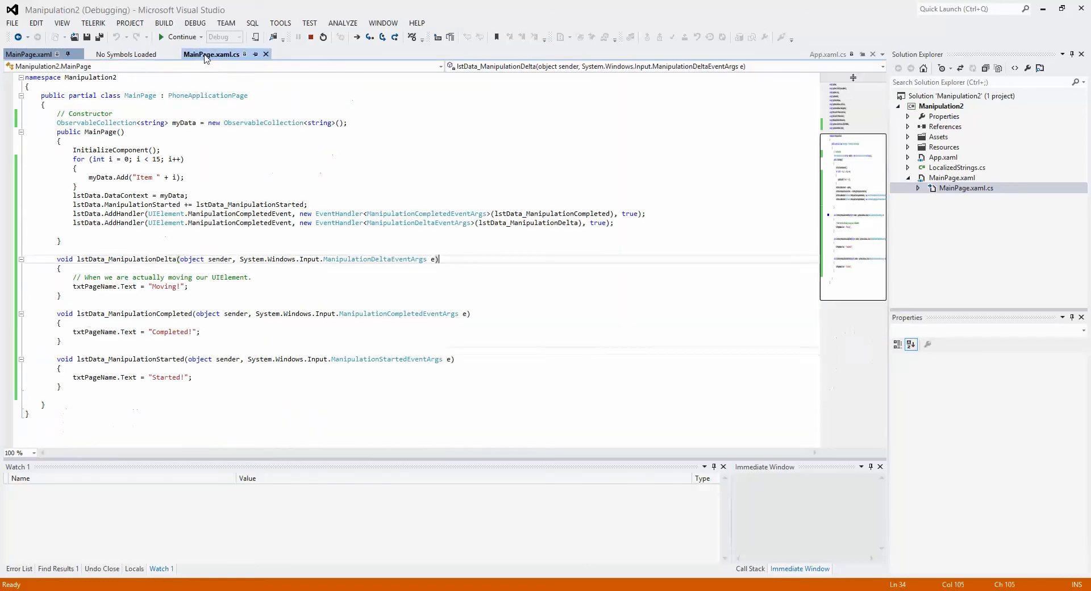
pyautogui.moveTo(469, 261)
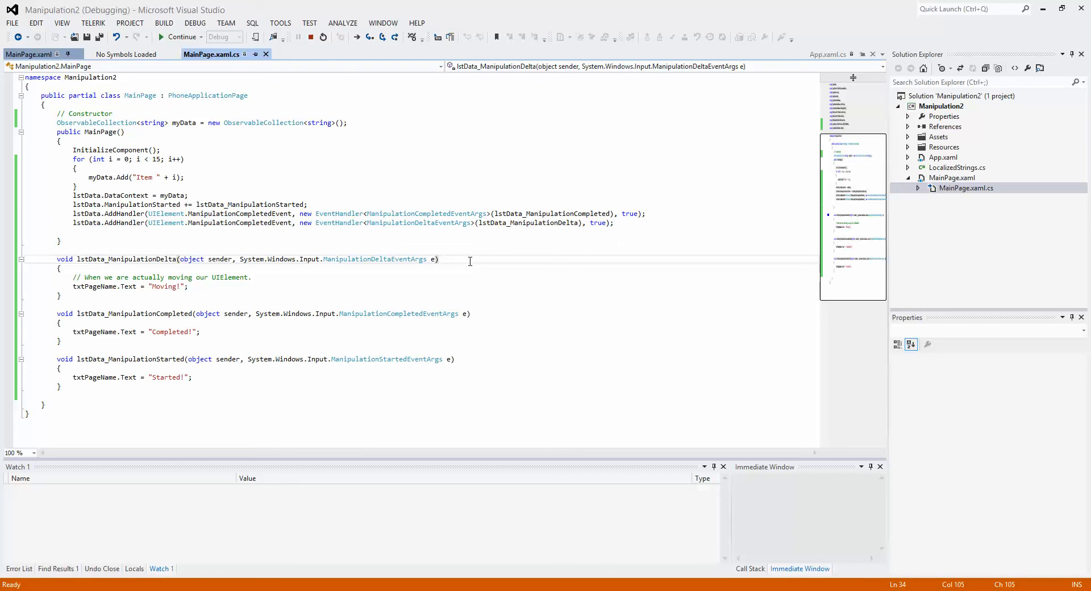
pyautogui.doubleClick(418, 221)
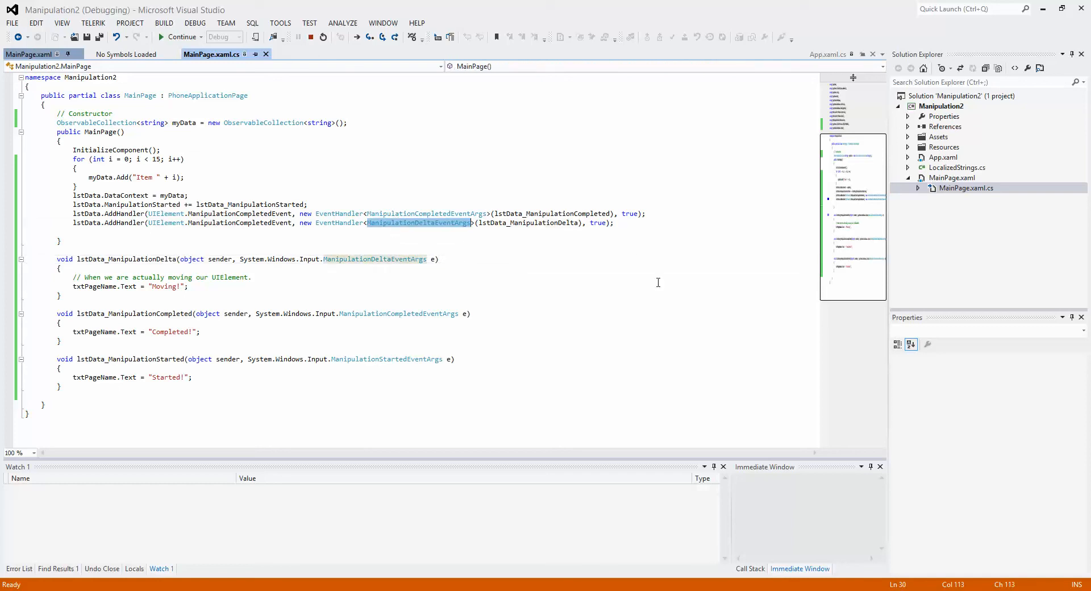
pyautogui.moveTo(452, 26)
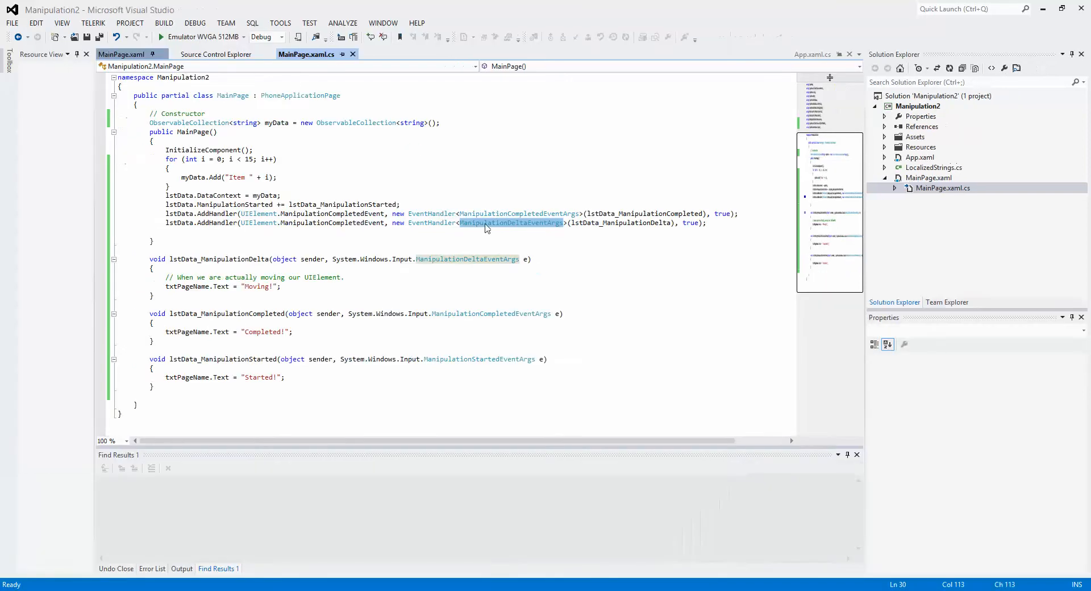
# Retype the second AddHandler event as UIElement.ManipulationDeltaEvent via IntelliSense.
pyautogui.write('Man')
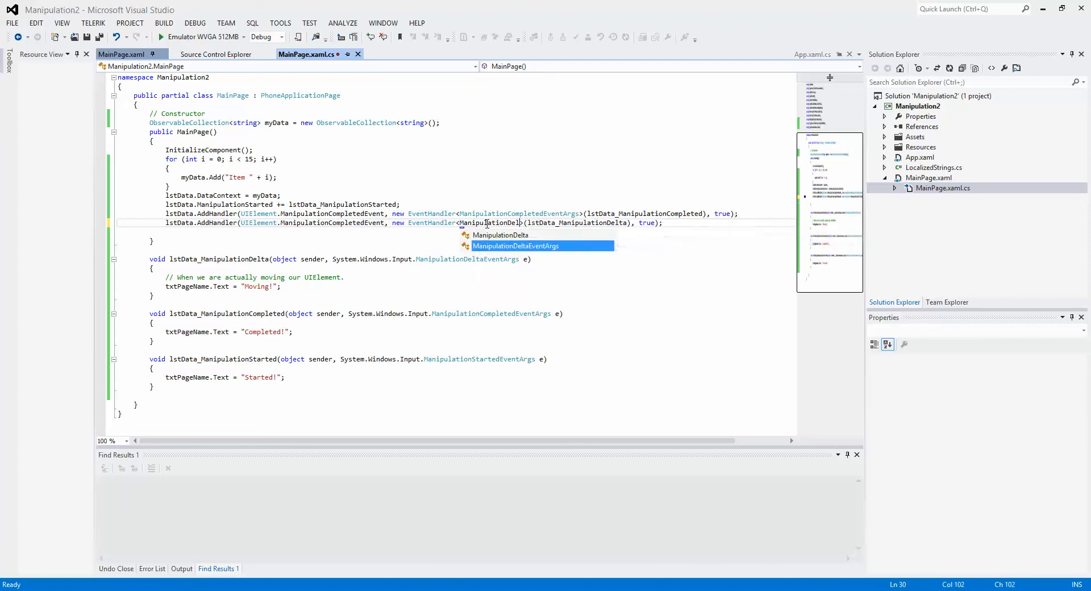
pyautogui.moveTo(515, 245)
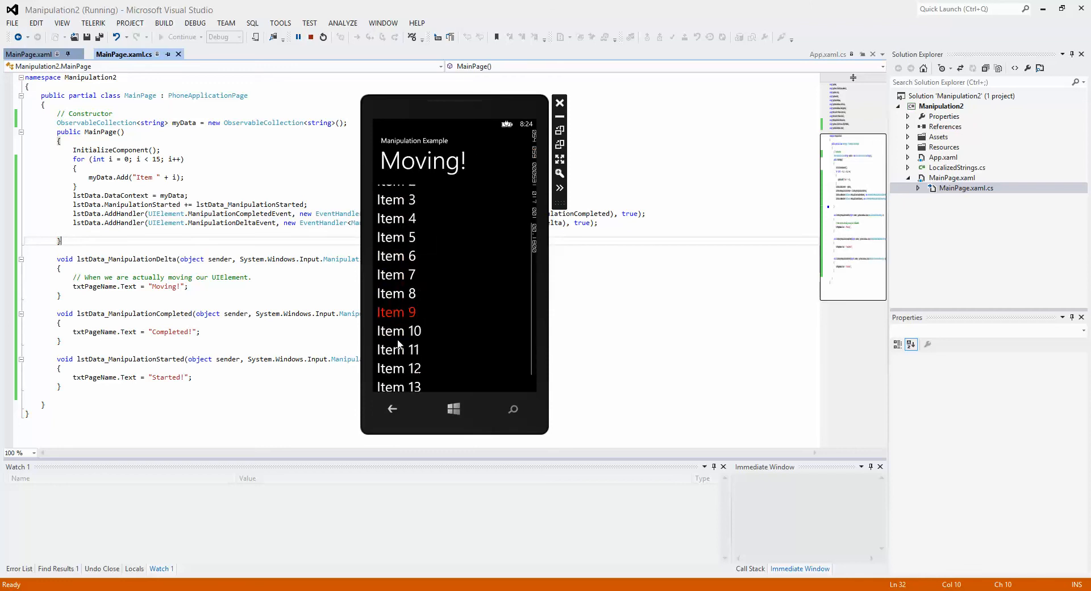
# Flick the ListBox in the emulator and confirm the title shows Moving! then Completed!
pyautogui.scroll(-3)
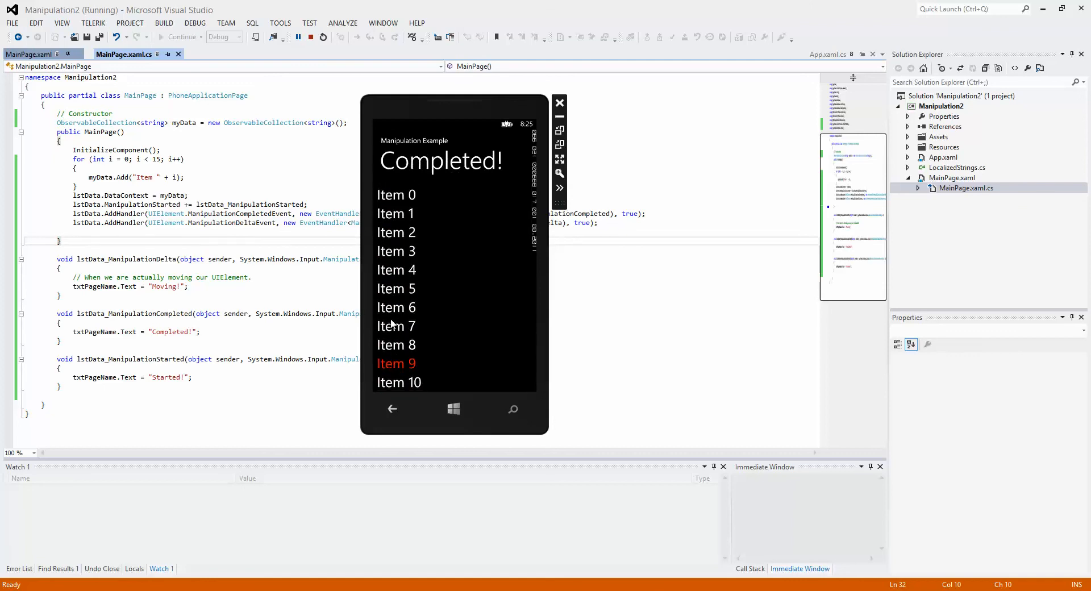
pyautogui.click(559, 102)
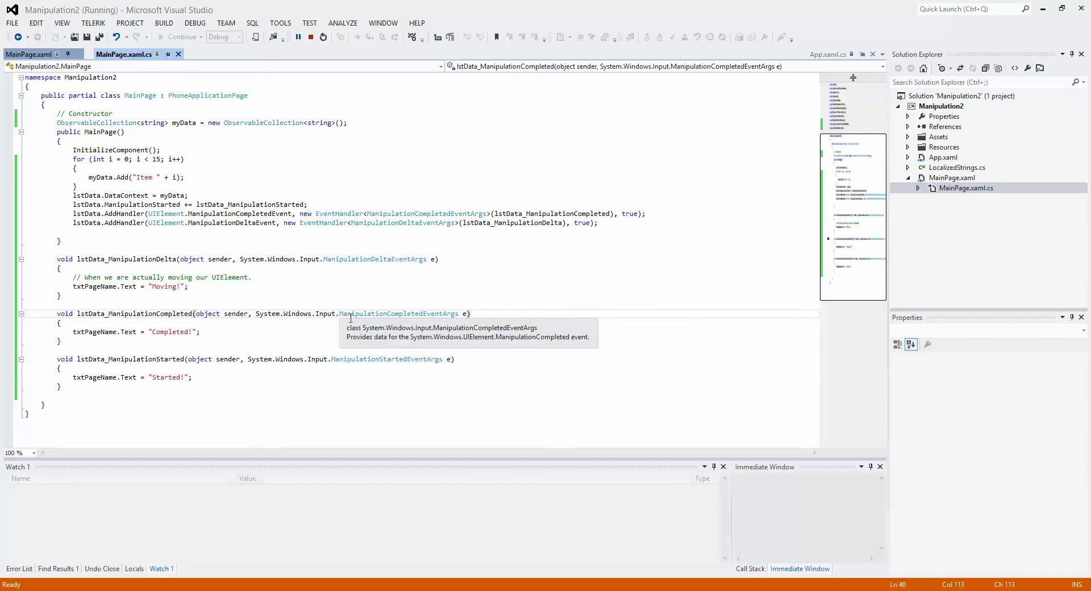
pyautogui.click(376, 345)
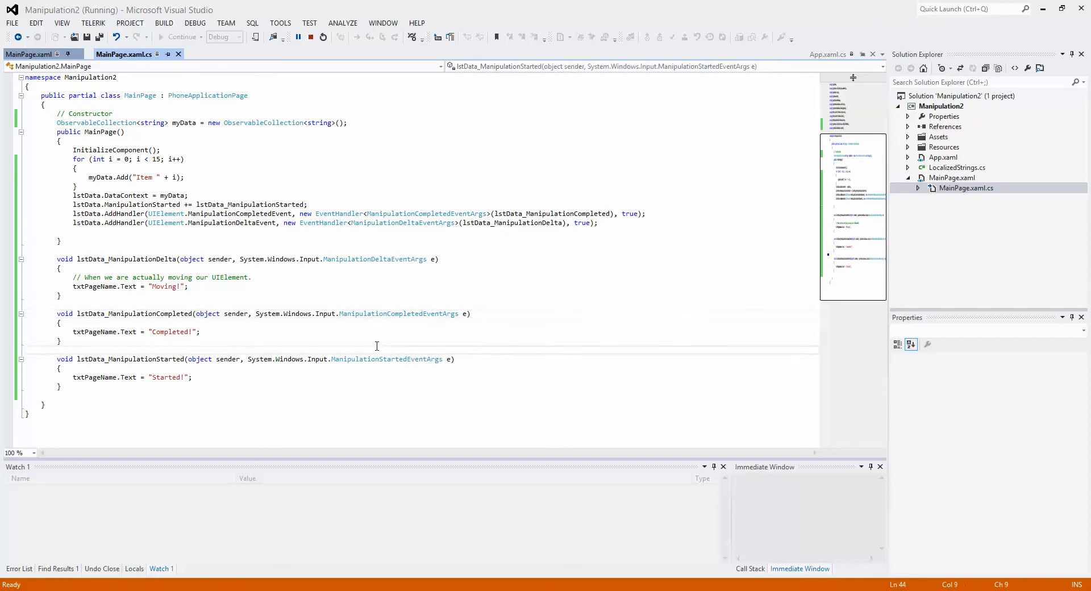